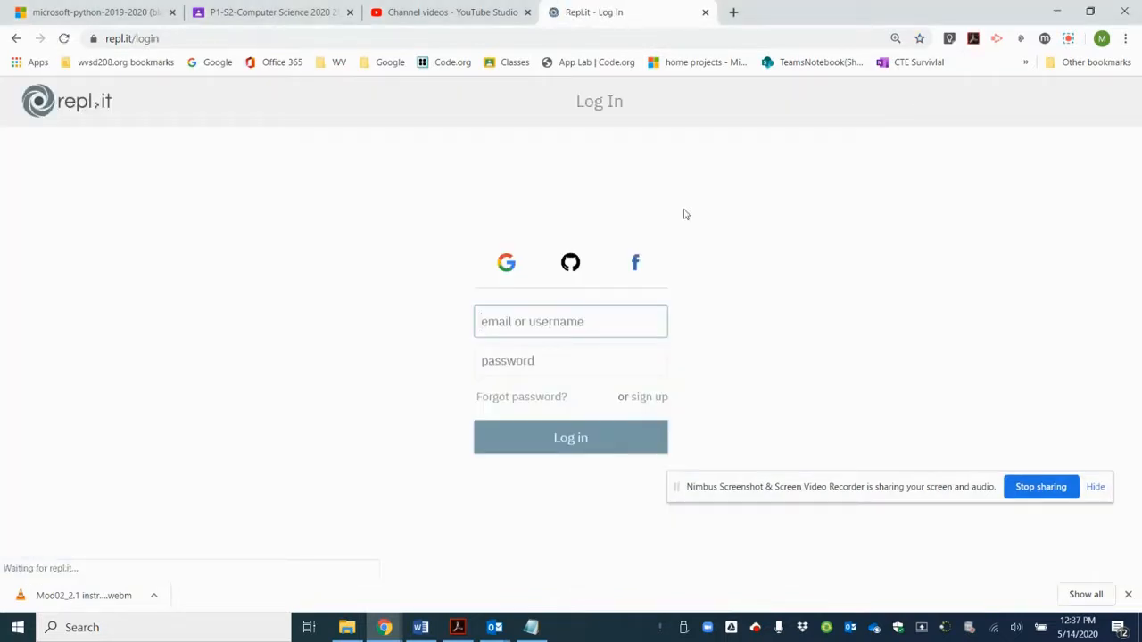
Step: Log in to Replit and open the HTML-Practice repl from the Webdesign 101 folder
left_click(505, 263)
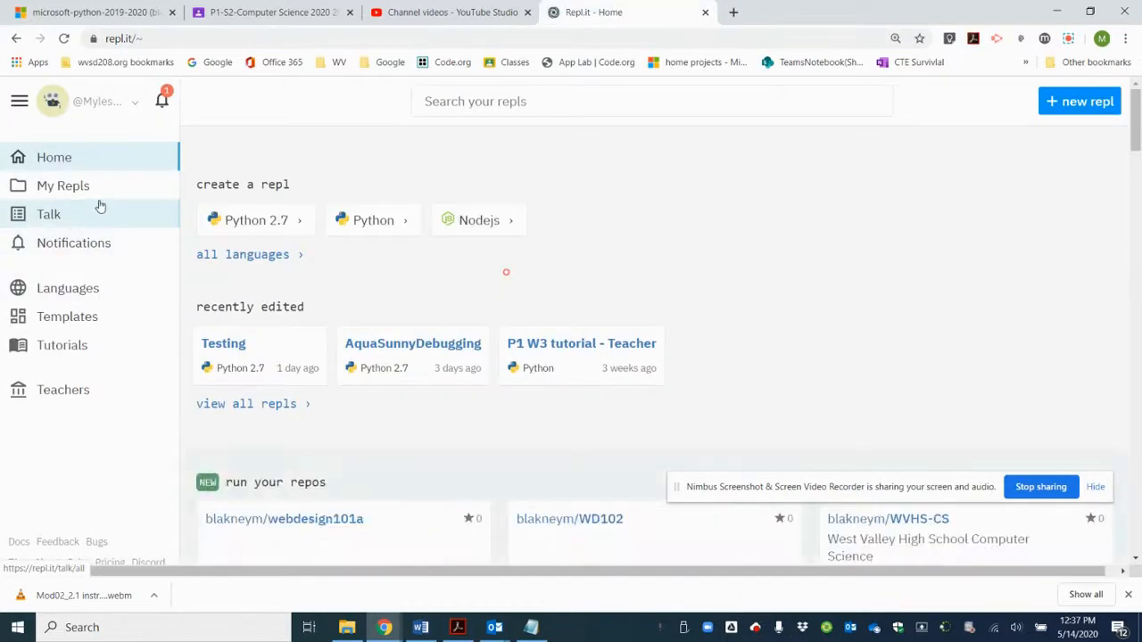
left_click(63, 185)
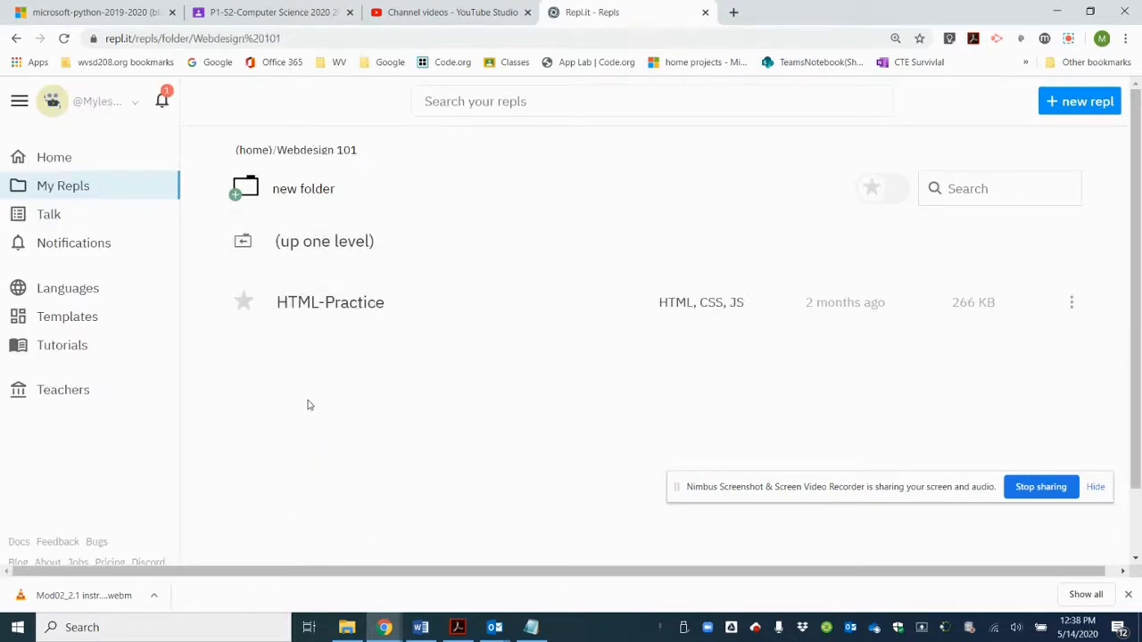
left_click(330, 301)
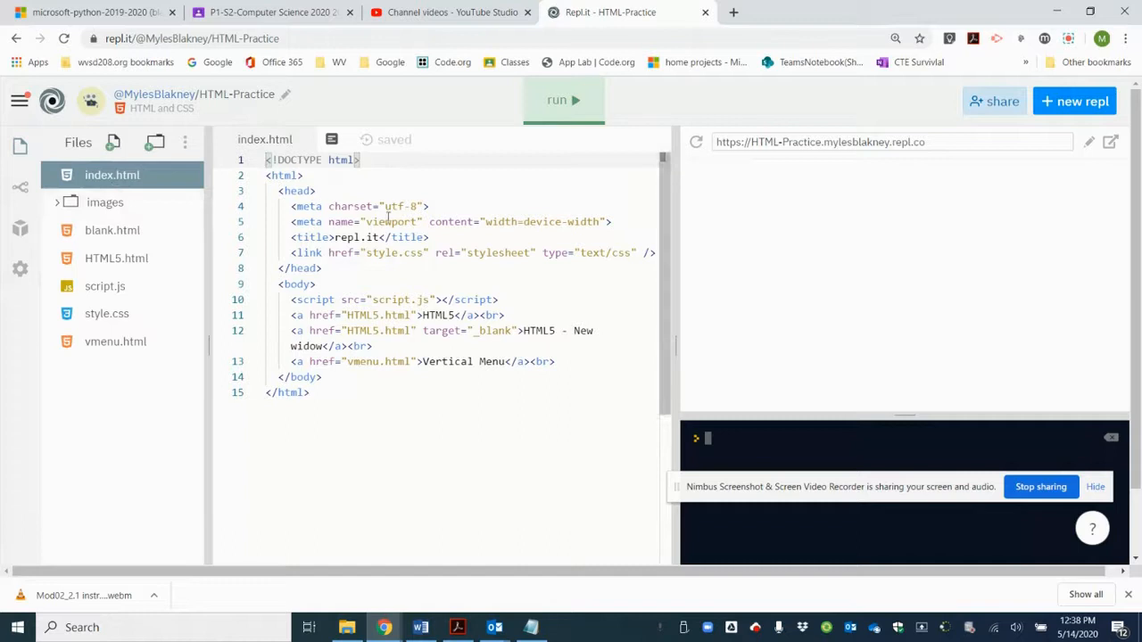
Step: Run the index.html preview, then open vmenu.html and scroll through its style code
left_click(563, 100)
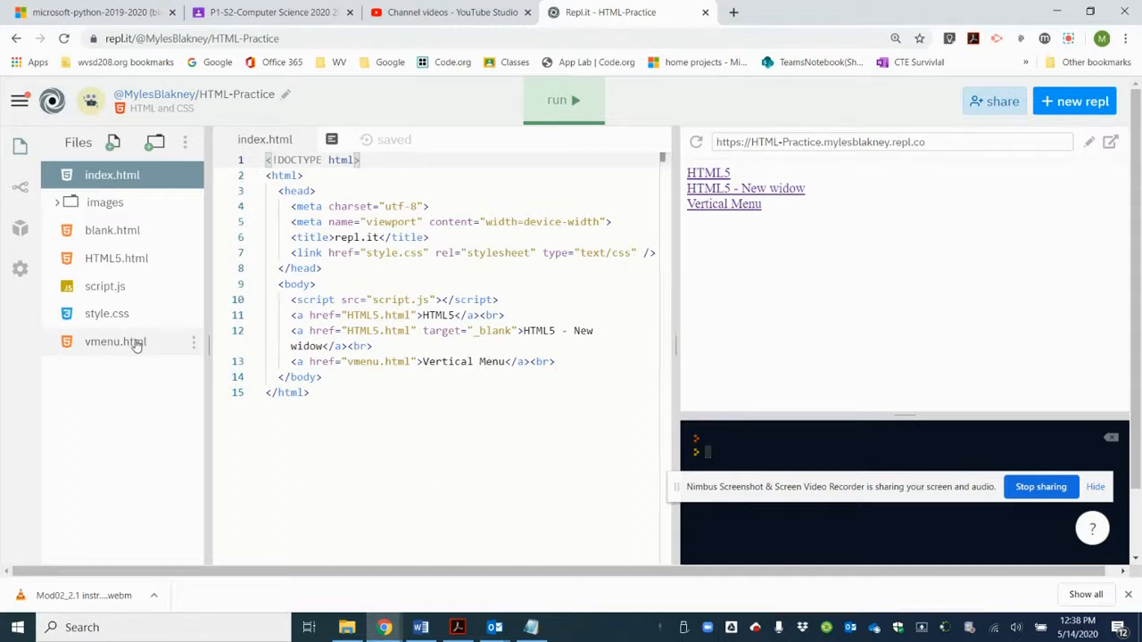
left_click(114, 342)
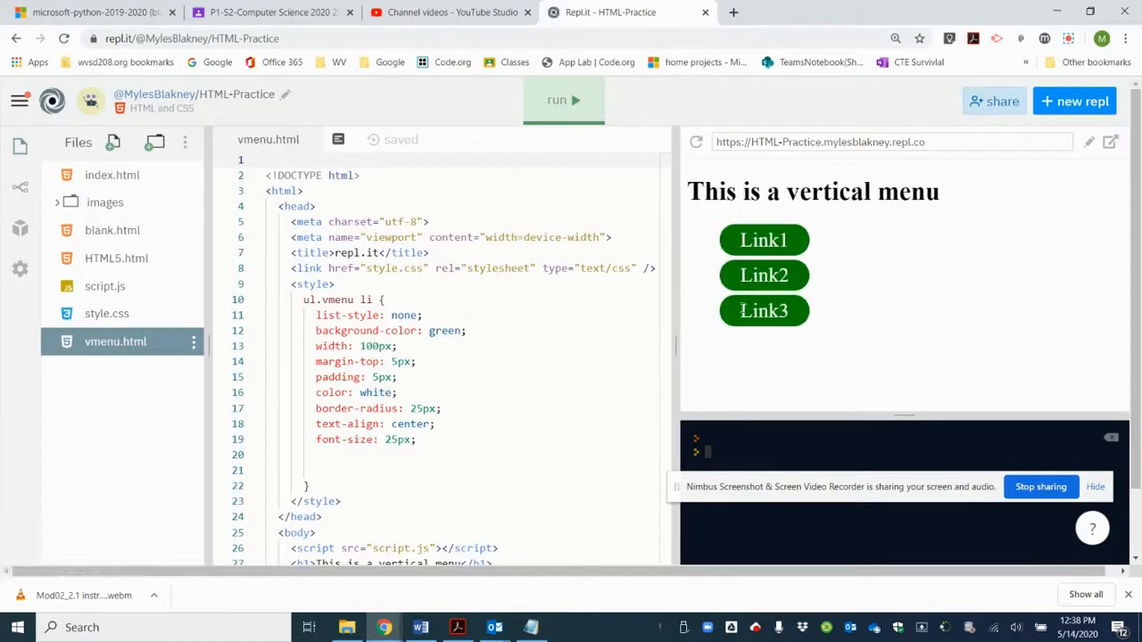
mouse_move(757, 384)
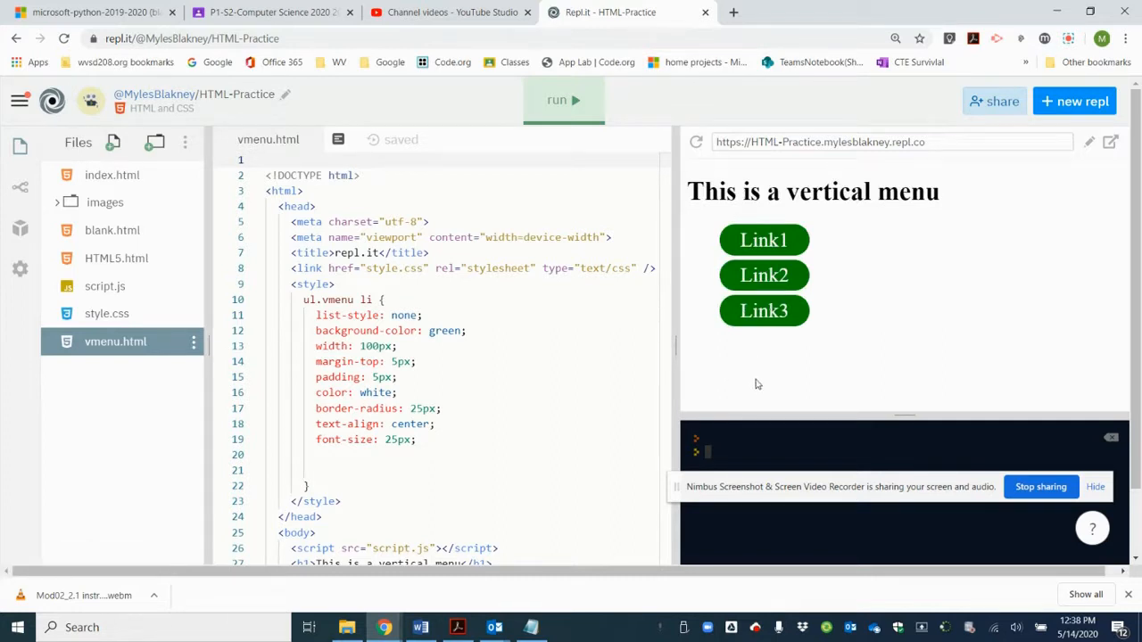
mouse_move(683, 495)
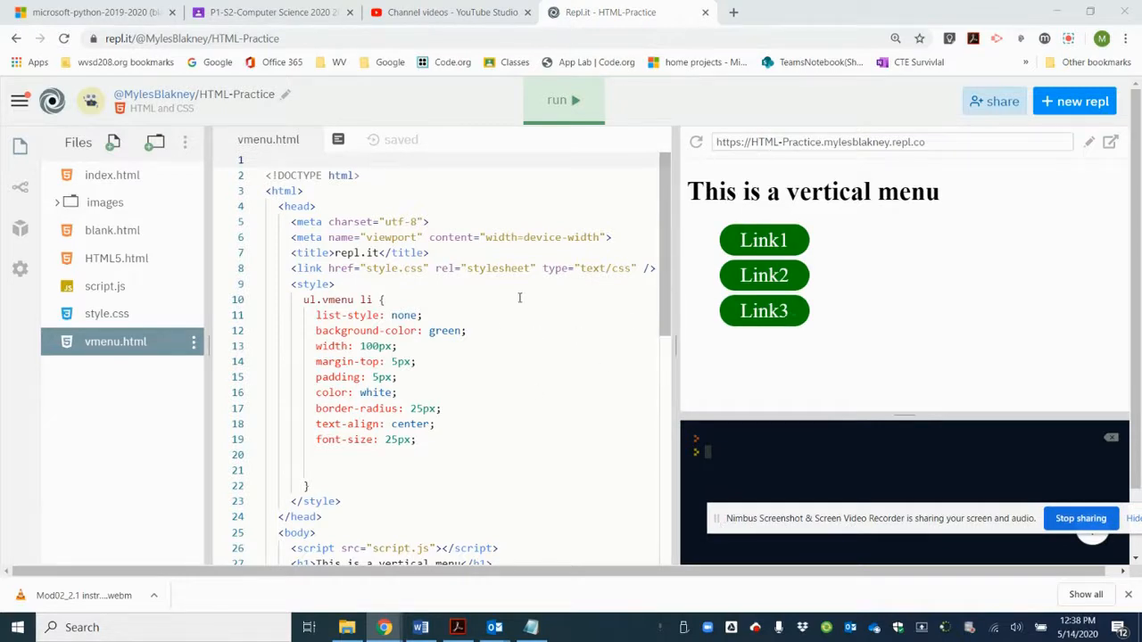
scroll("down", 3)
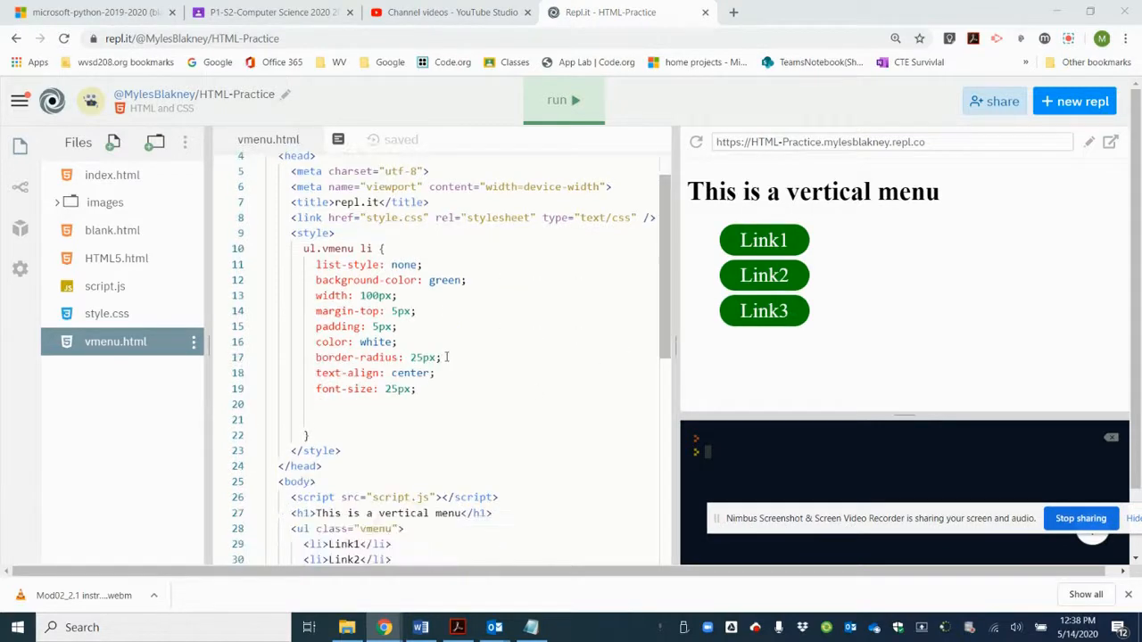
scroll("down", 3)
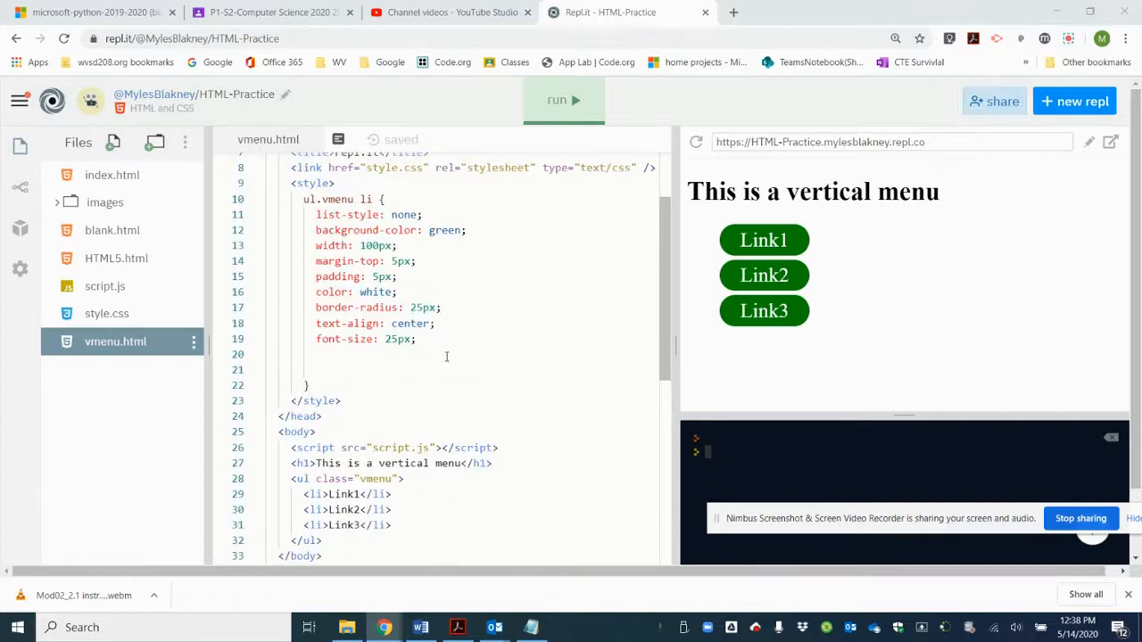
scroll("down", 3)
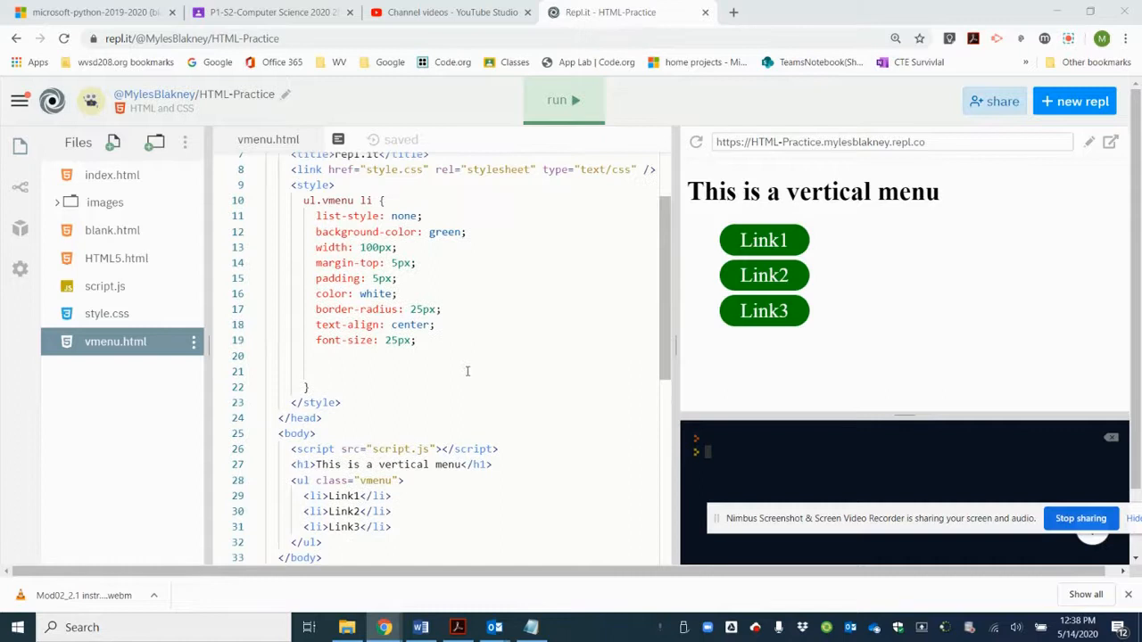
mouse_move(1075, 218)
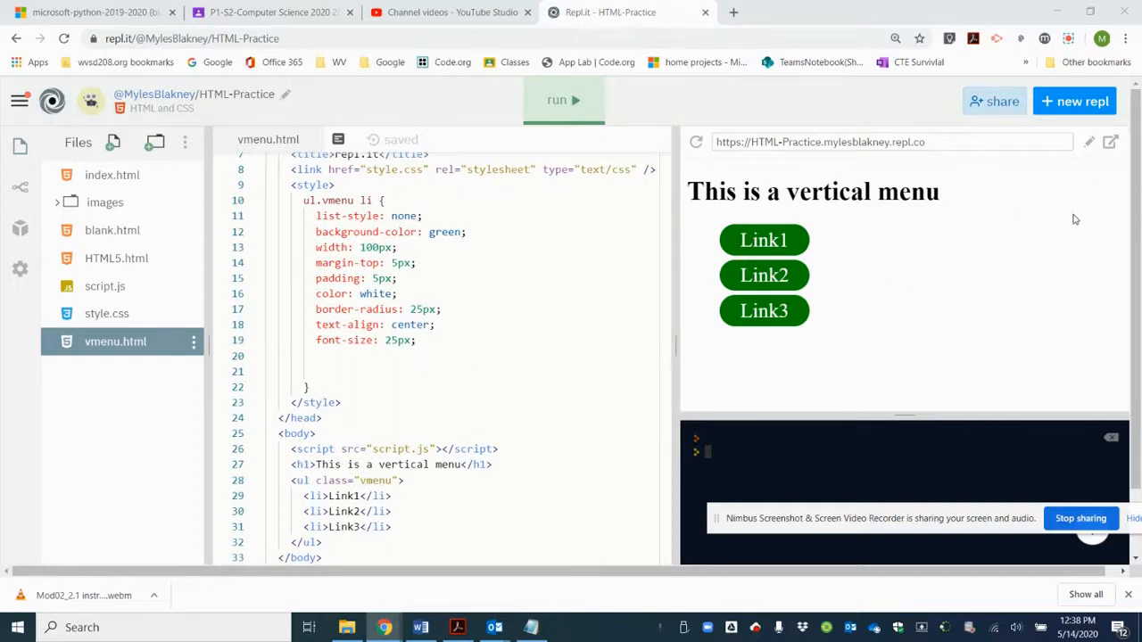
mouse_move(916, 230)
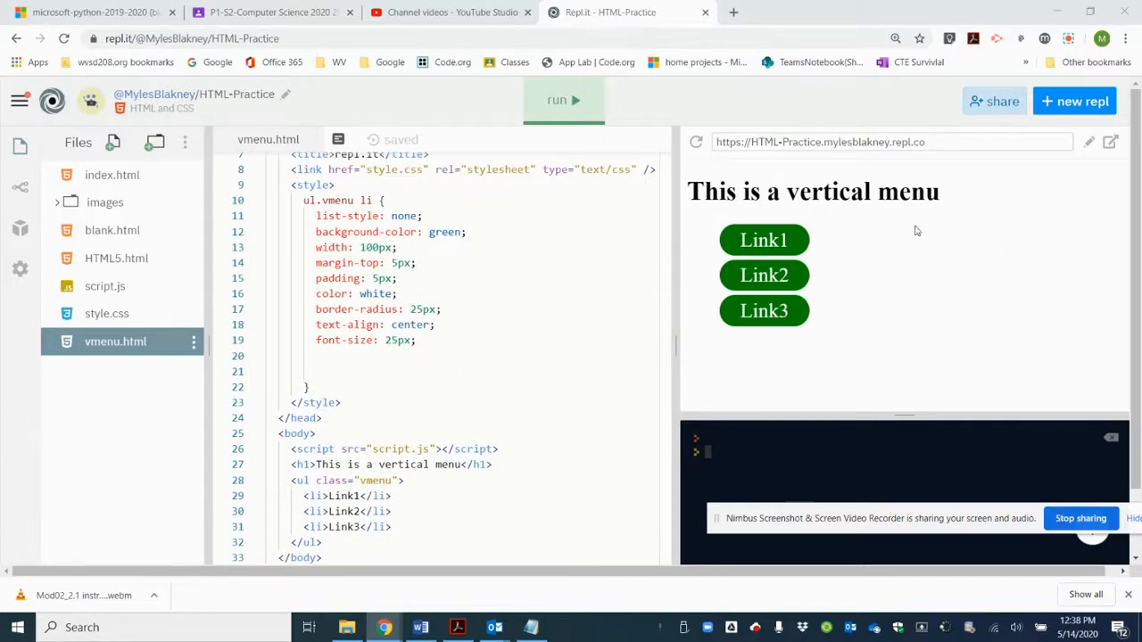
mouse_move(865, 261)
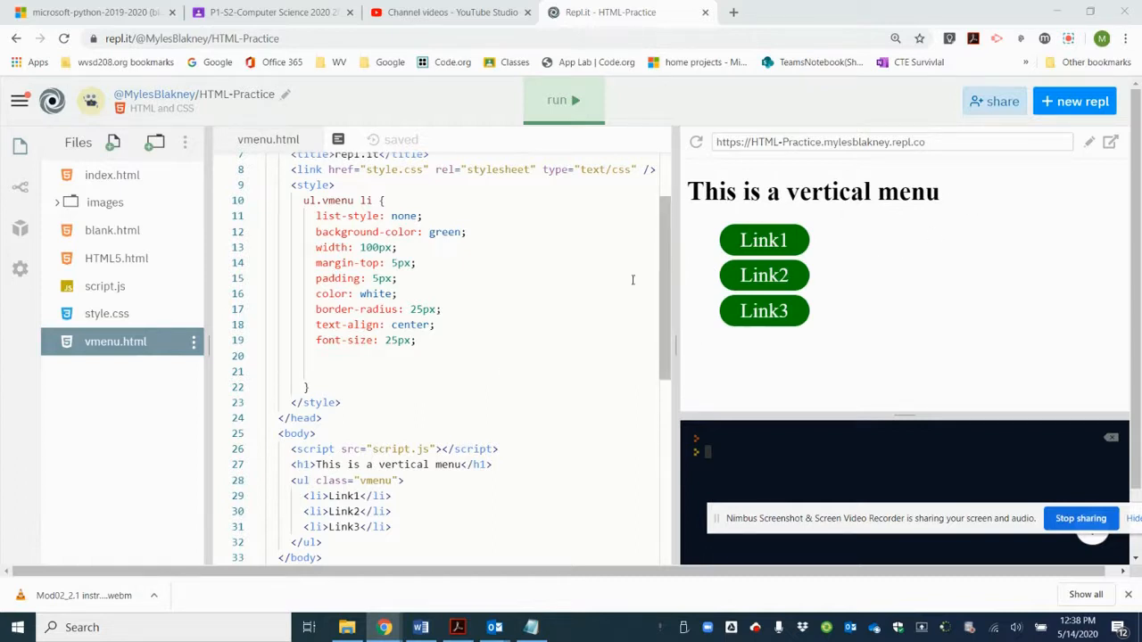
mouse_move(546, 276)
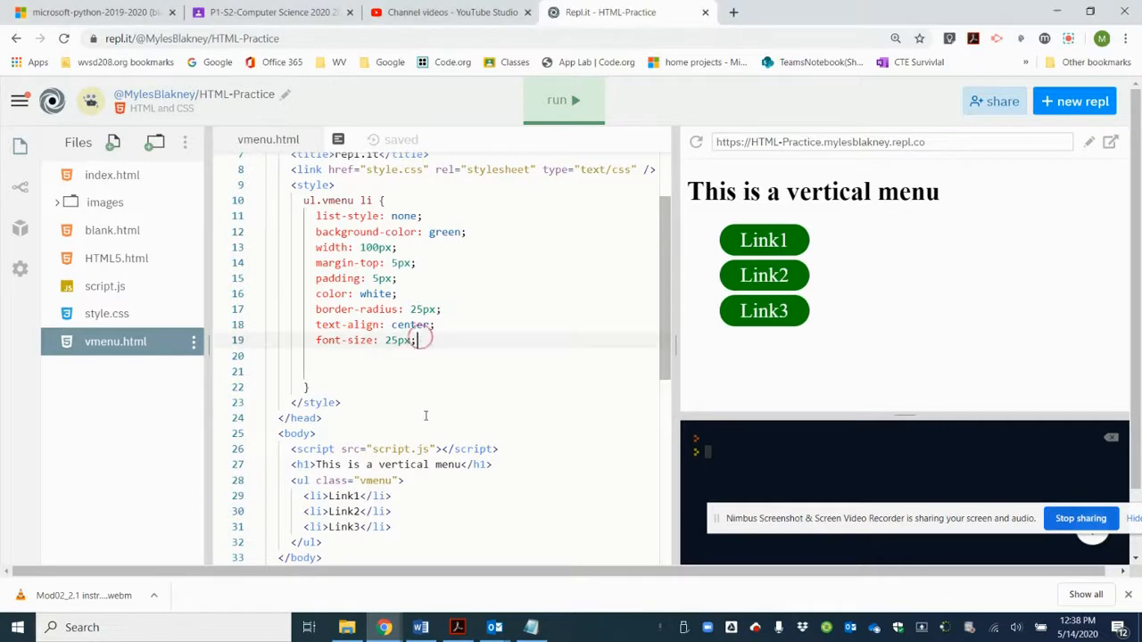
Step: Add 'width: 200px;' to the ul.vmenu li rule
type("width")
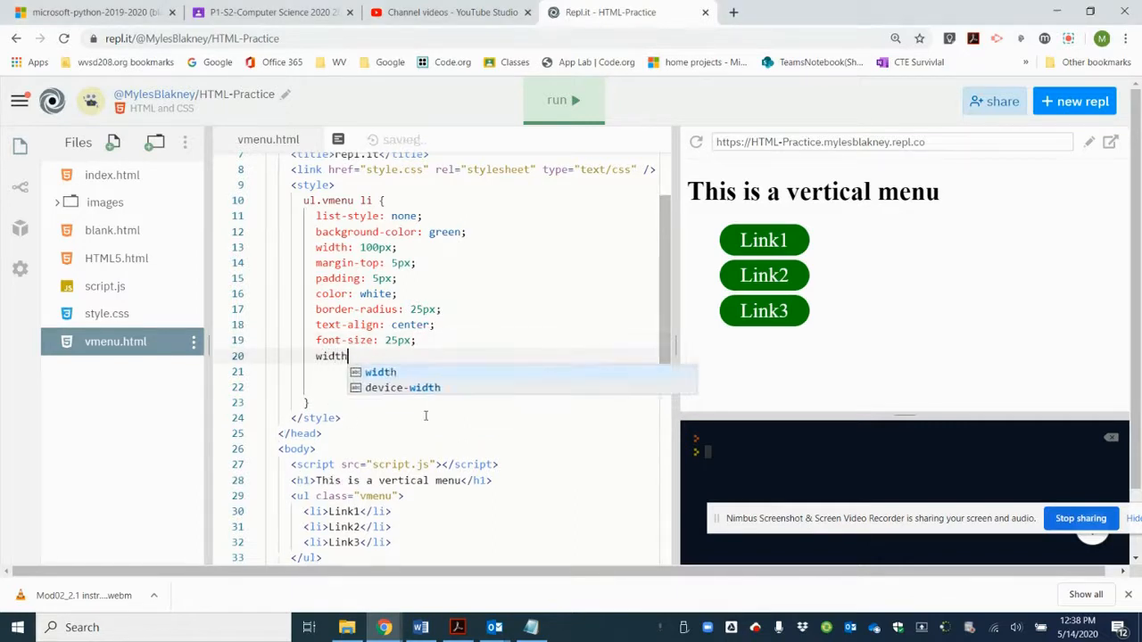
type(":")
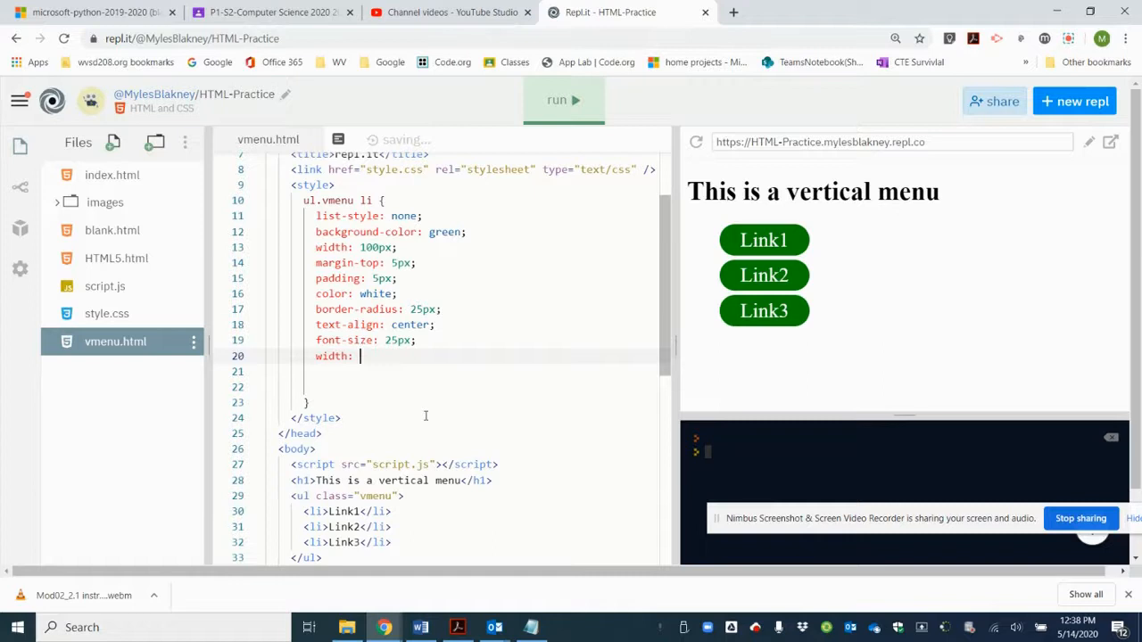
type("200")
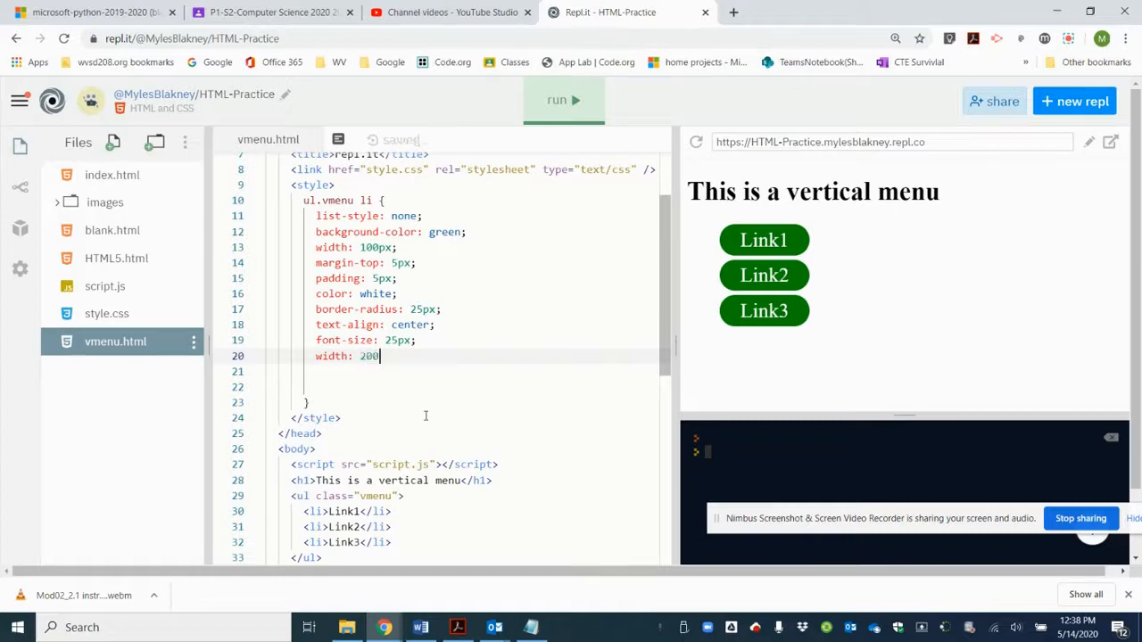
type("px;")
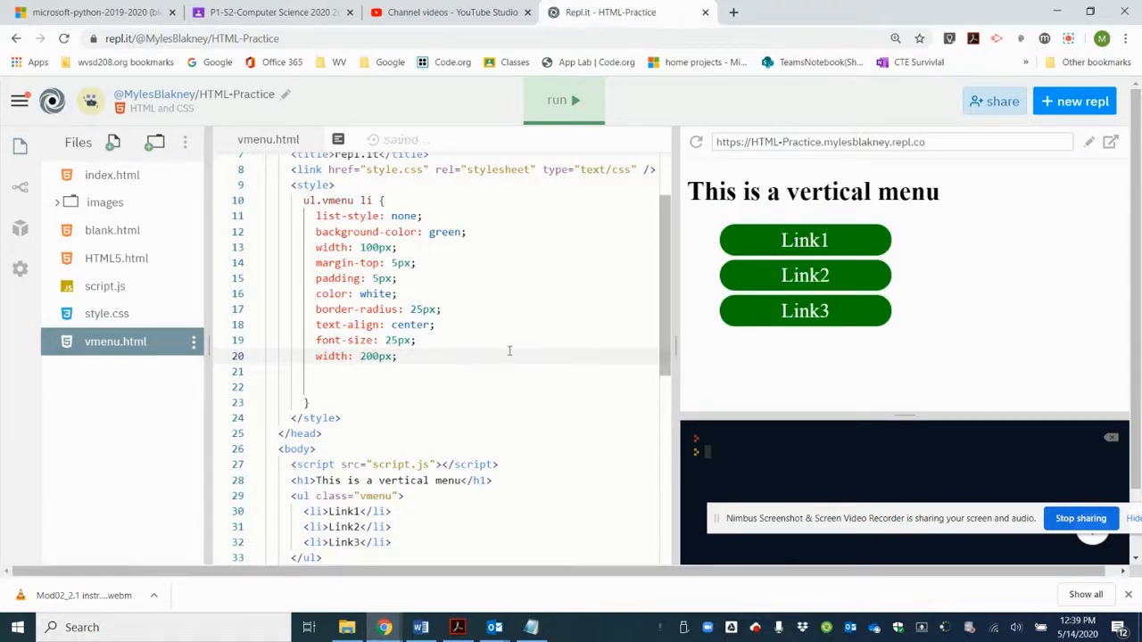
mouse_move(491, 311)
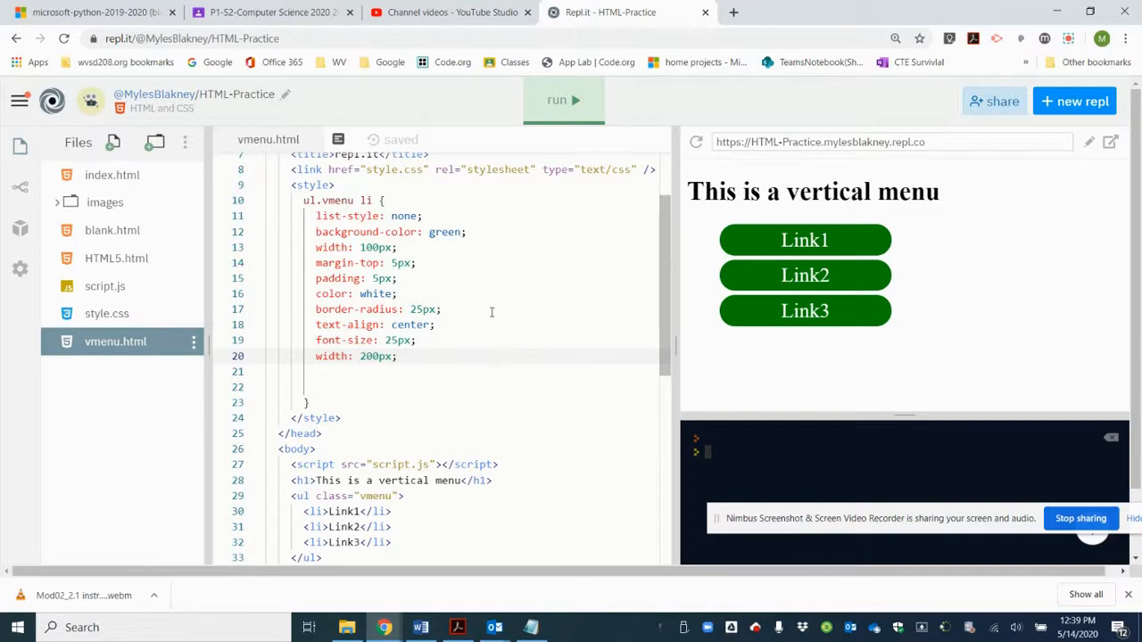
mouse_move(761, 332)
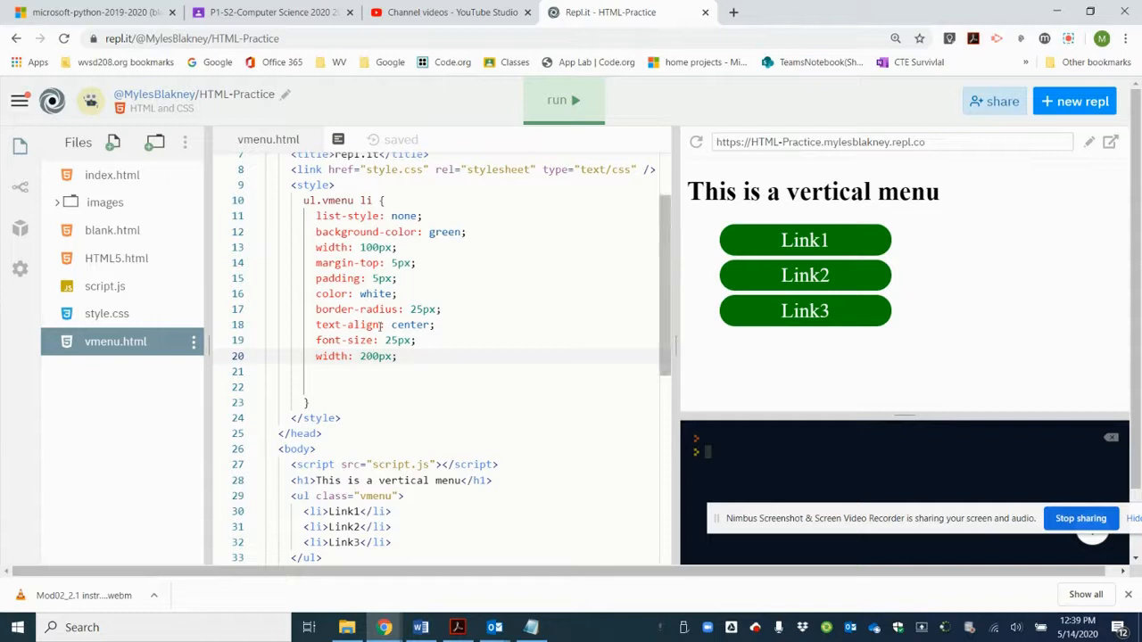
mouse_move(770, 212)
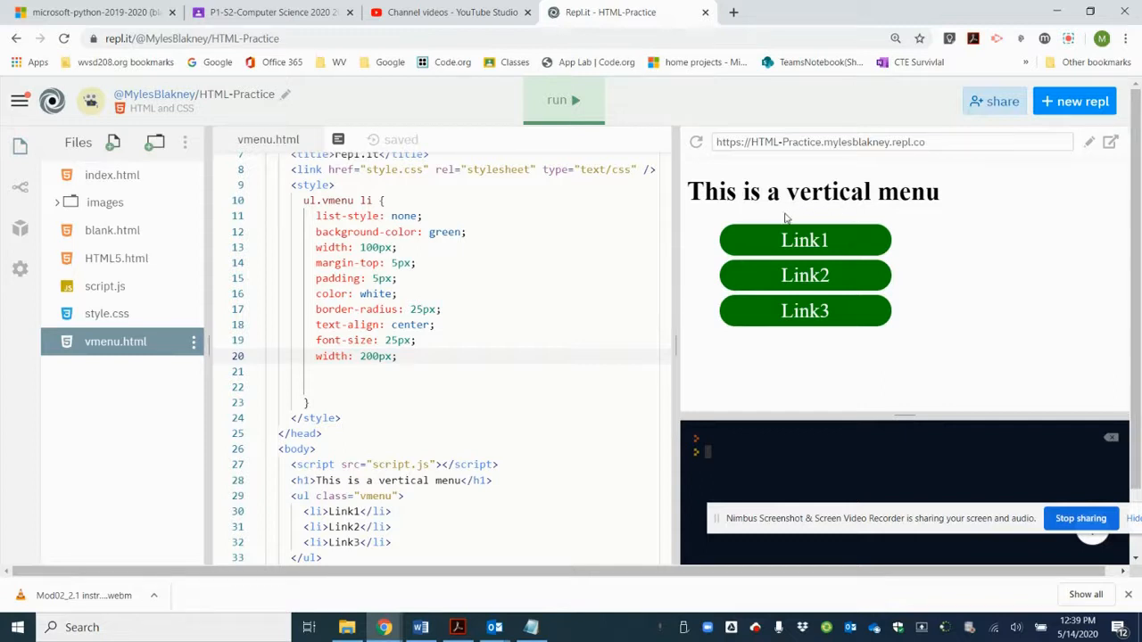
mouse_move(772, 223)
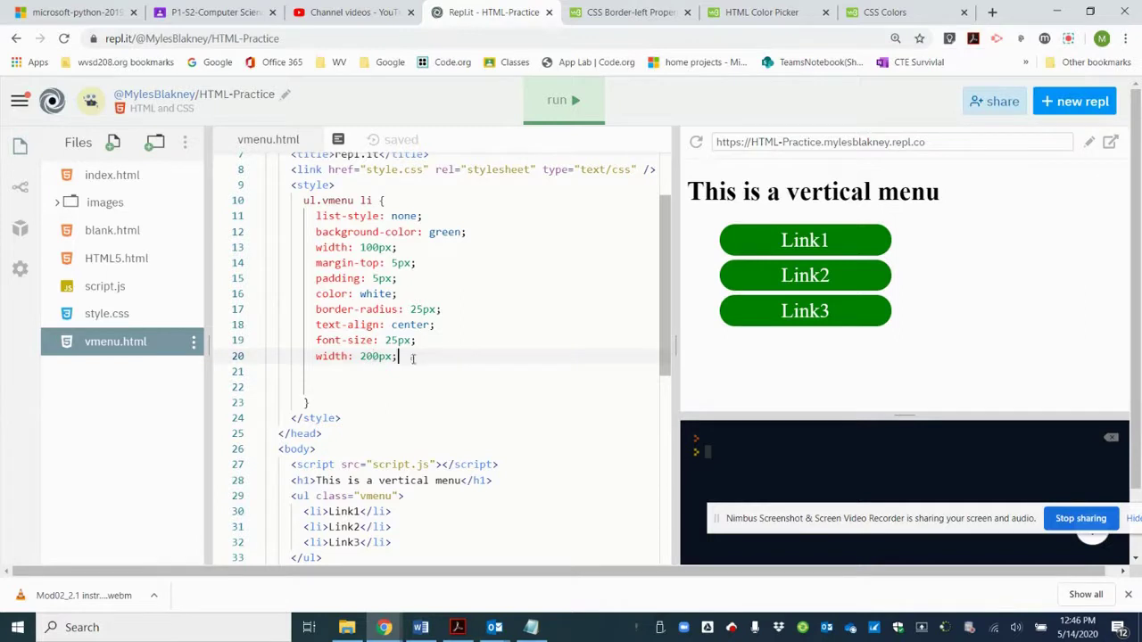
Step: Add 'border-left-width: 8px;' on a new line below the width rule
key("Enter")
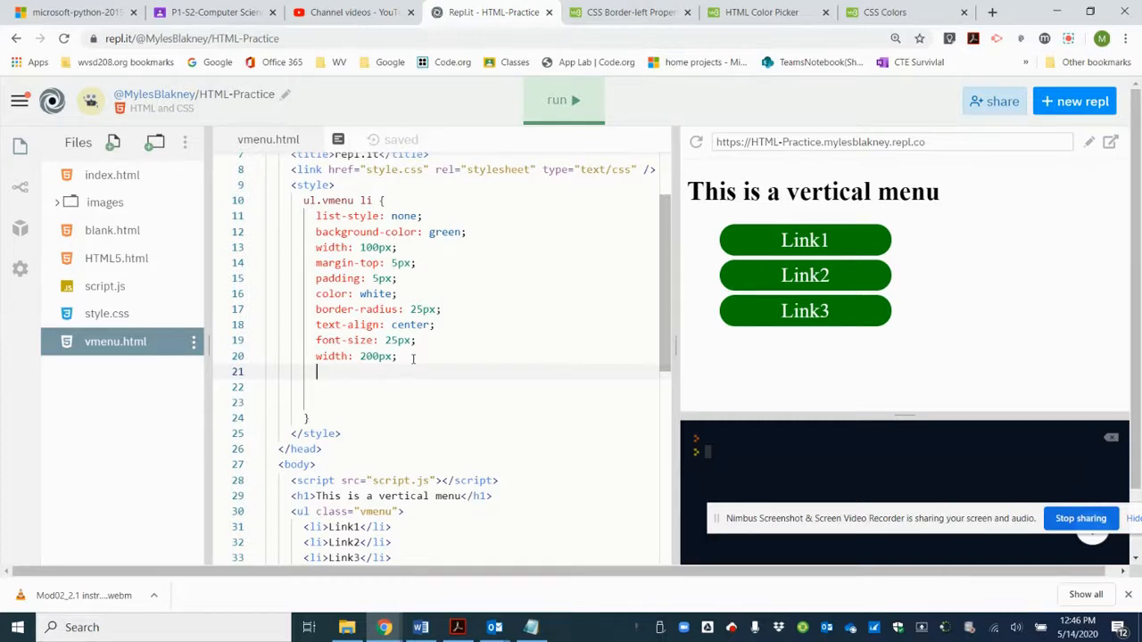
type("bo")
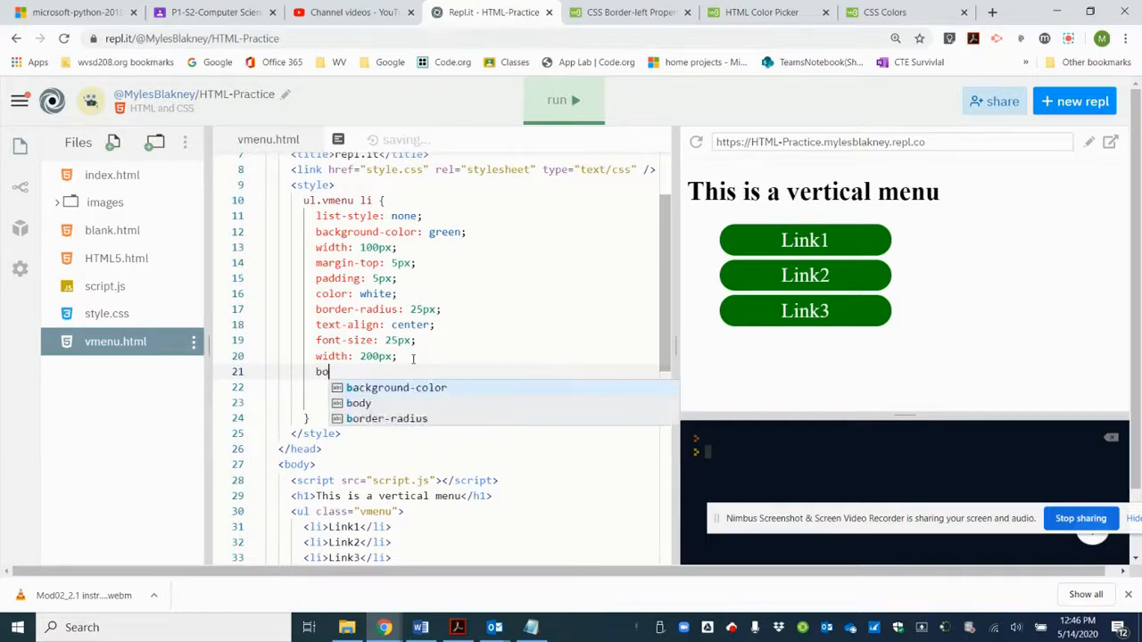
type("rder-left-w")
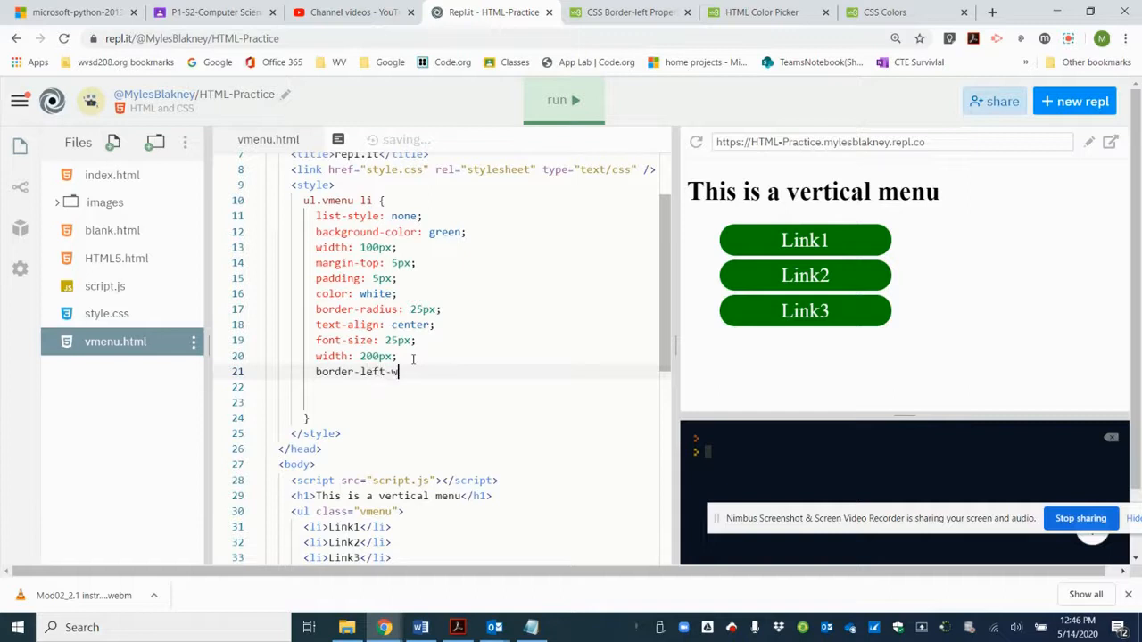
type("idth:")
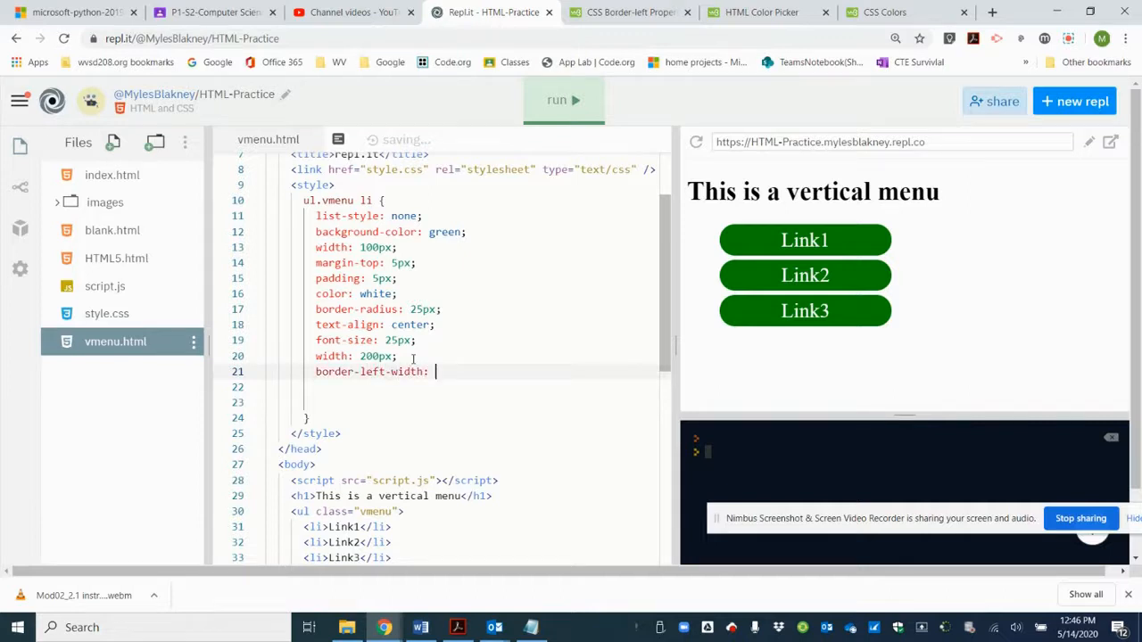
type("8p")
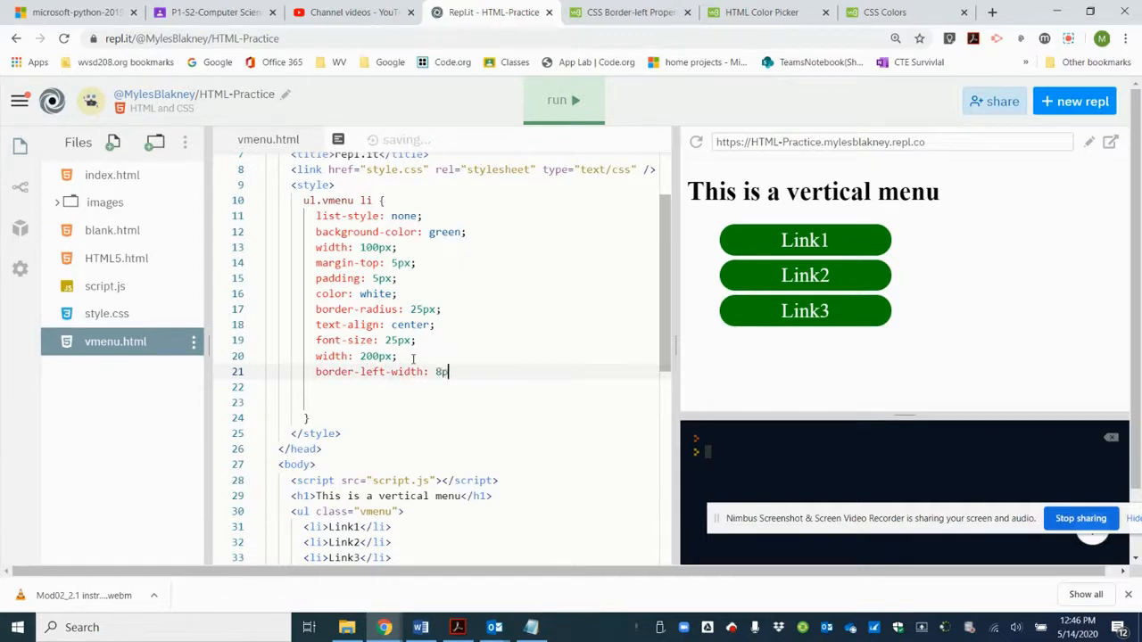
type("x;")
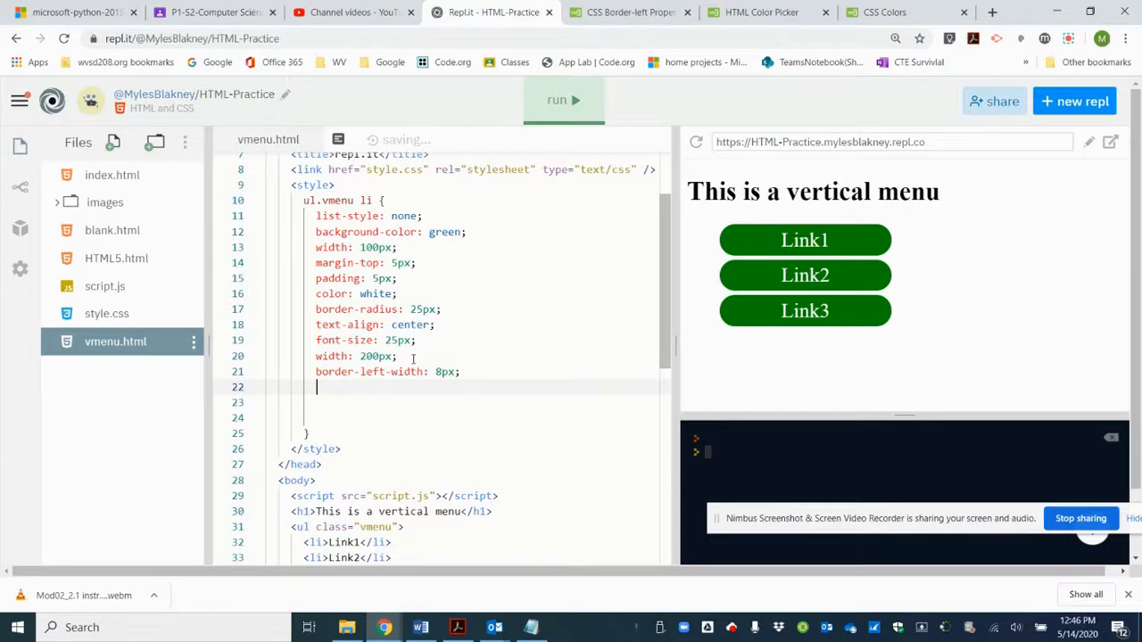
Step: Add 'border-left-style: solid;' and begin a border-left-color declaration
type("b")
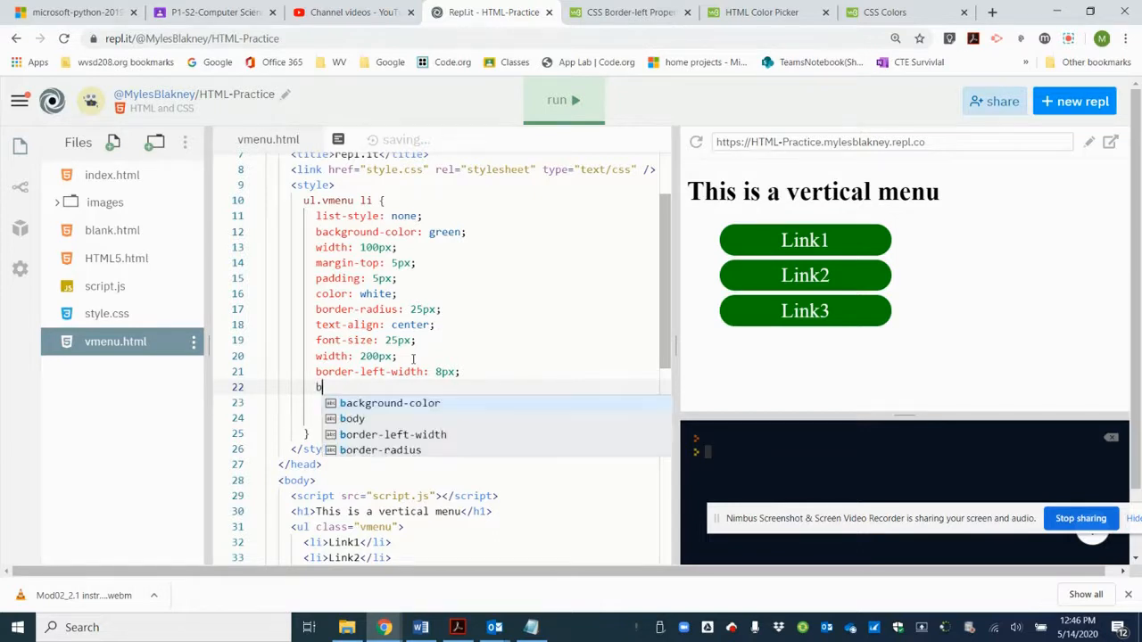
type("order-l")
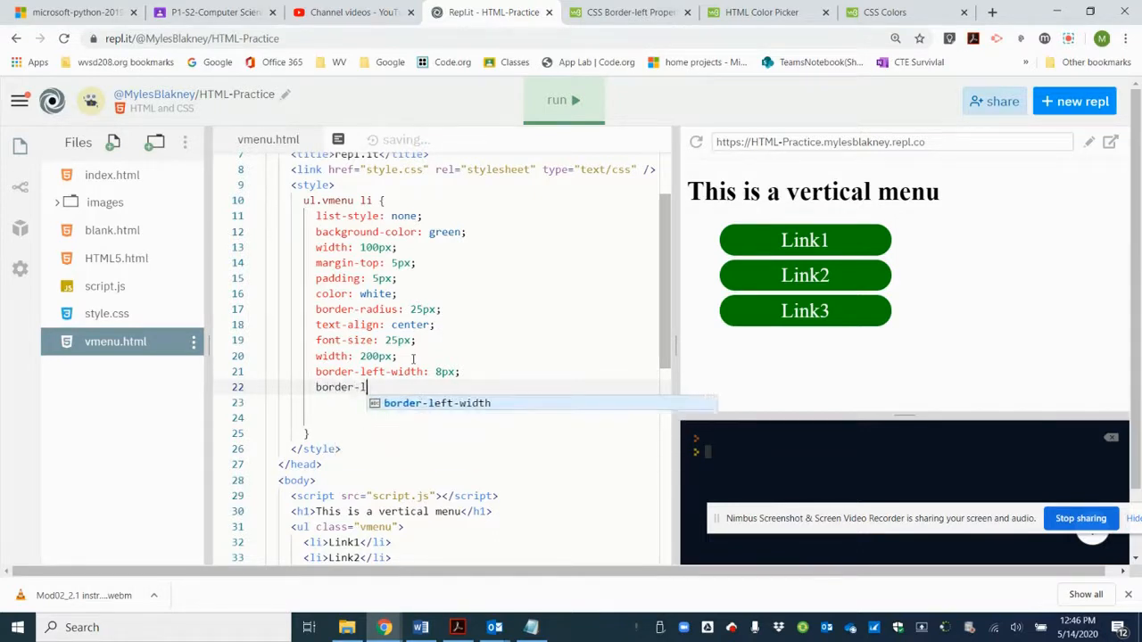
type("-style")
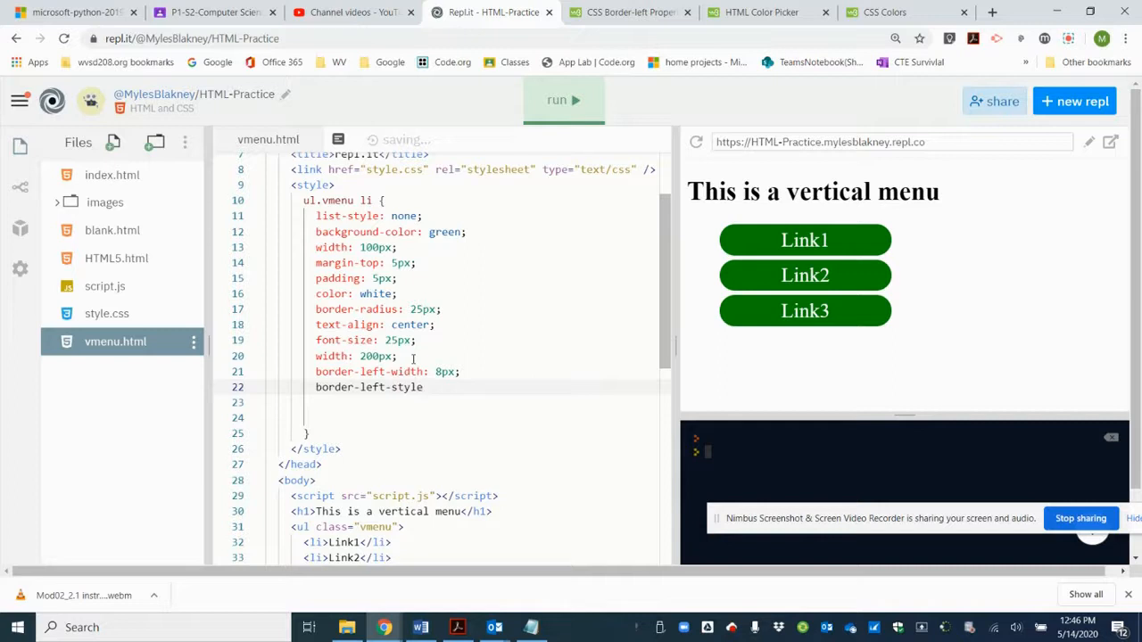
type(":")
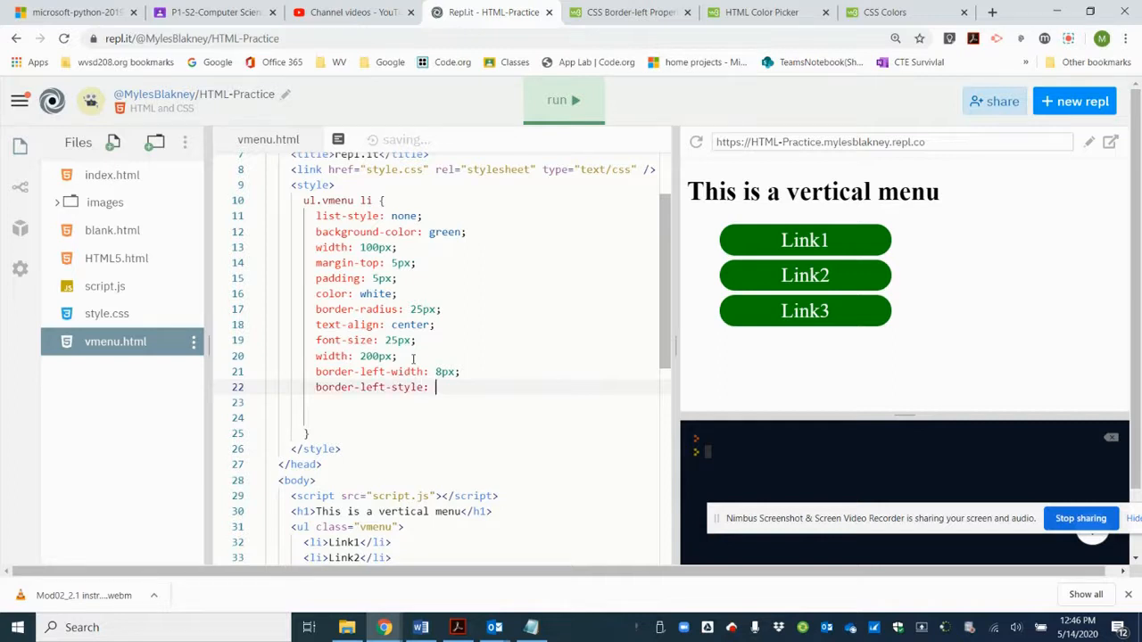
type("sol")
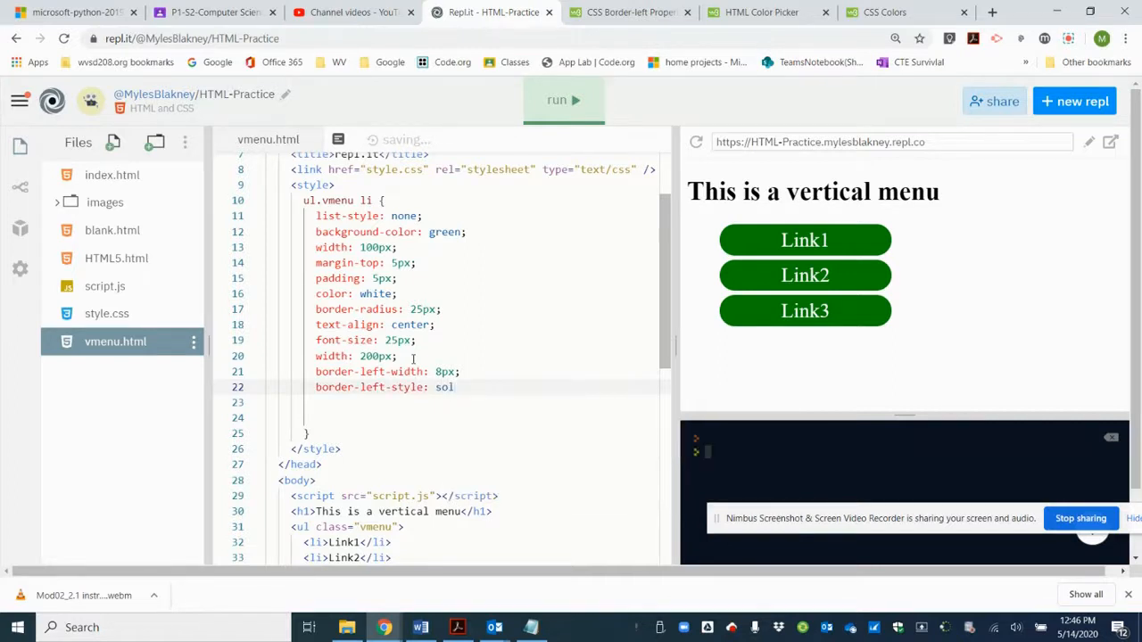
type("id;")
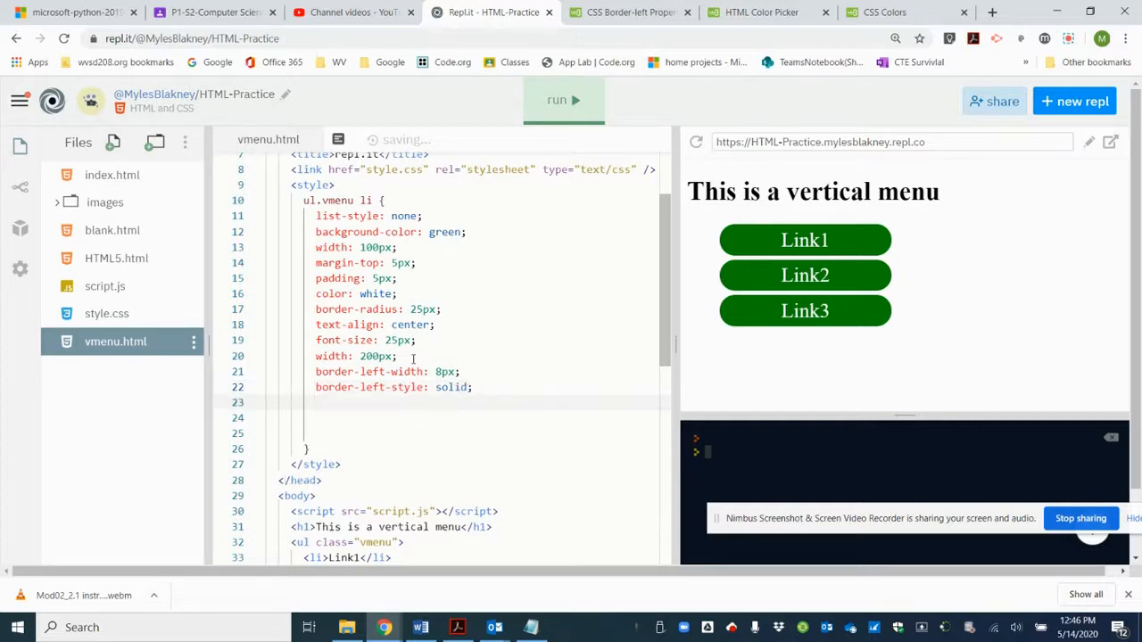
type("border-left-")
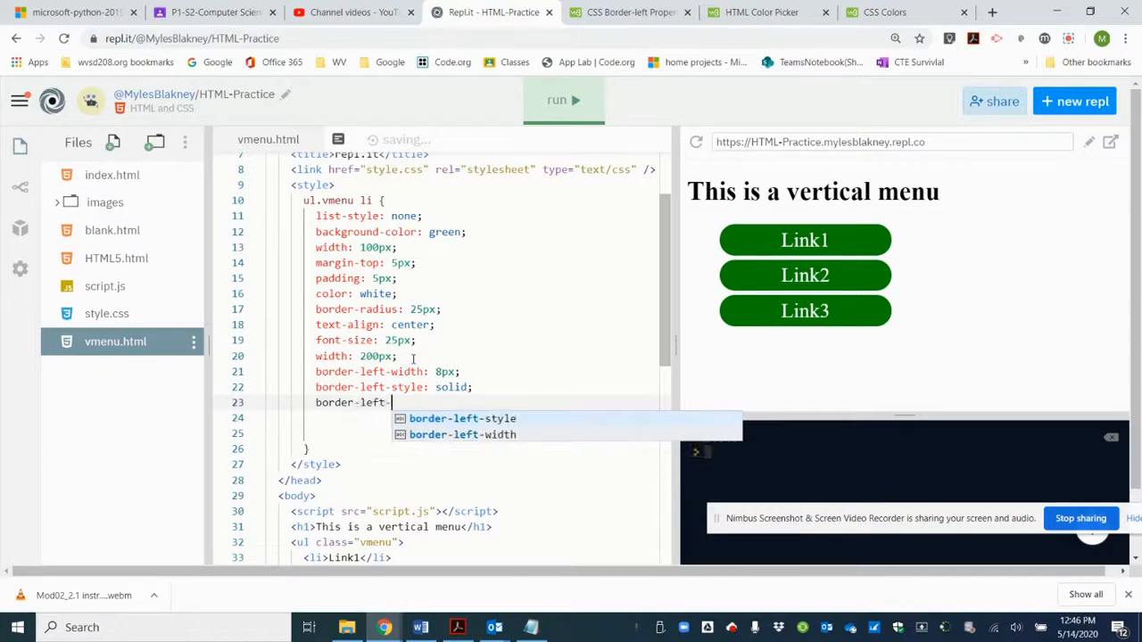
type("color:")
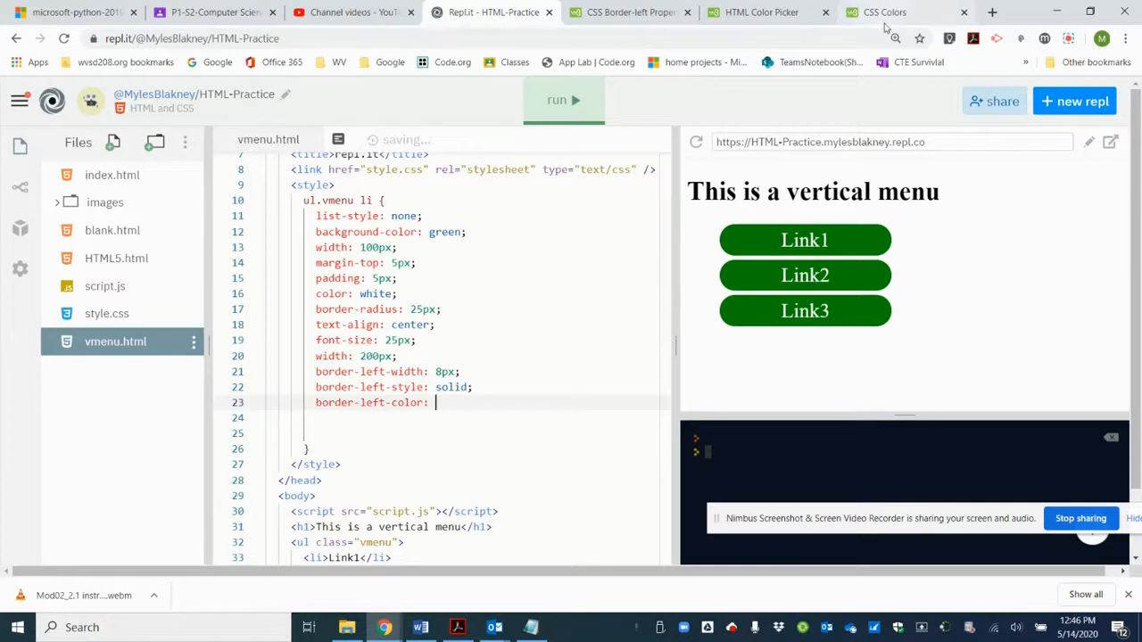
Step: Scroll the W3Schools CSS color names list down to DarkBlue
left_click(882, 12)
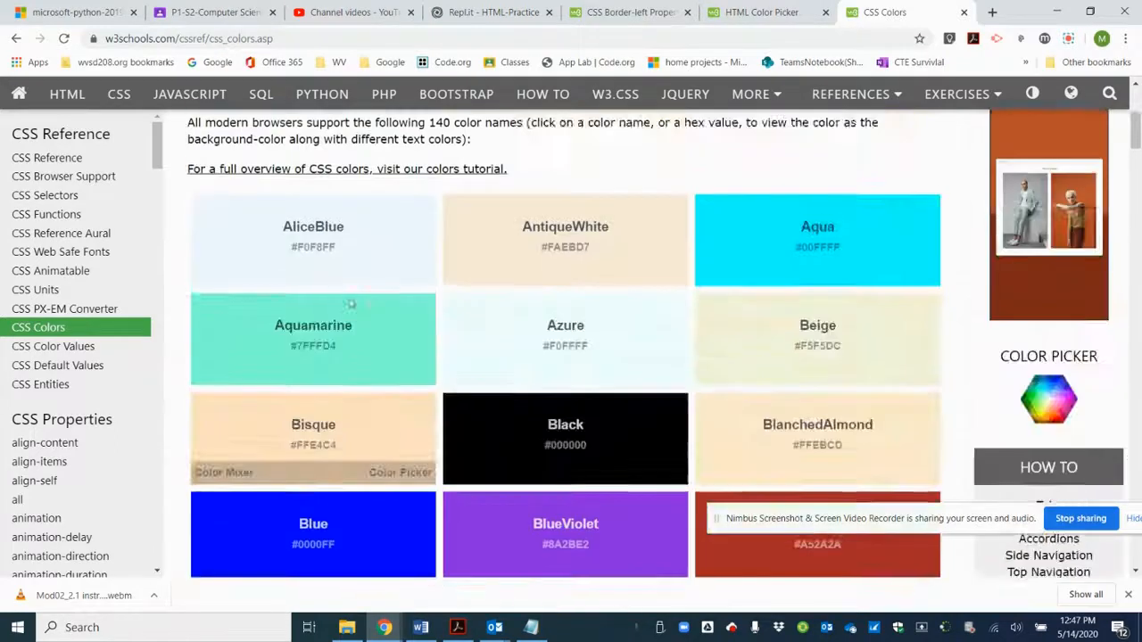
scroll("down", 3)
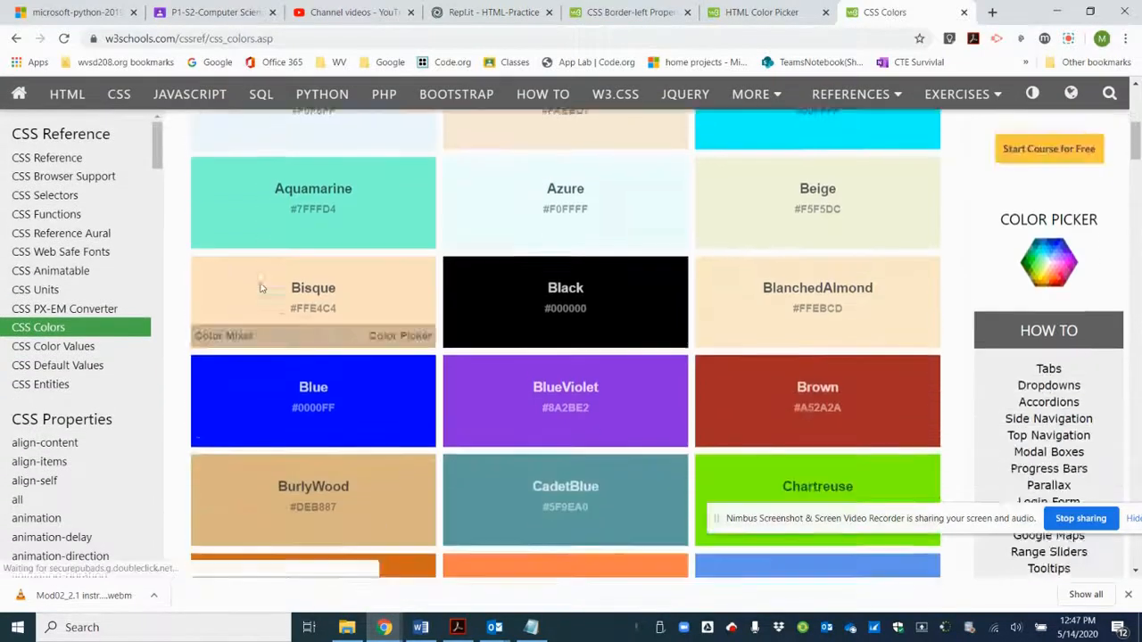
scroll("down", 3)
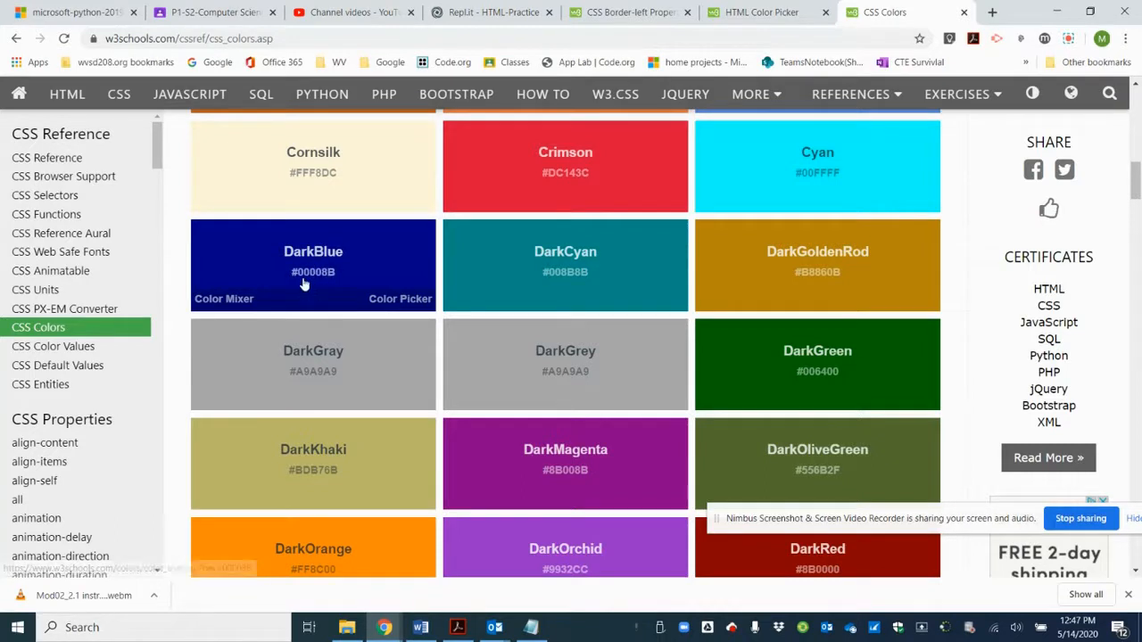
mouse_move(310, 259)
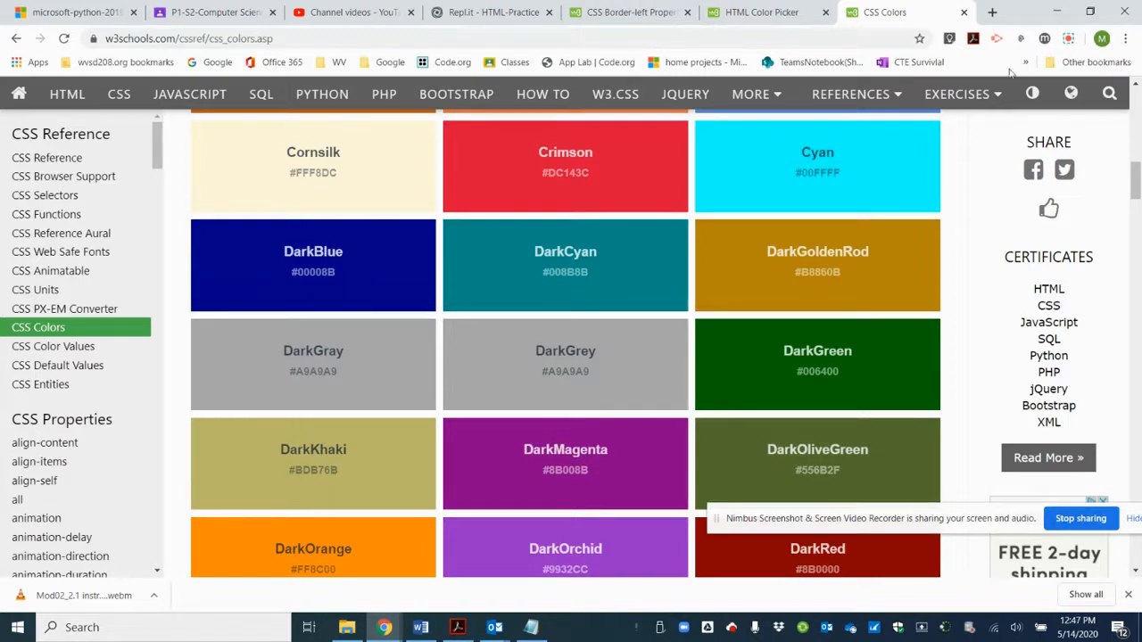
Step: Set border-left-color to darkblue and re-run the menu preview
left_click(490, 11)
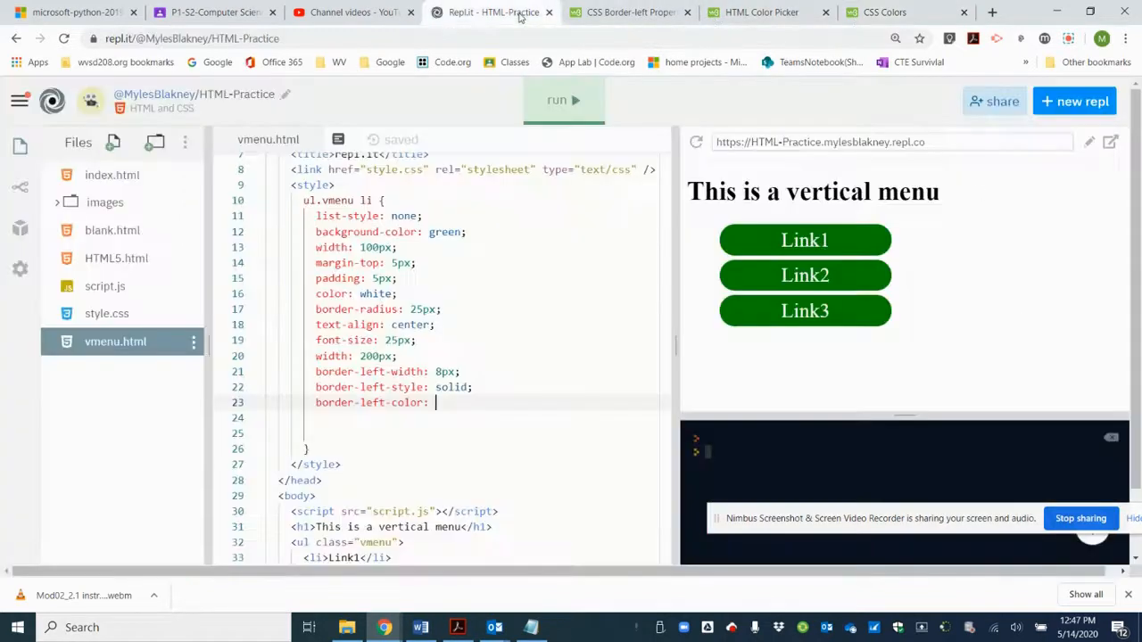
type("dar")
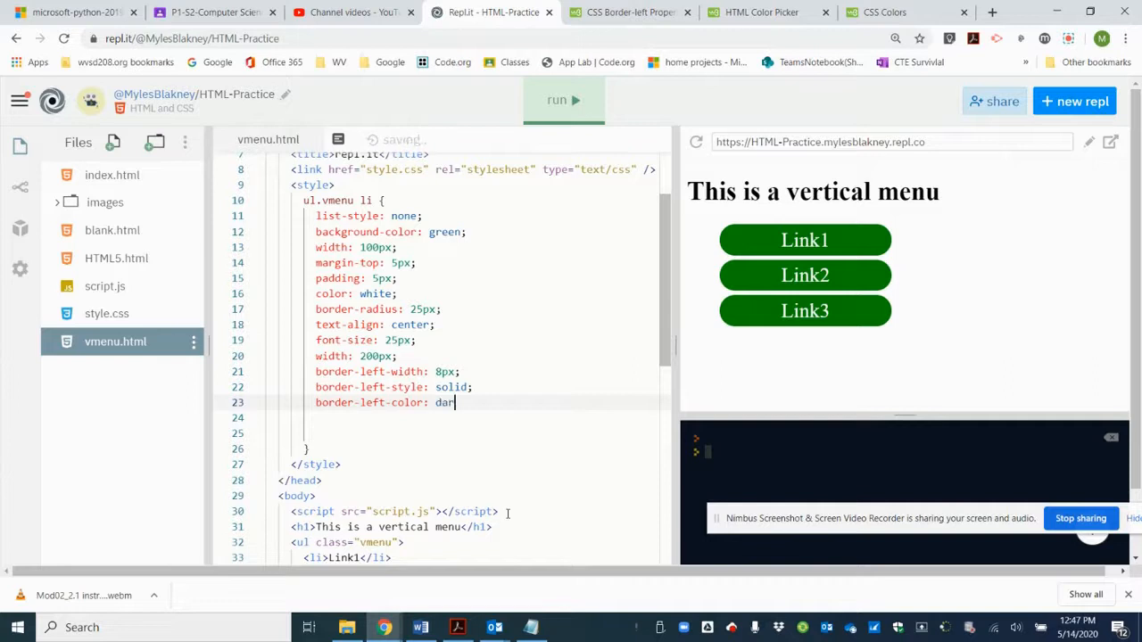
type("kblue;")
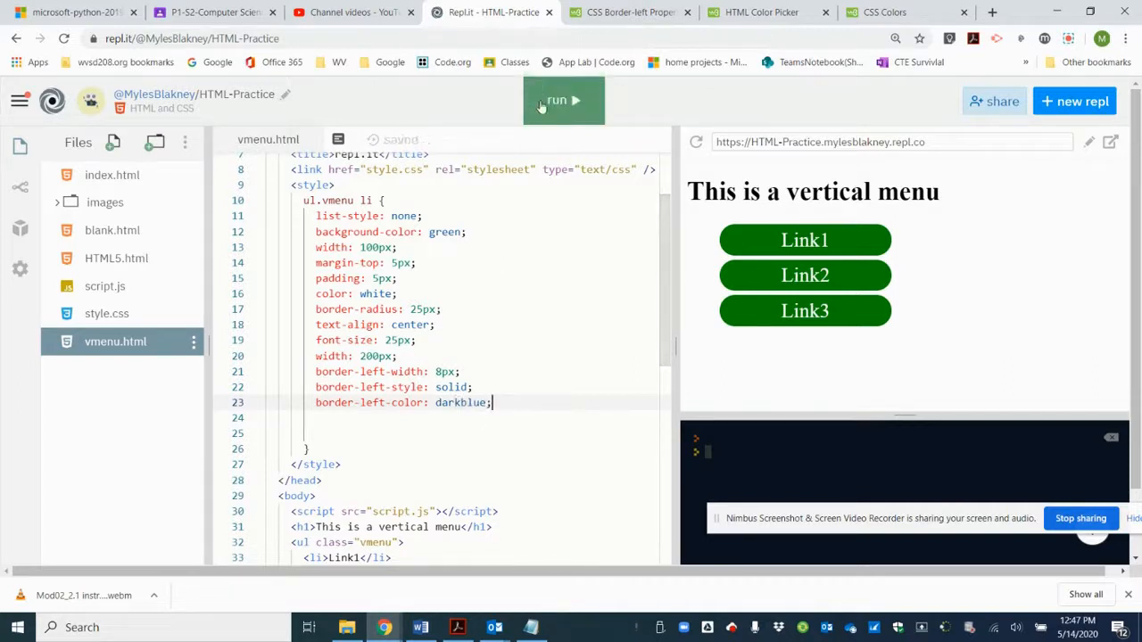
left_click(558, 100)
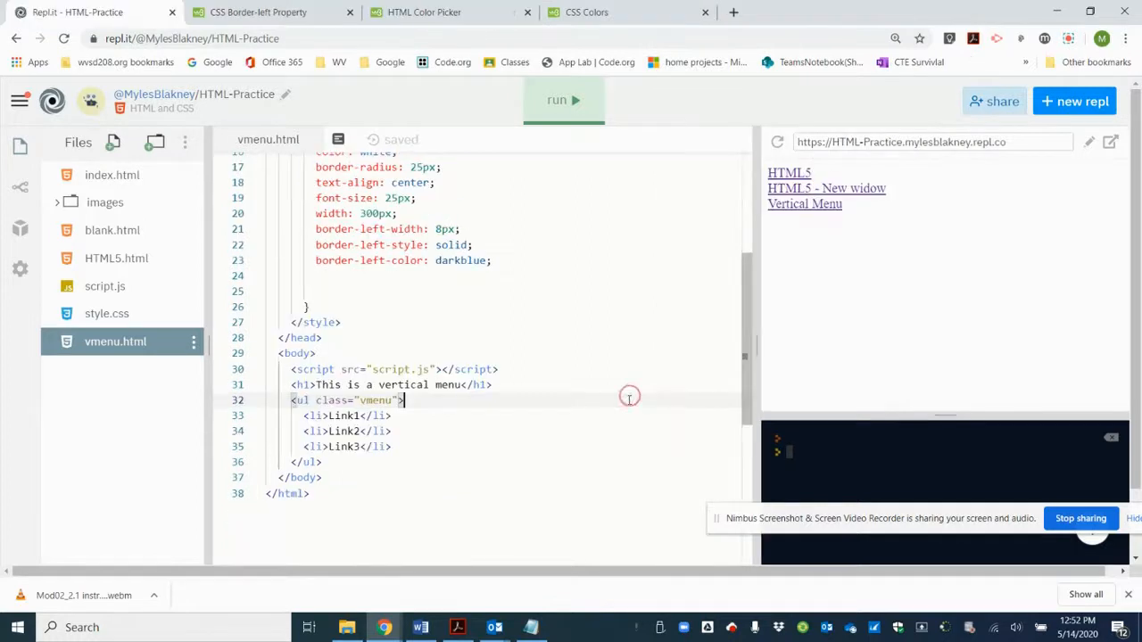
mouse_move(568, 382)
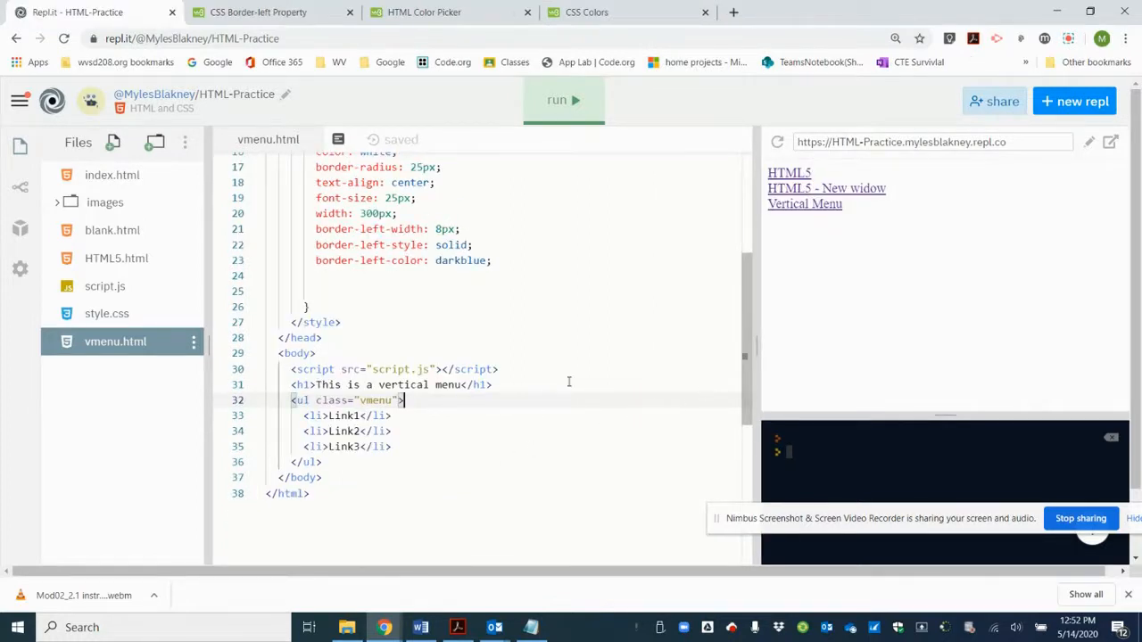
mouse_move(344, 415)
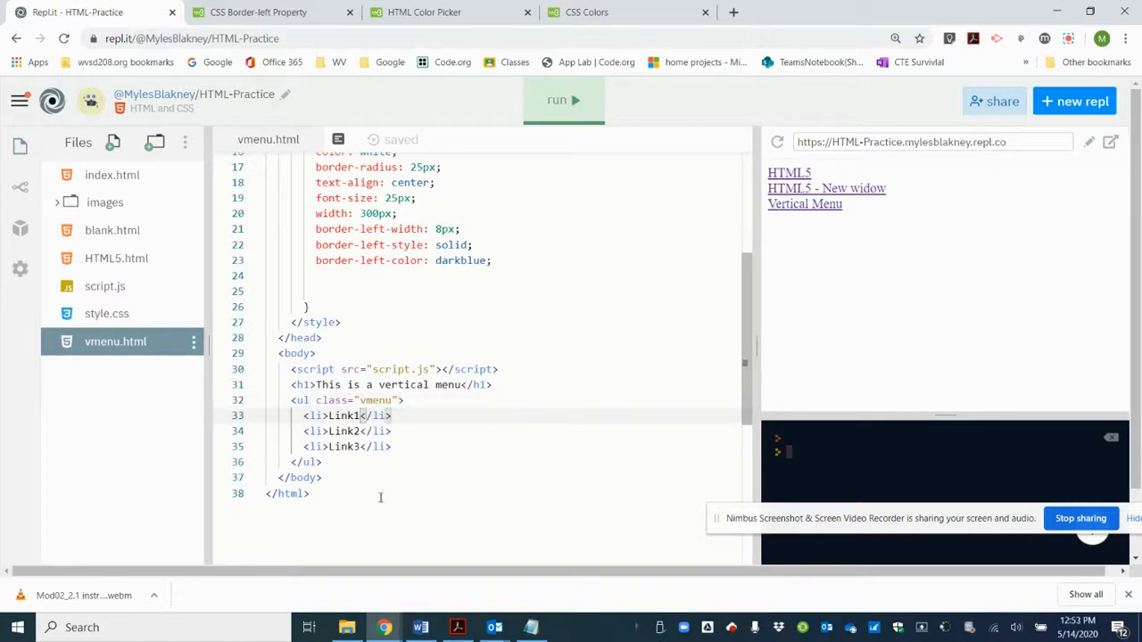
Step: Delete the Link1 placeholder and start an anchor tag in the first list item
key("Backspace")
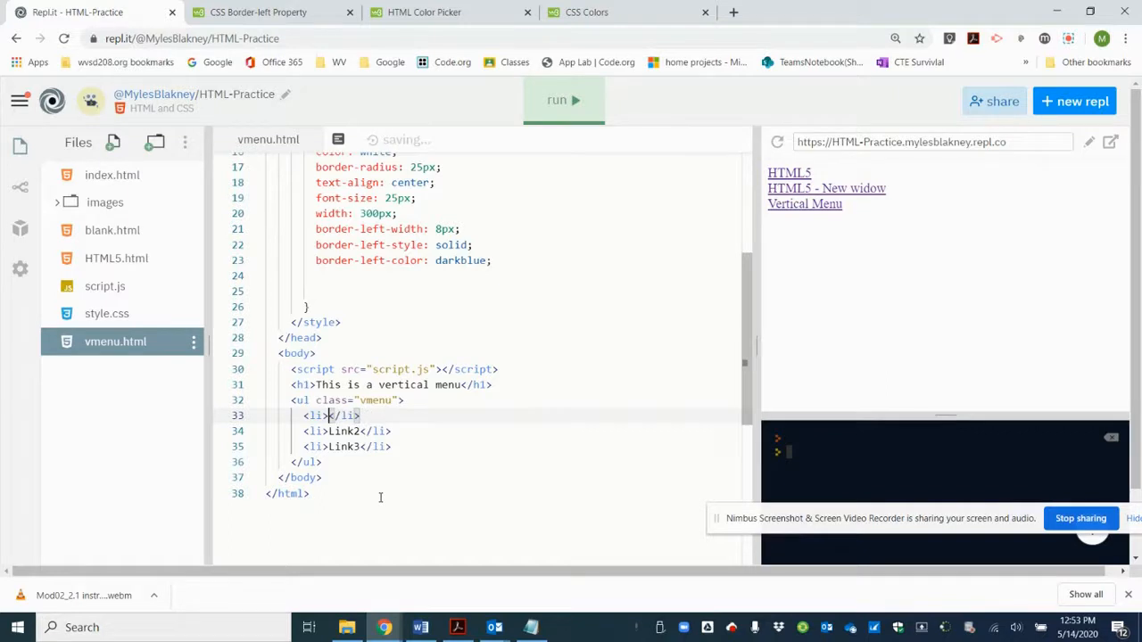
key("Enter")
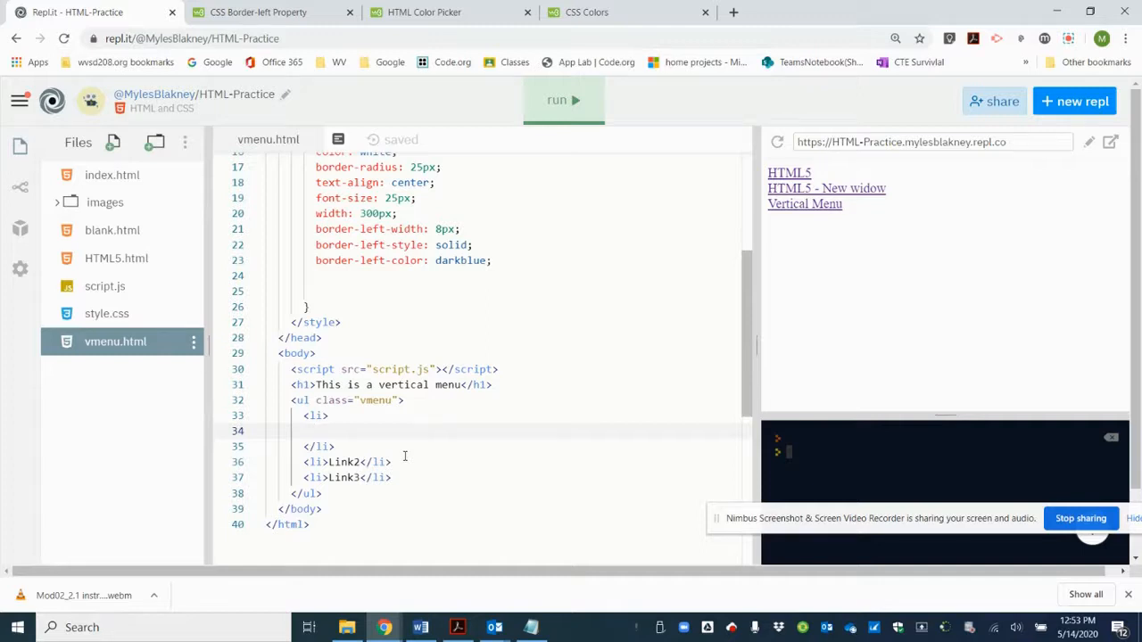
type("A")
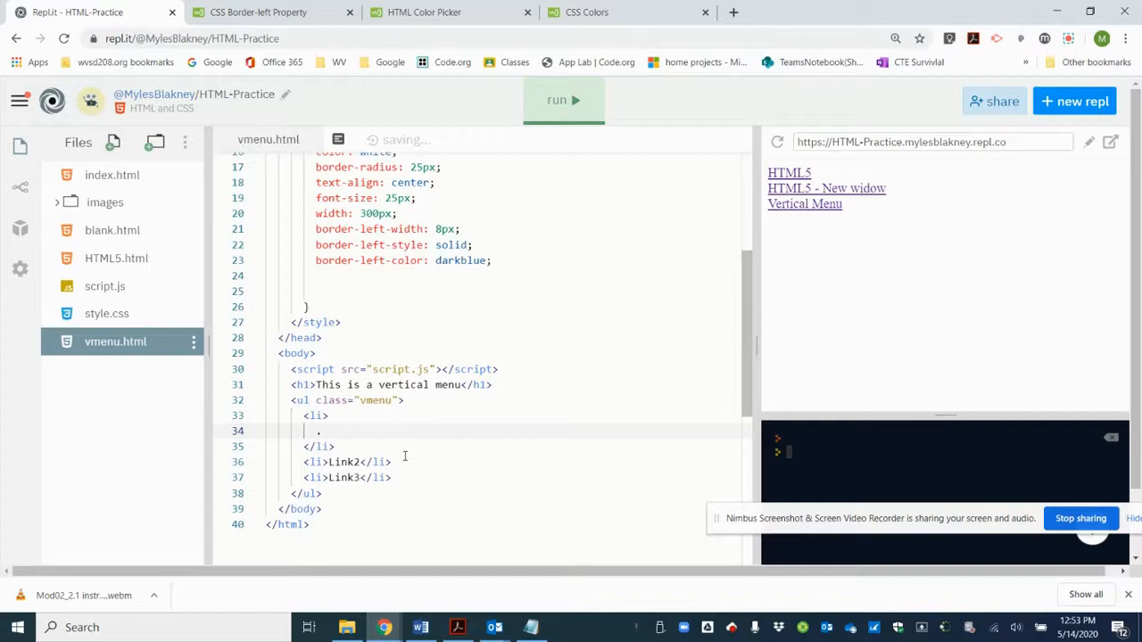
type("<a he")
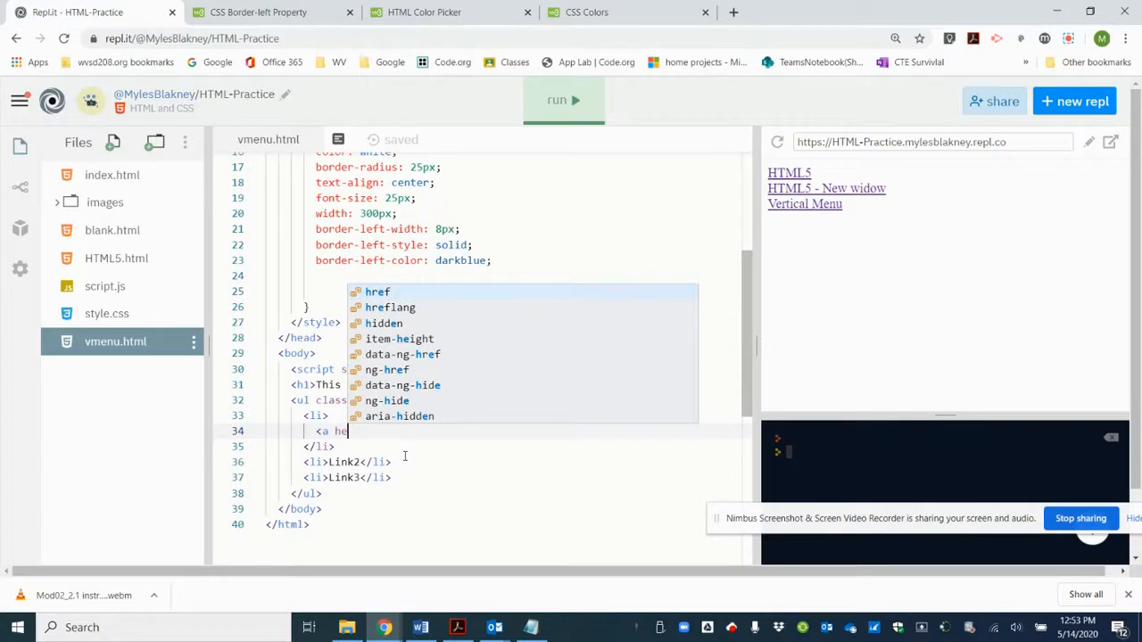
type("f")
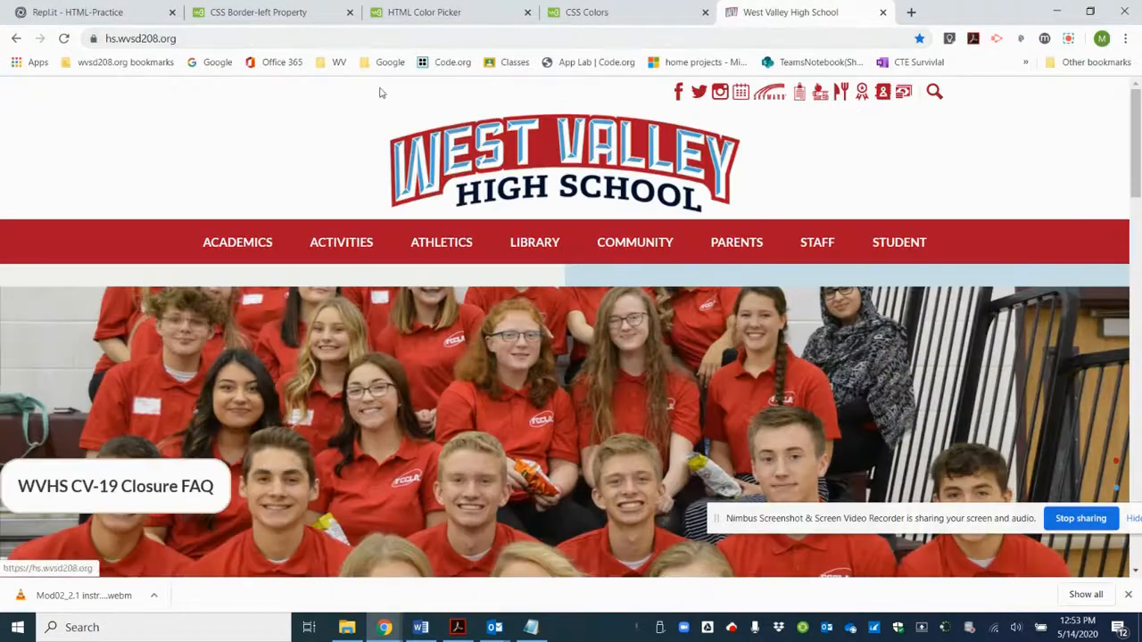
Step: Copy the West Valley High School homepage URL from Chrome's address bar
left_click(143, 39)
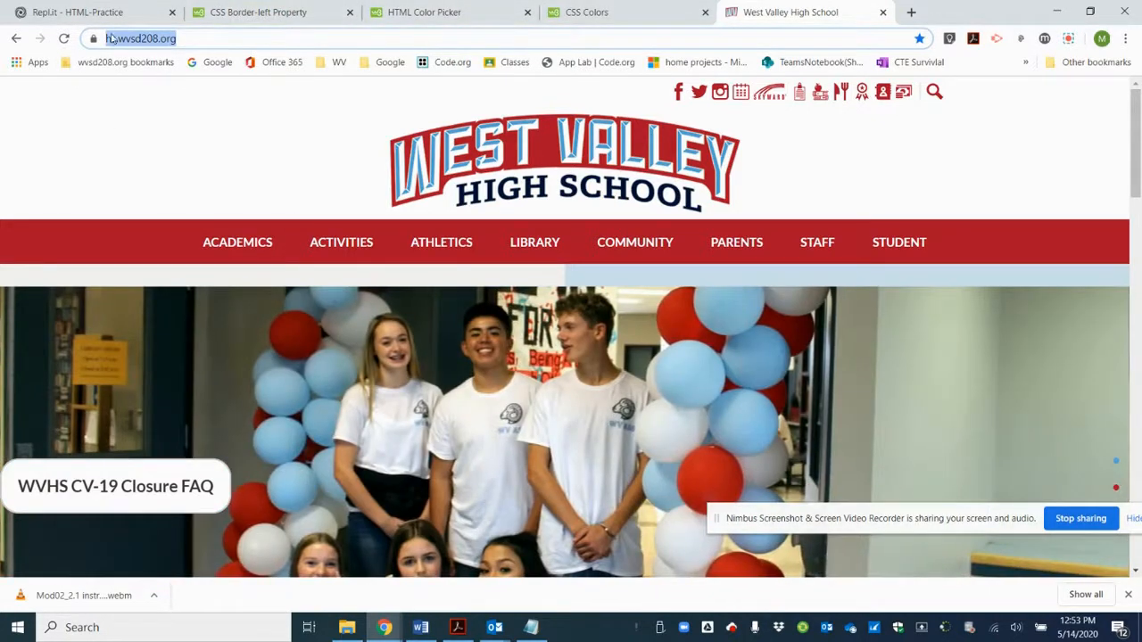
left_click(81, 12)
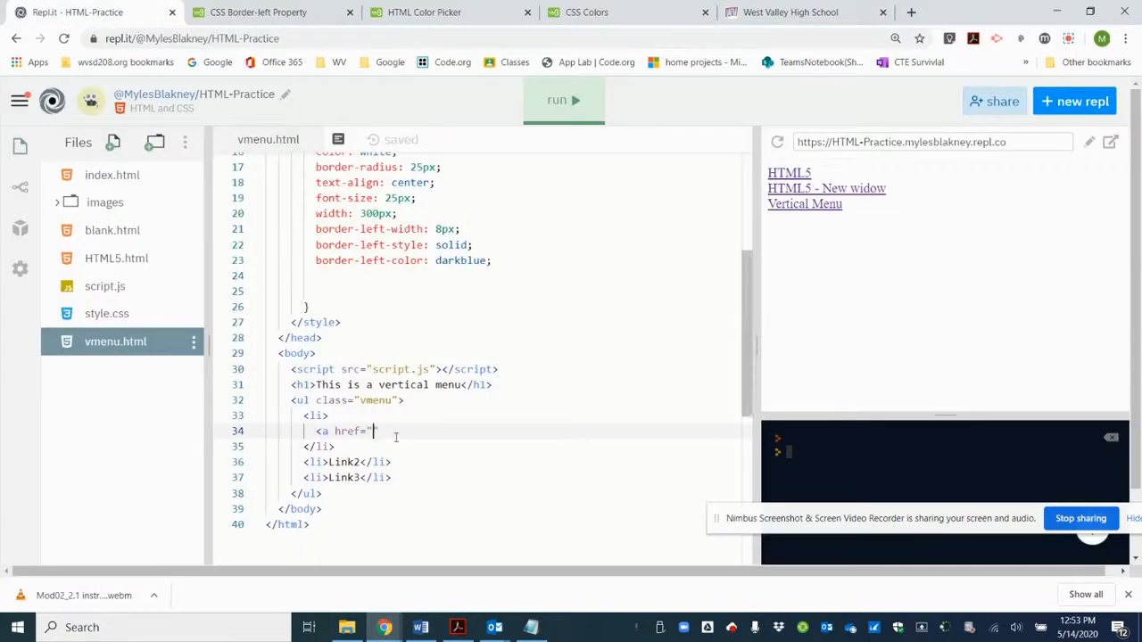
type("https://hs.wvsd208.org/")
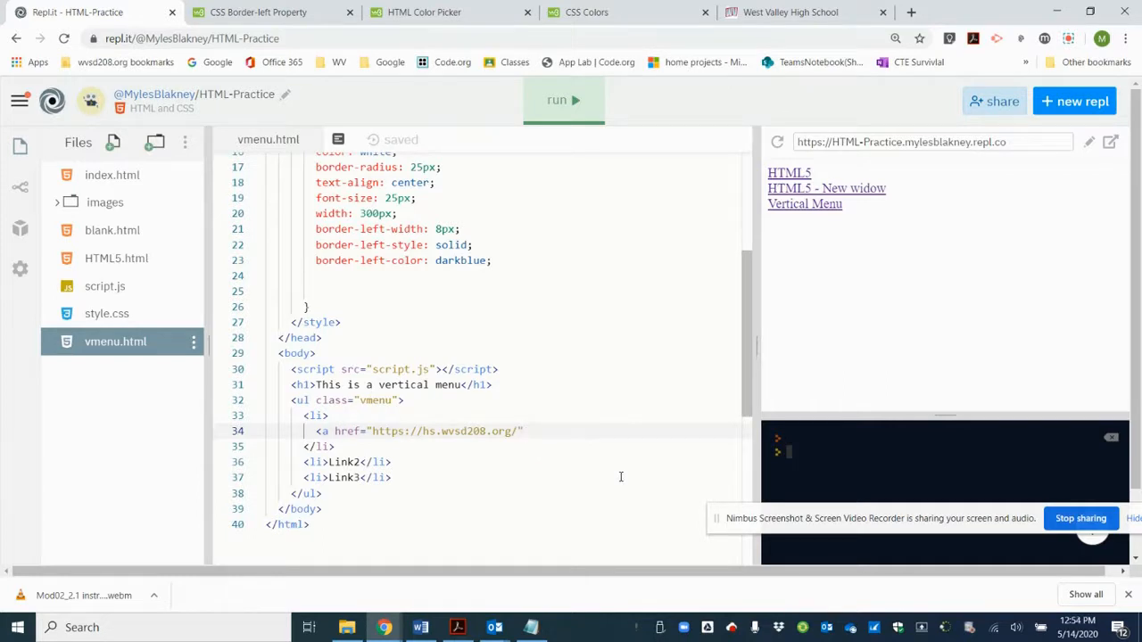
type(">")
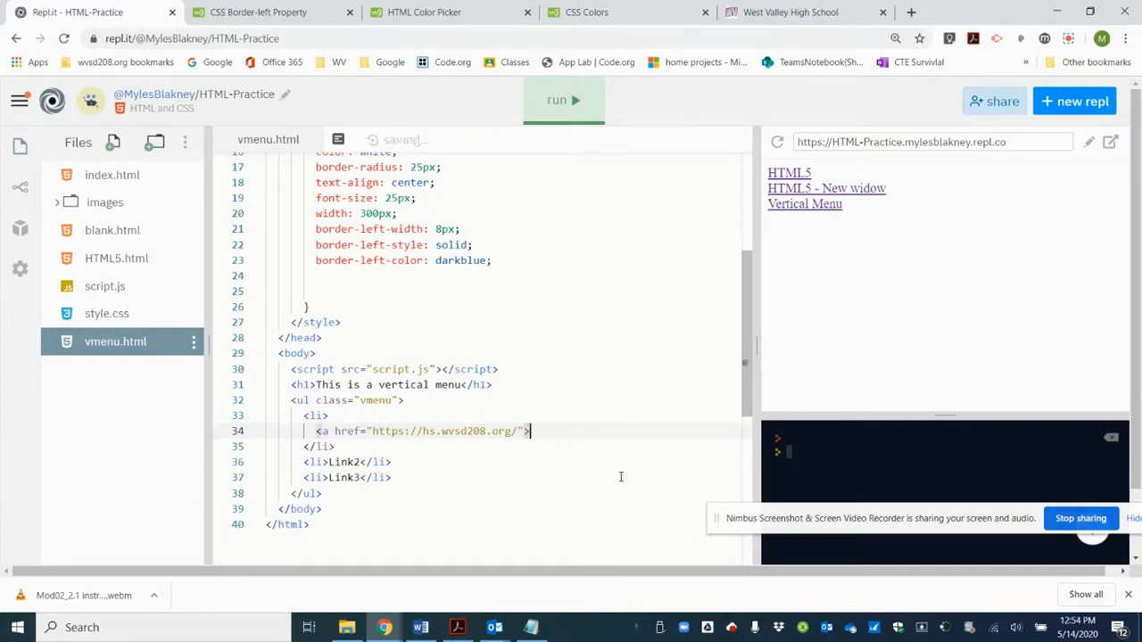
key("Enter")
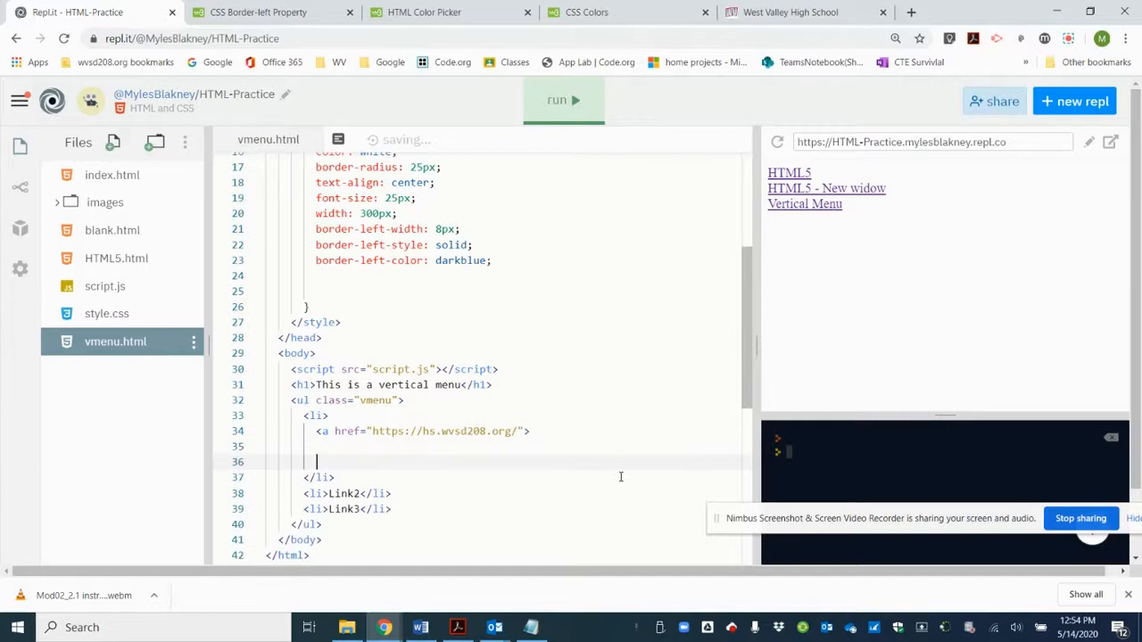
type("</a>")
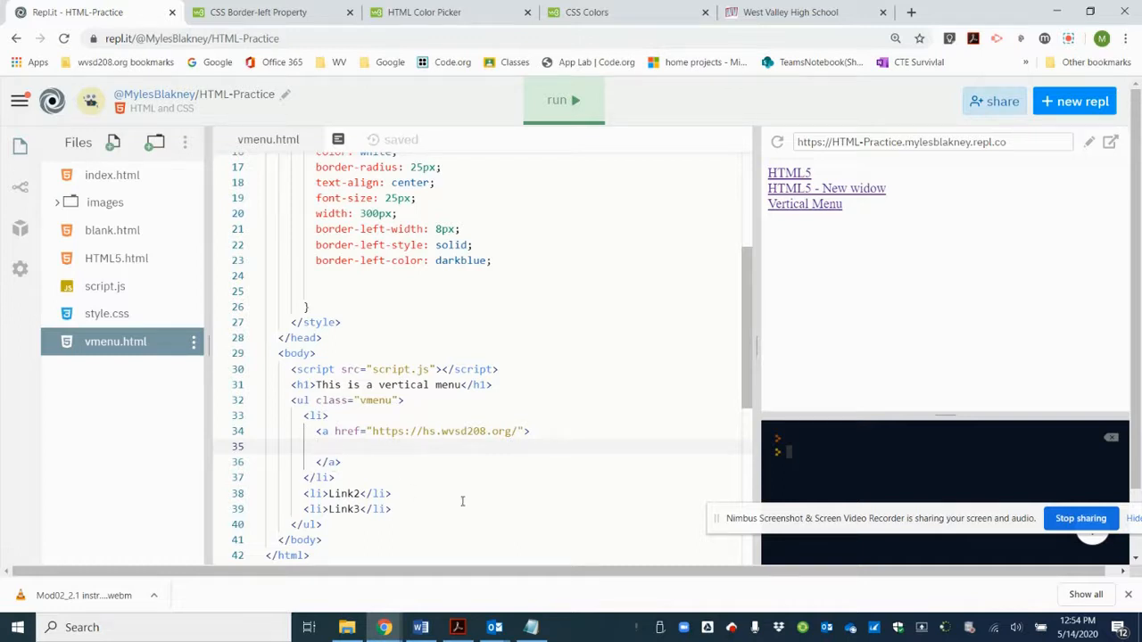
type("We")
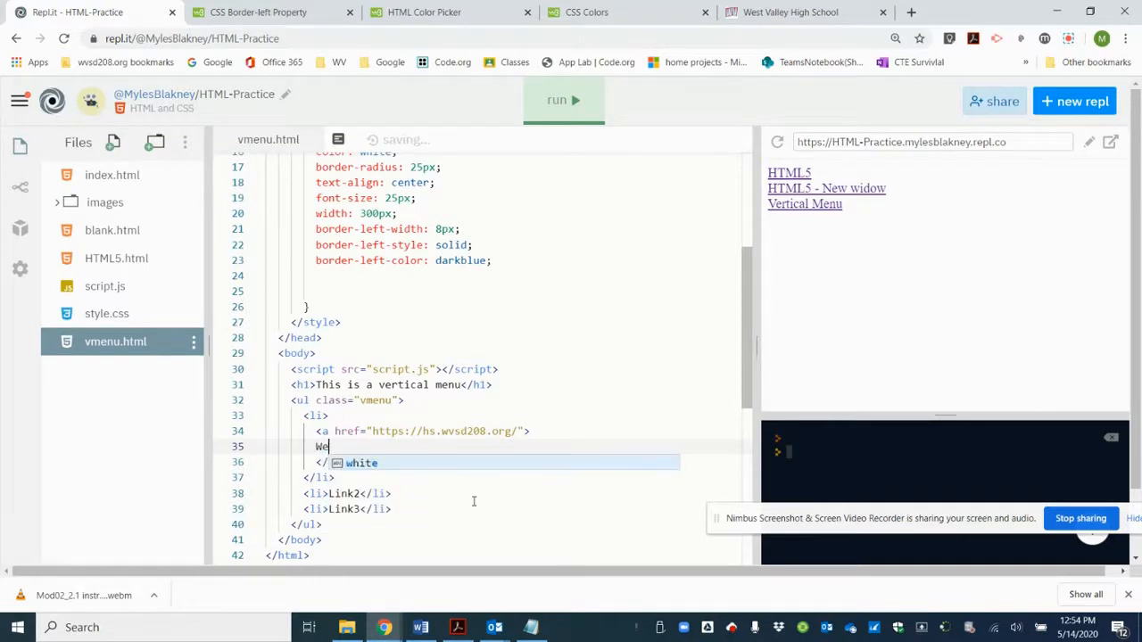
type("West Vlaley H")
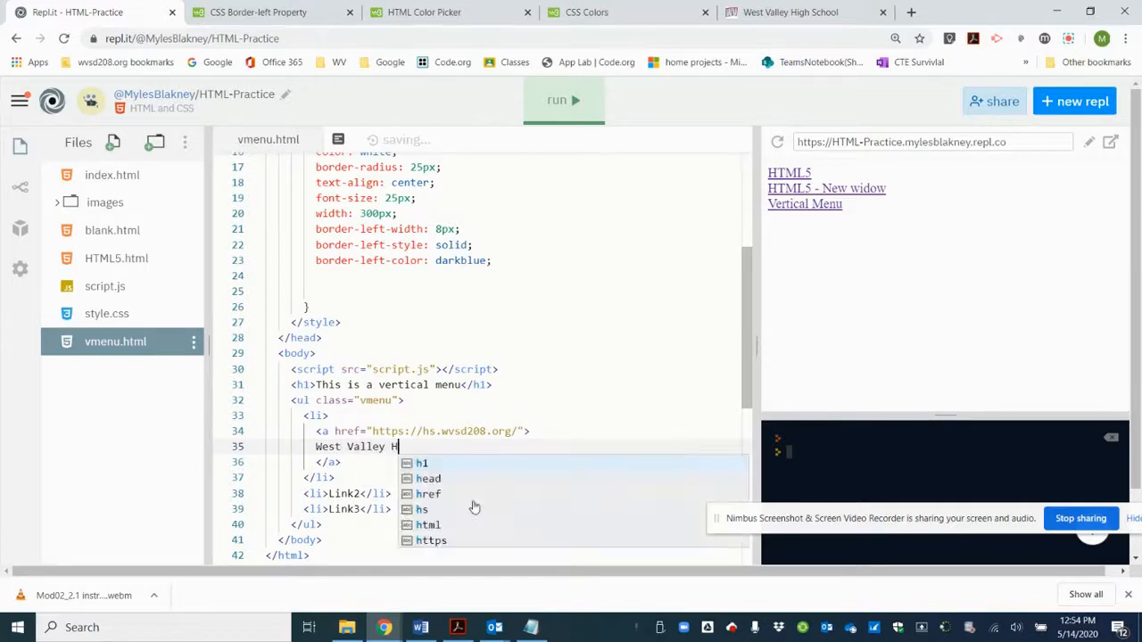
type("igh School")
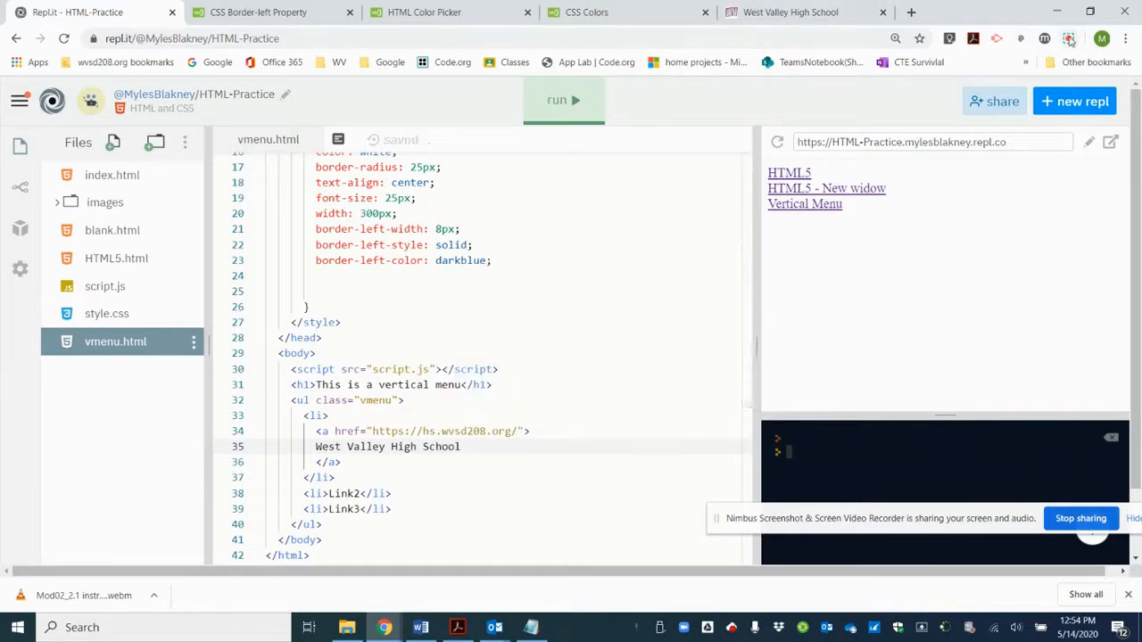
scroll("down", 3)
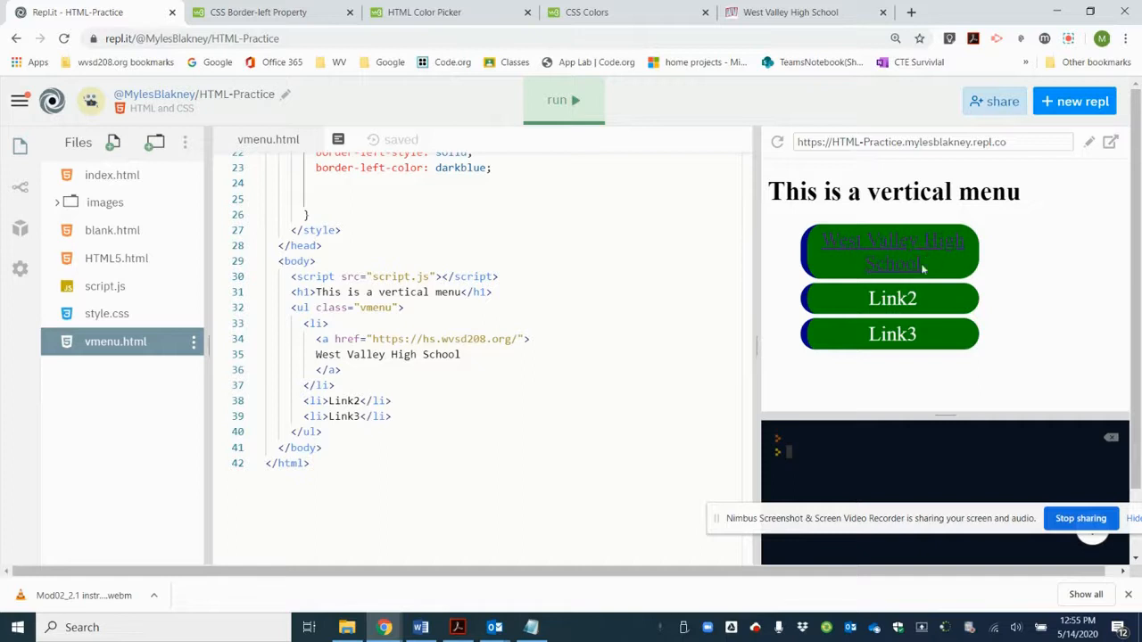
mouse_move(921, 284)
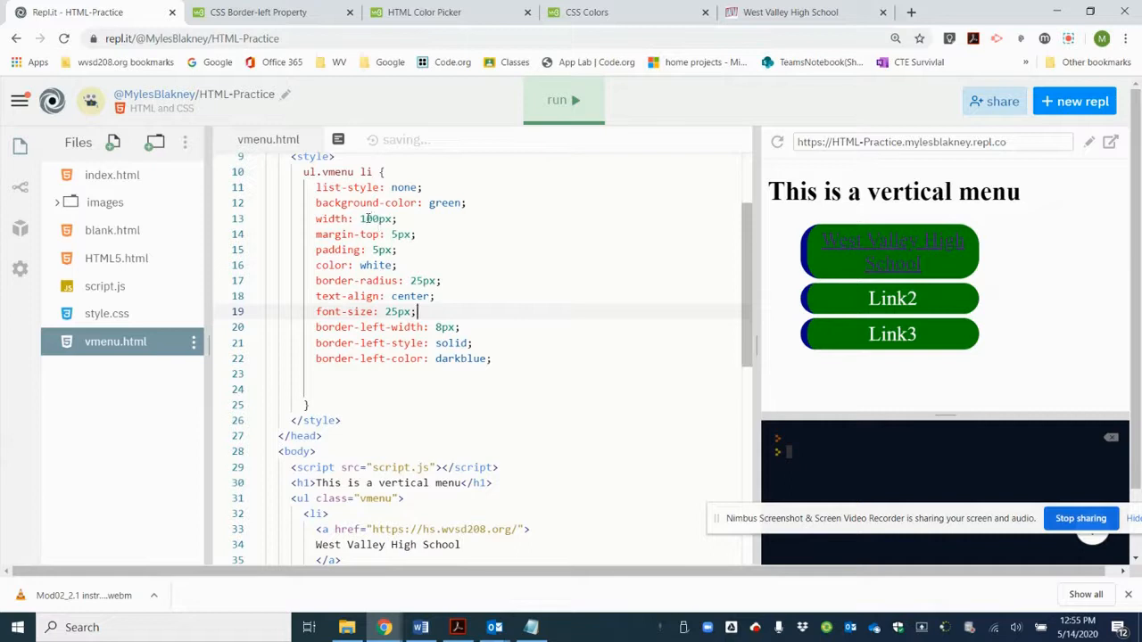
Step: Select the menu item width value in the ul.vmenu li rule for editing
left_click(370, 218)
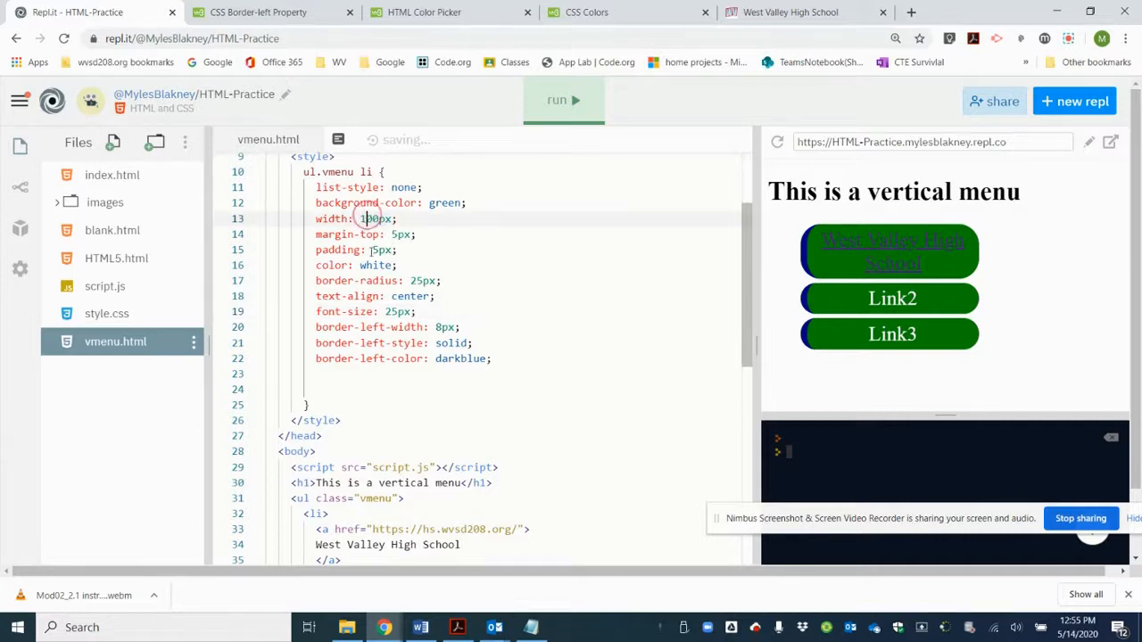
mouse_move(397, 280)
type("3")
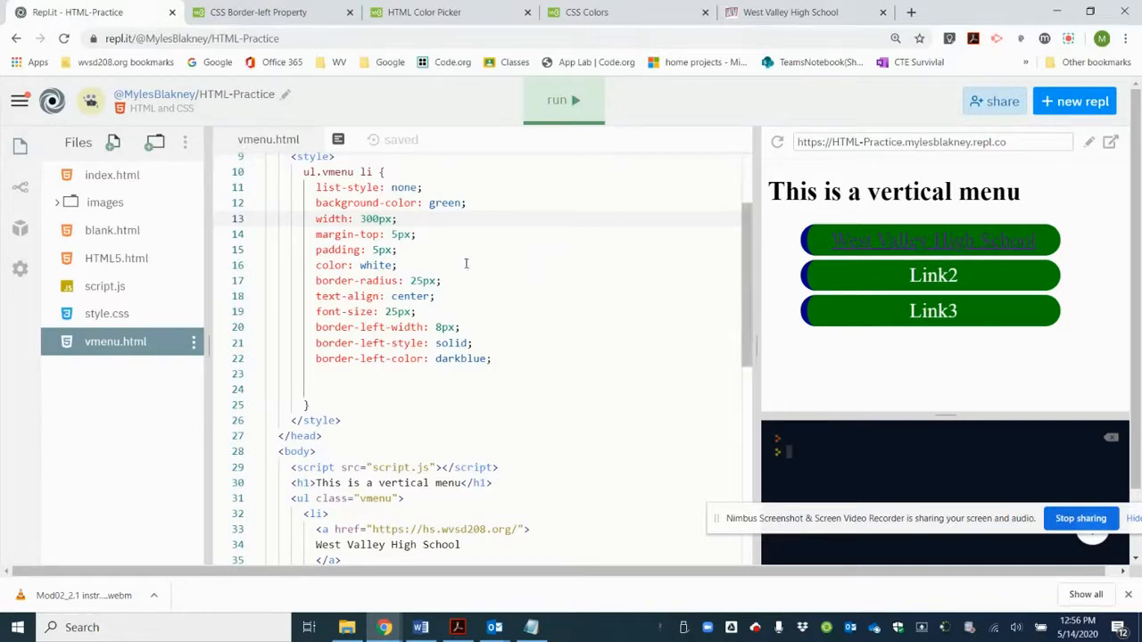
mouse_move(908, 236)
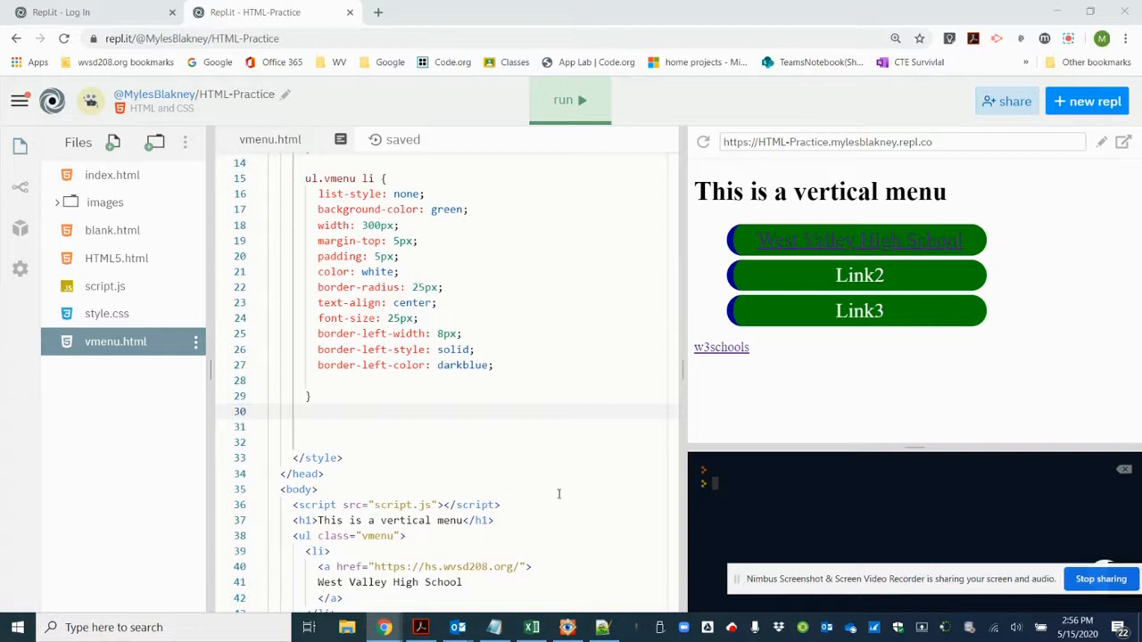
mouse_move(488, 475)
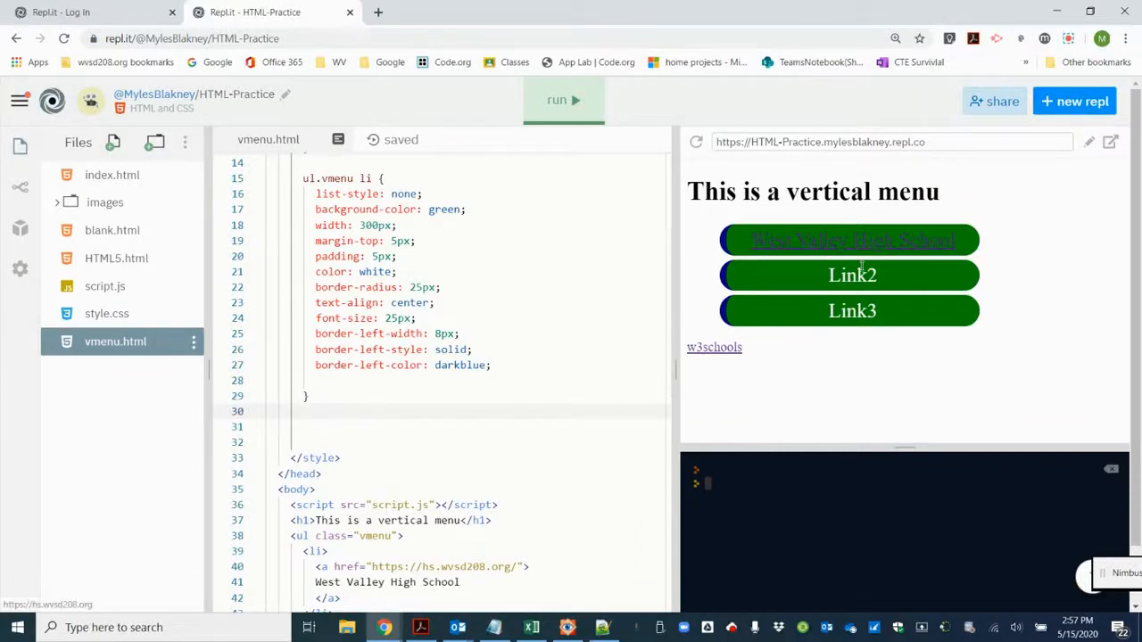
mouse_move(826, 245)
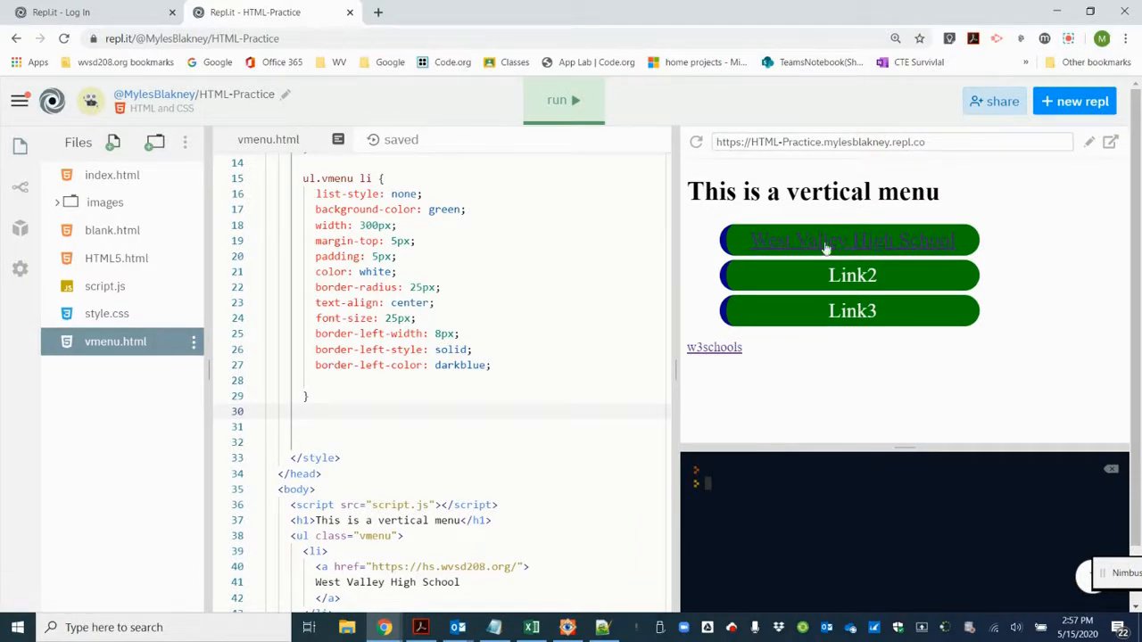
mouse_move(862, 294)
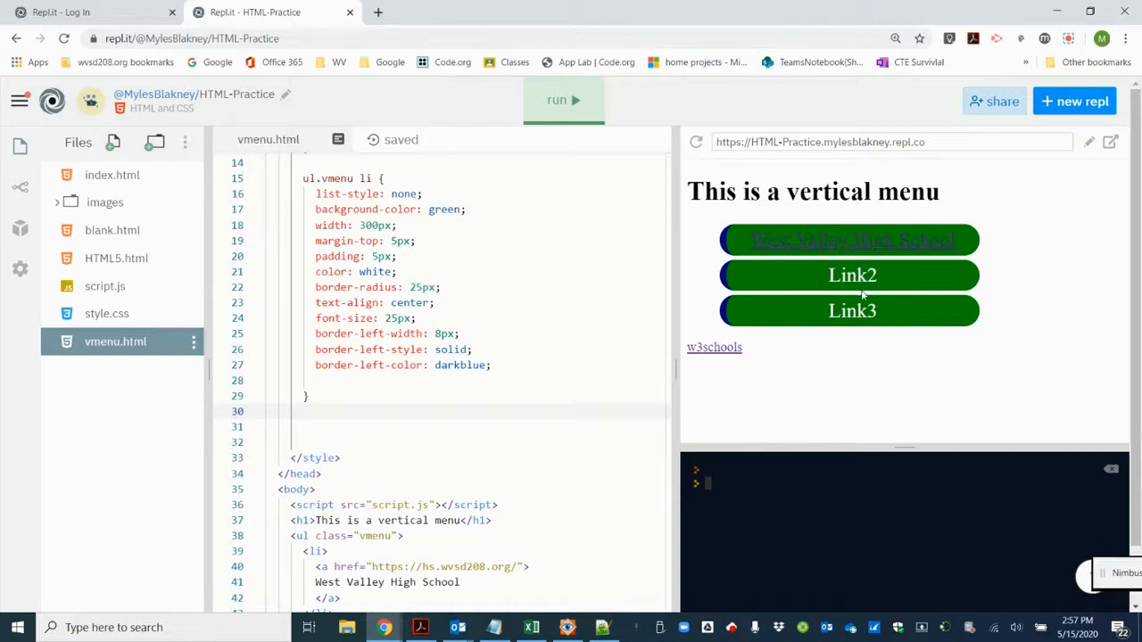
mouse_move(712, 243)
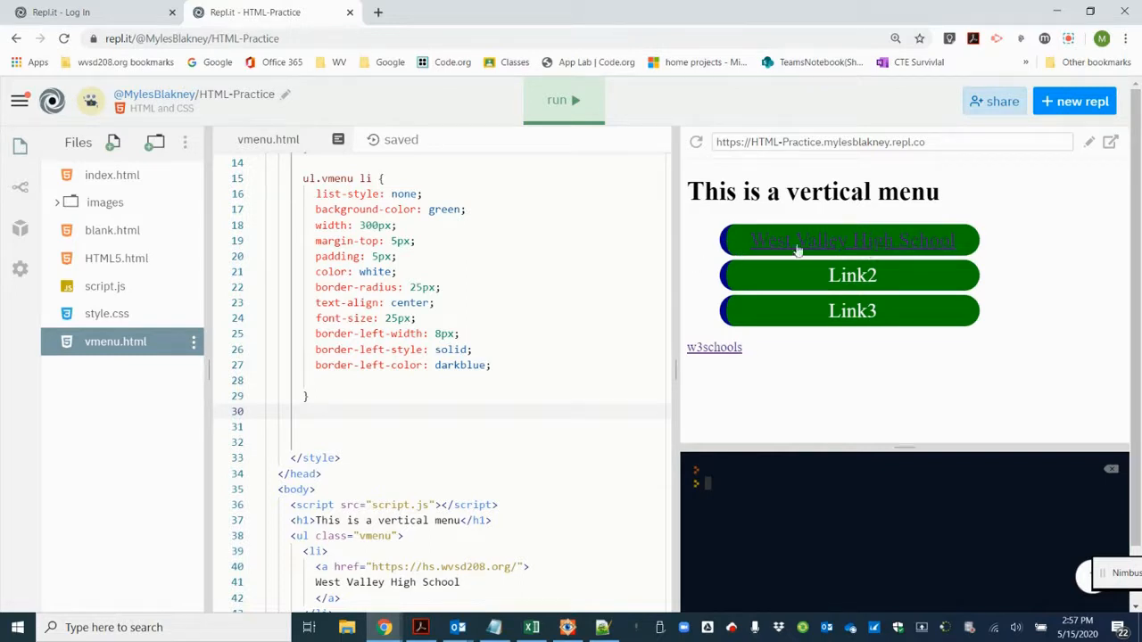
mouse_move(708, 245)
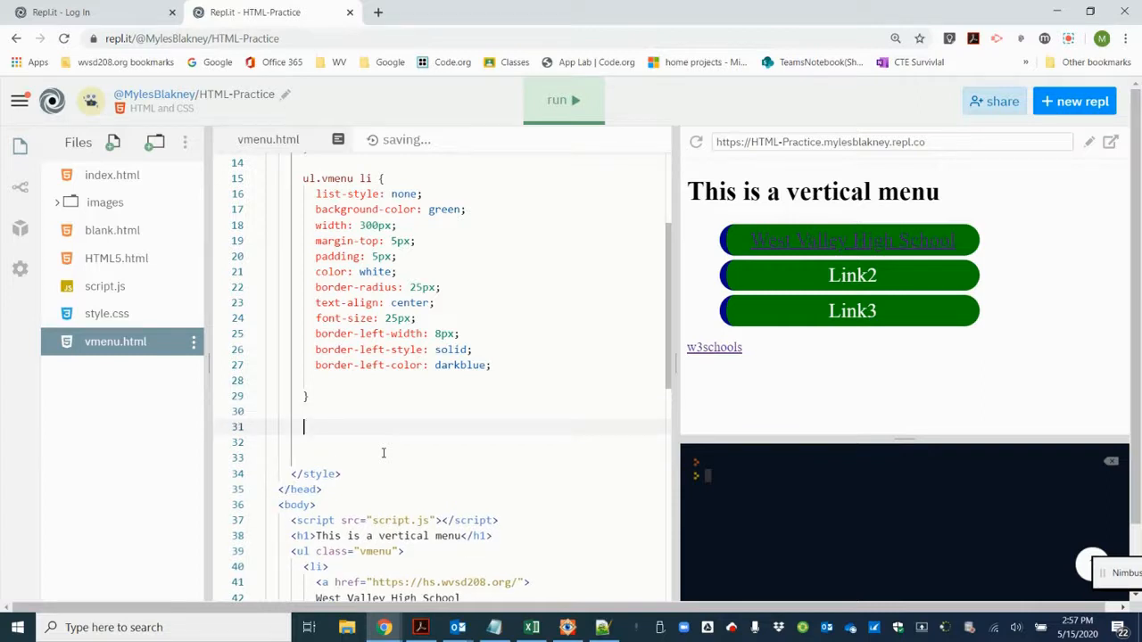
Step: Add a ul.vmenu li:hover rule with background-color: darkblue
type("ul")
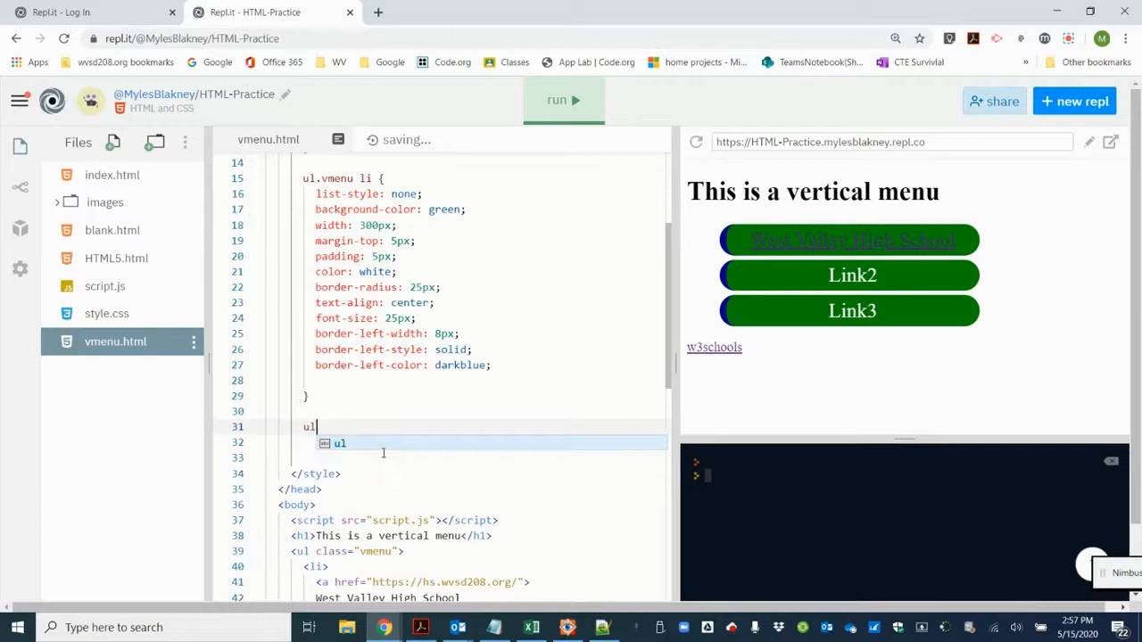
type(".")
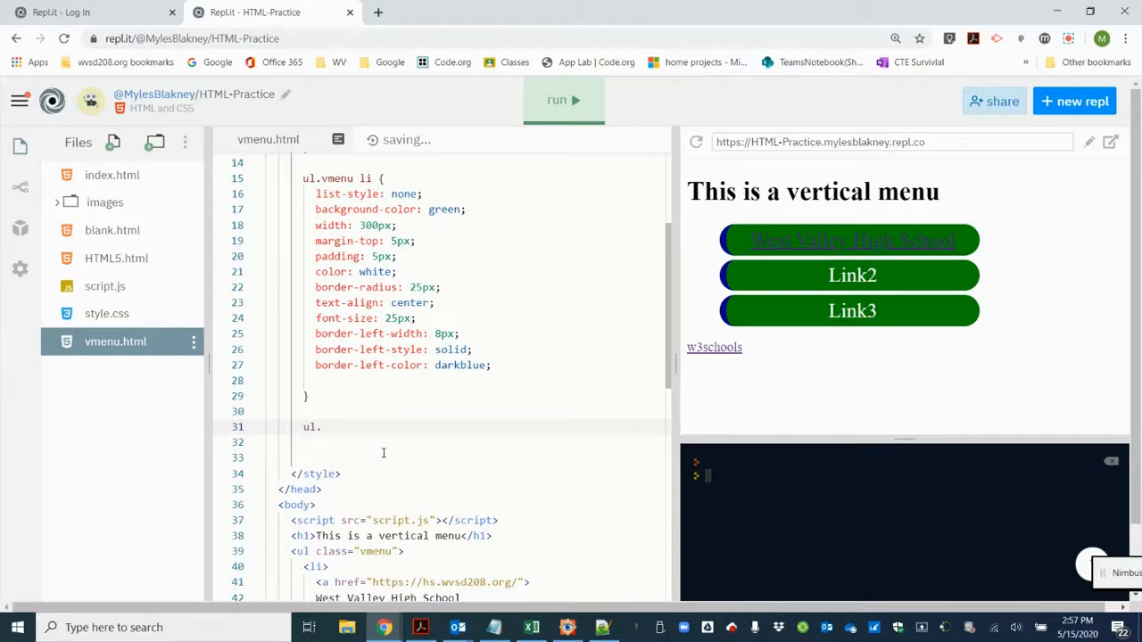
type("vmenu li")
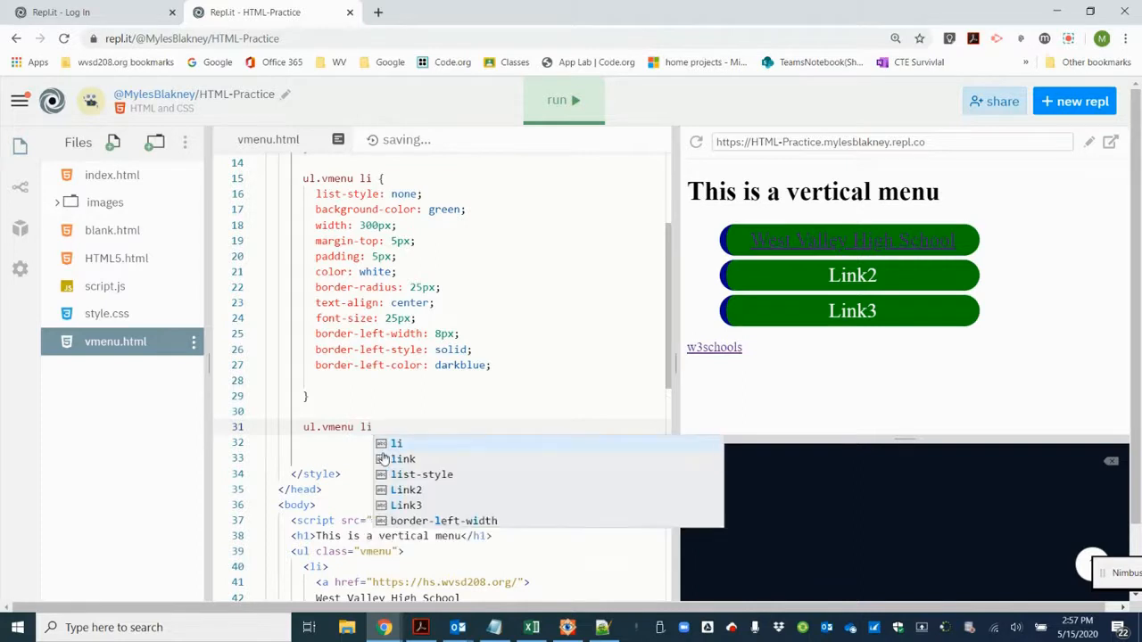
type(":ho")
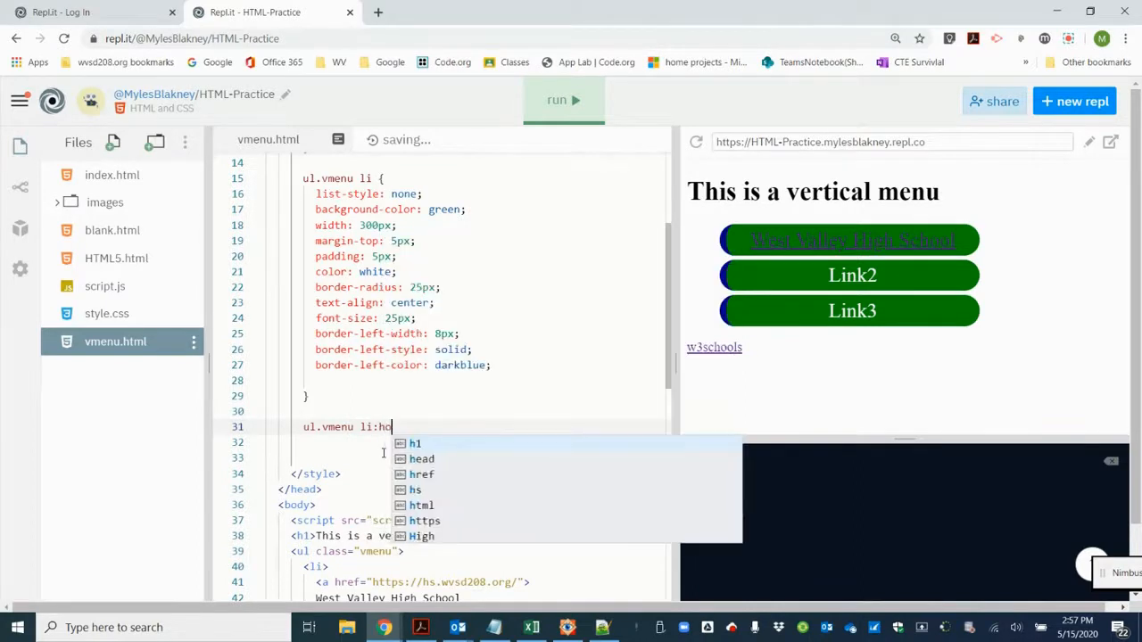
type("ver {")
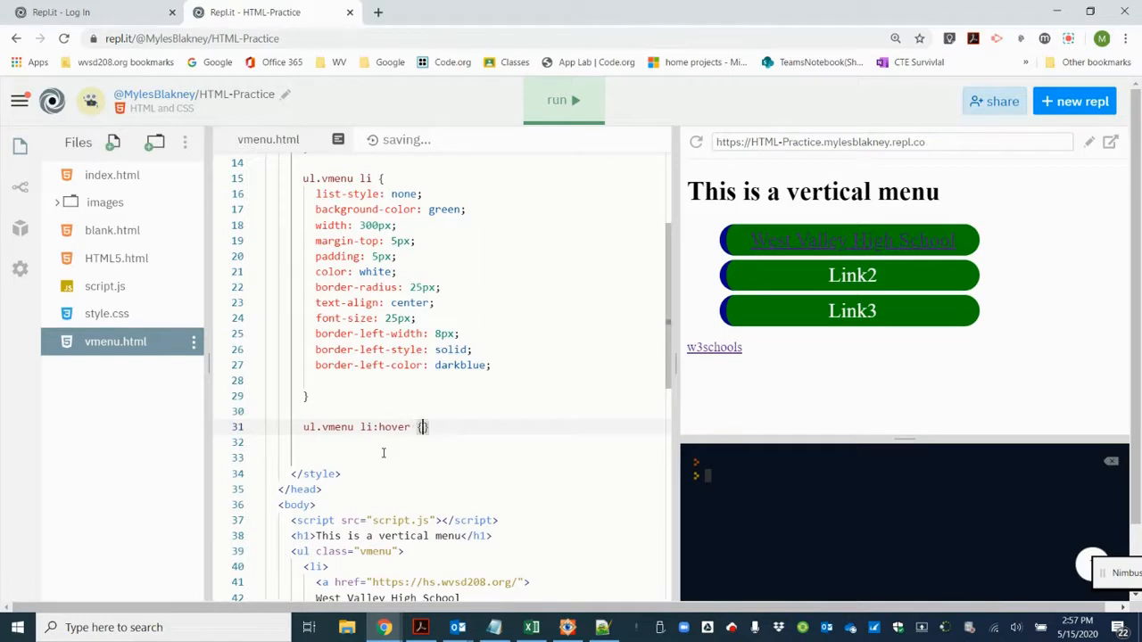
key("Enter")
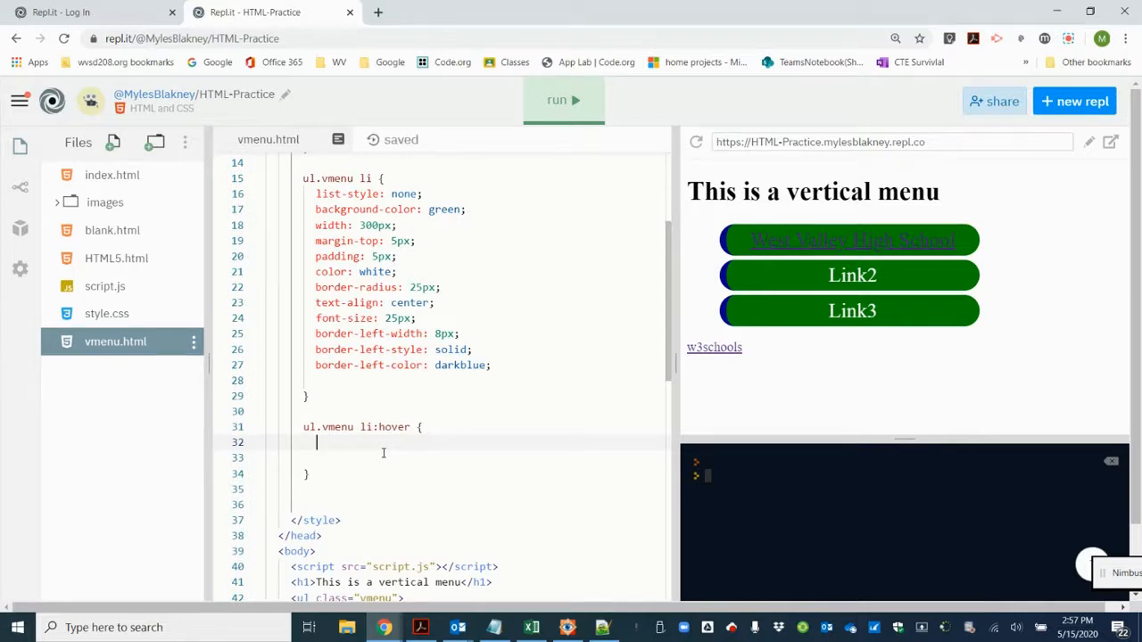
type("back")
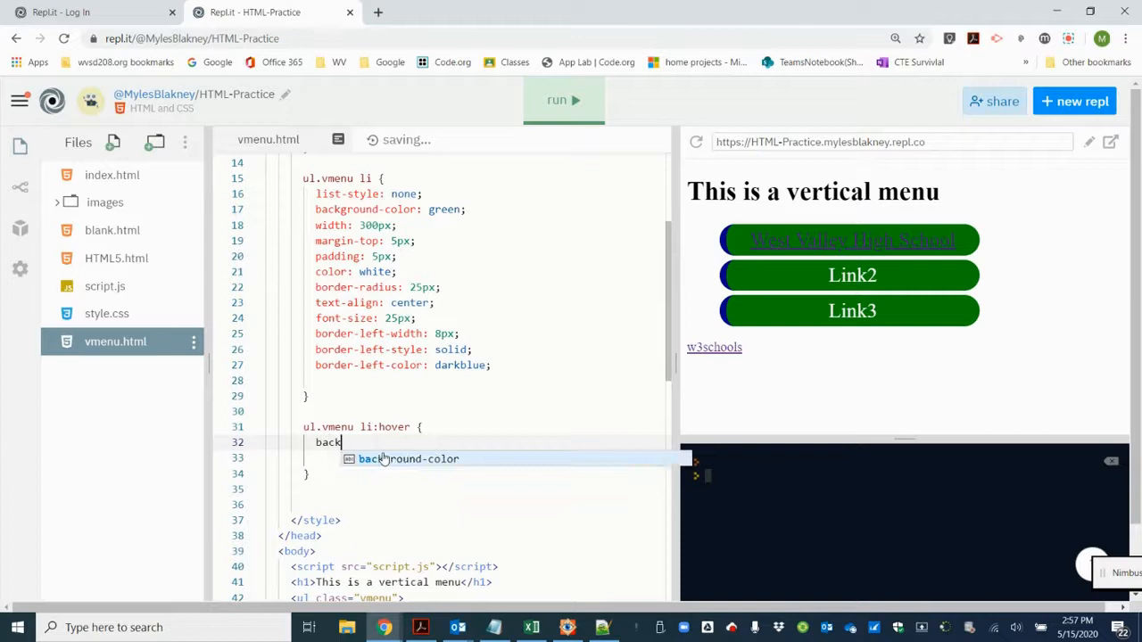
key("Tab")
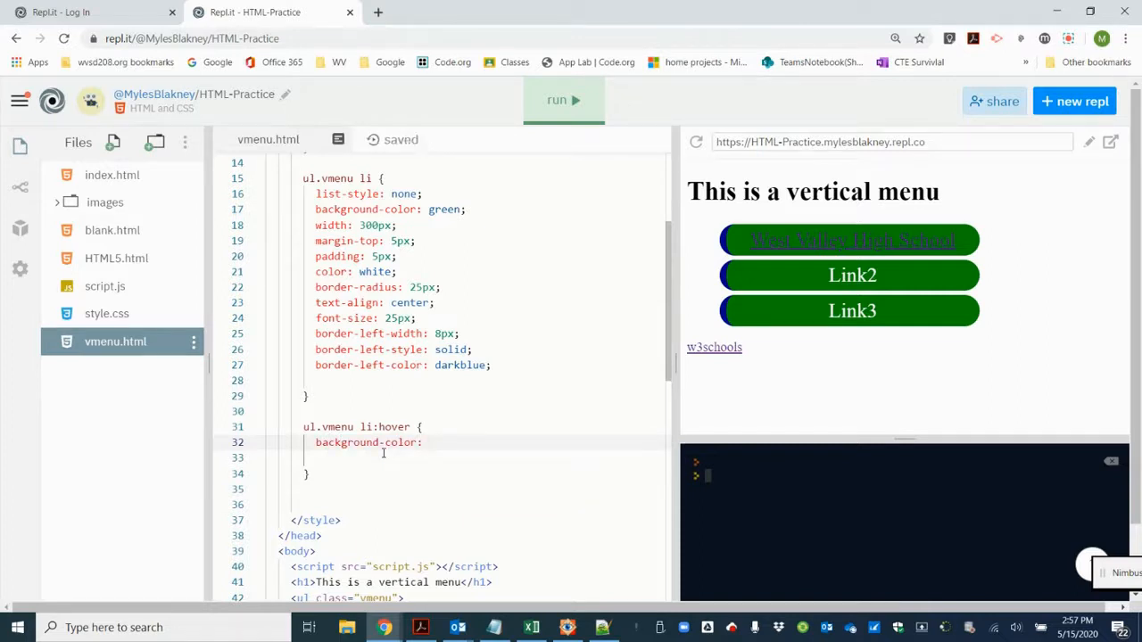
type("dark")
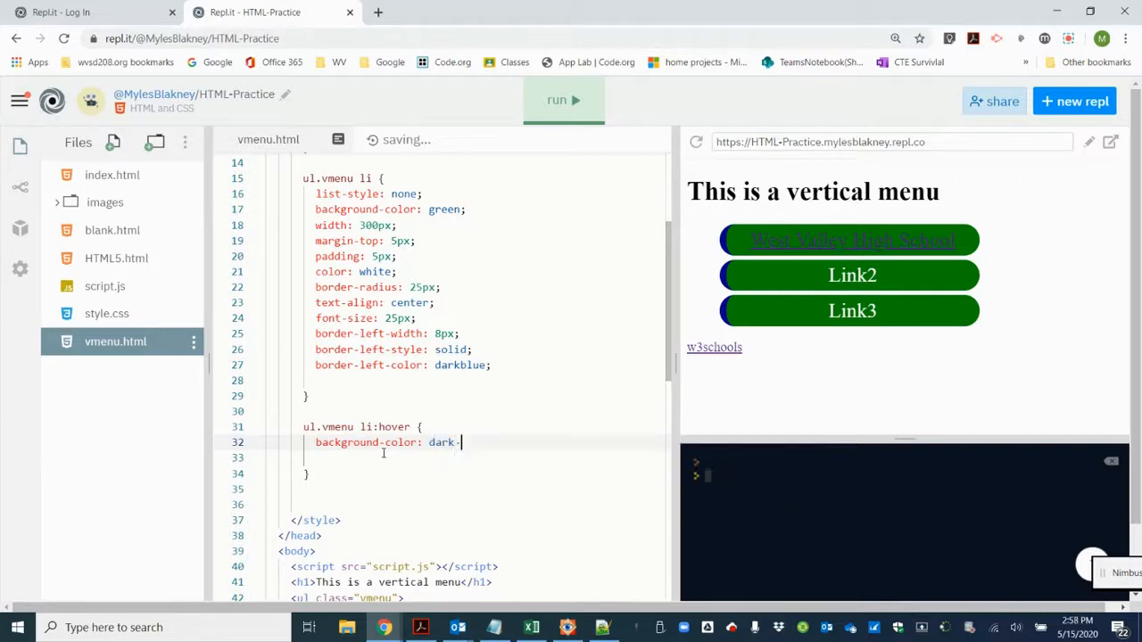
type("blu")
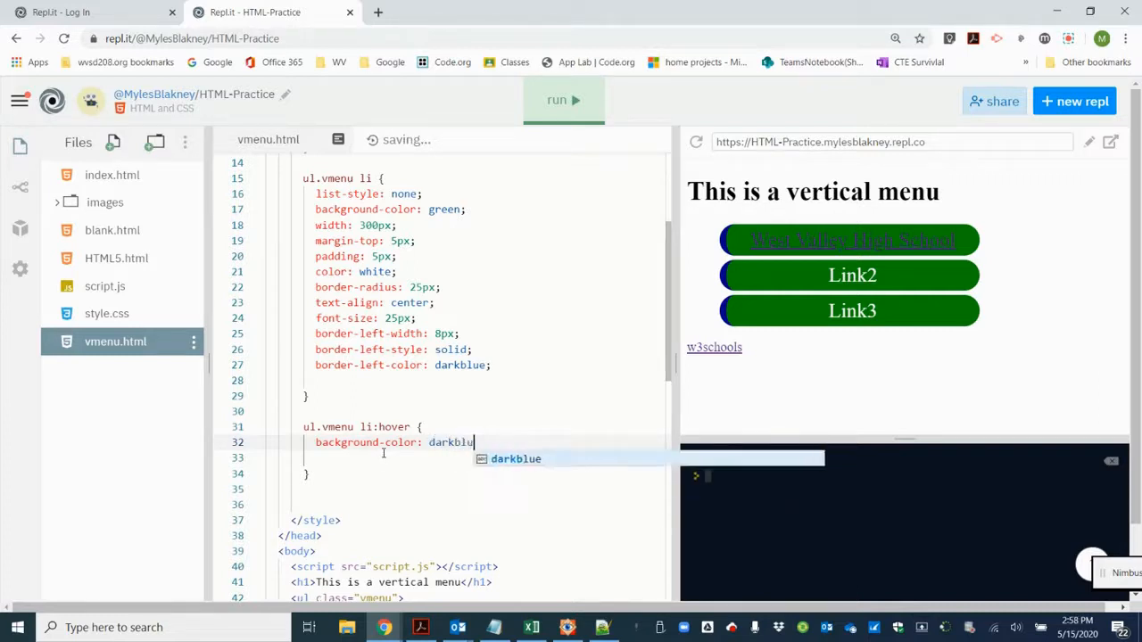
type(";")
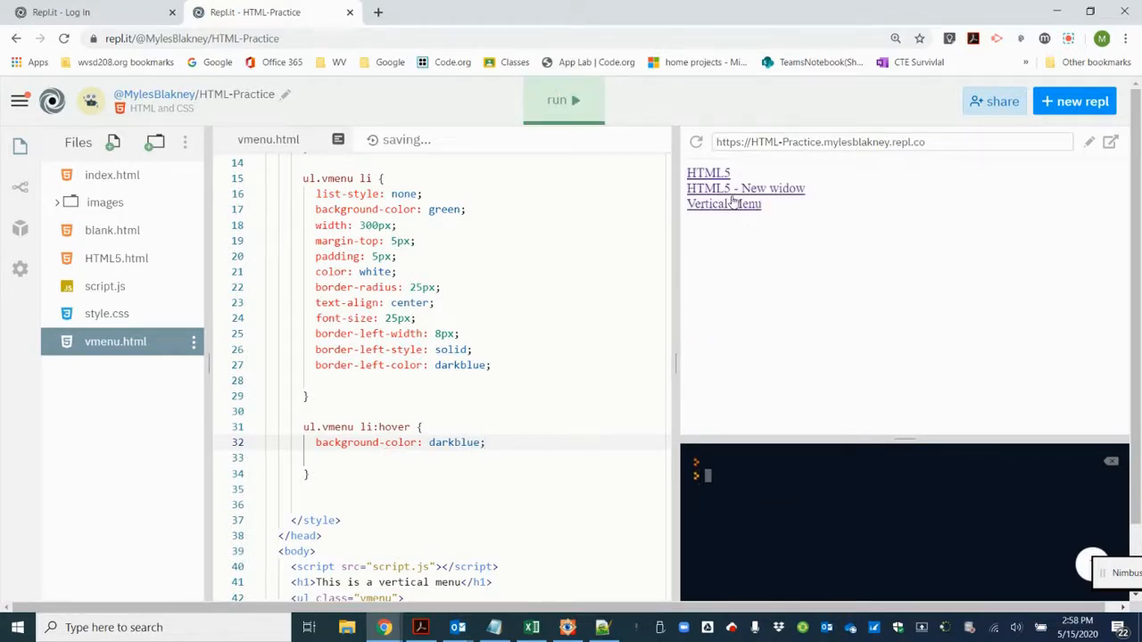
Step: Reload the Vertical Menu page in the preview to show the green menu again
left_click(725, 203)
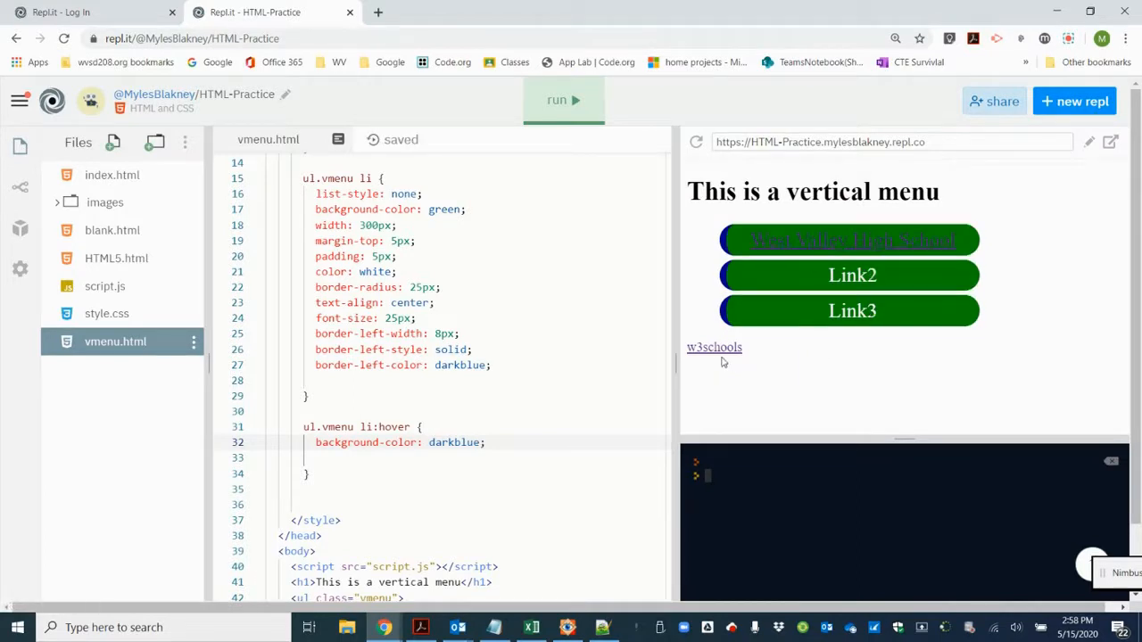
mouse_move(591, 249)
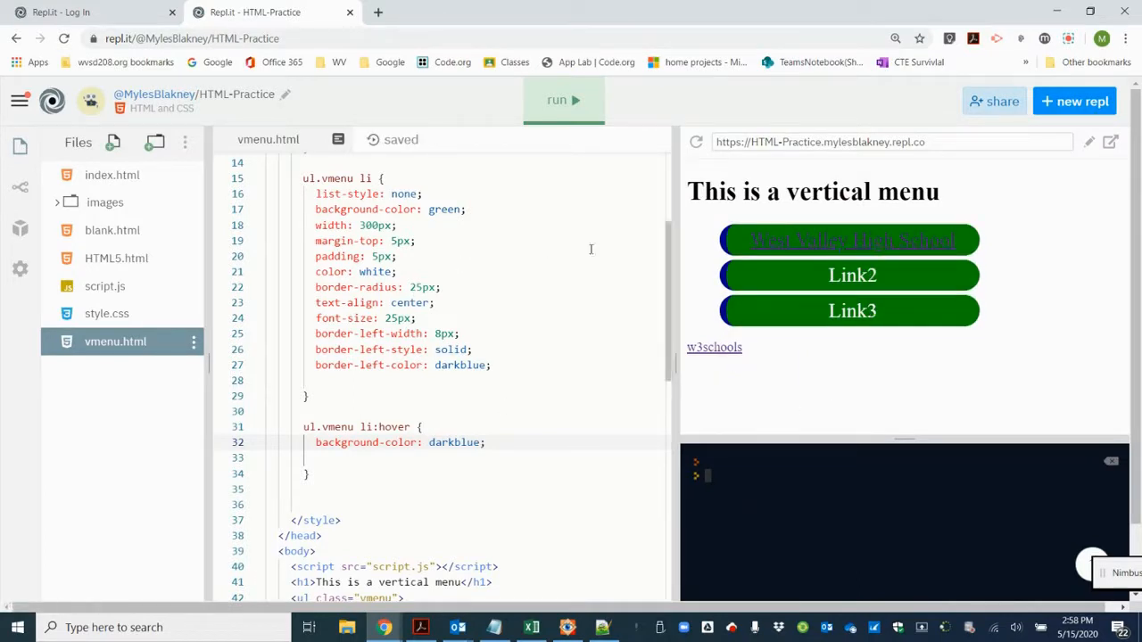
mouse_move(900, 284)
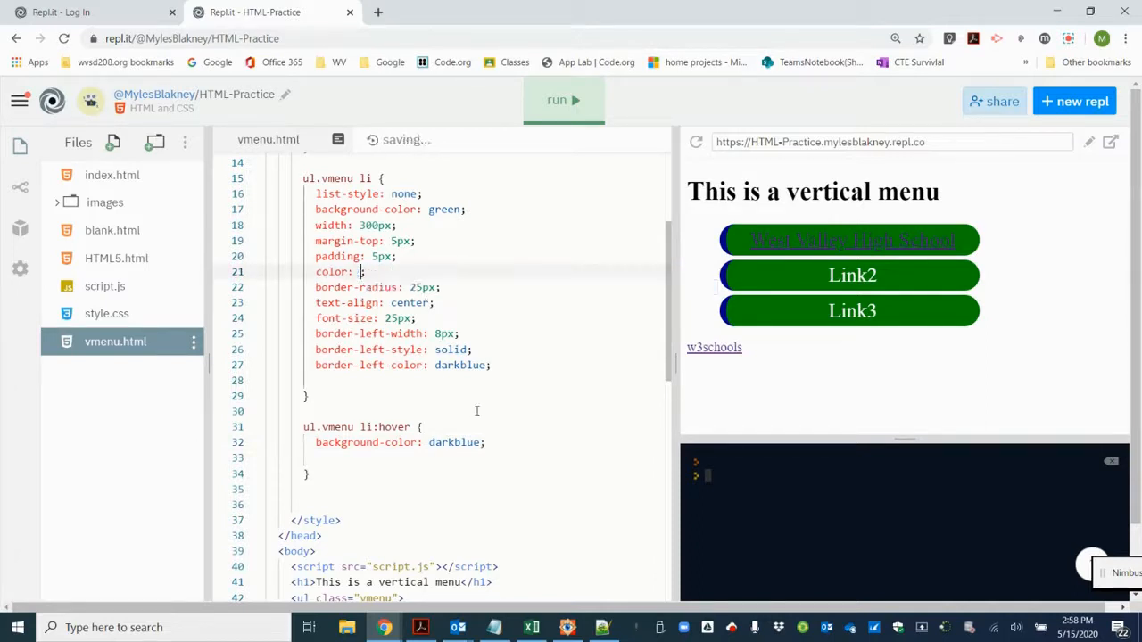
Step: Change menu item text to darkblue and add green text colour to the hover rule
type("da")
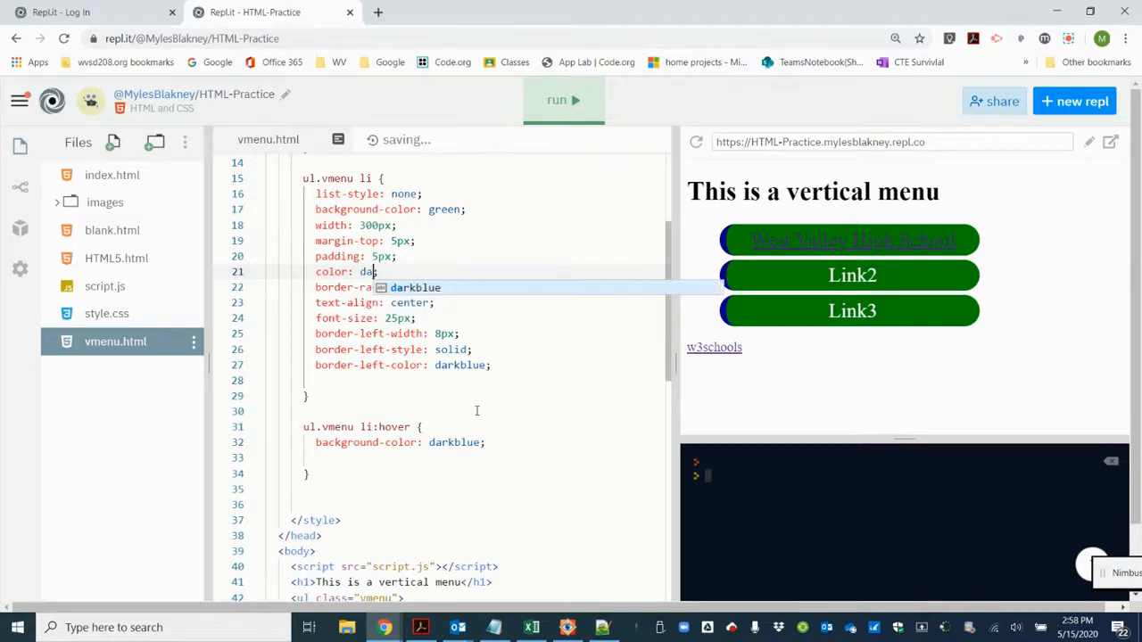
type("rkblue")
left_click(474, 458)
type("color:")
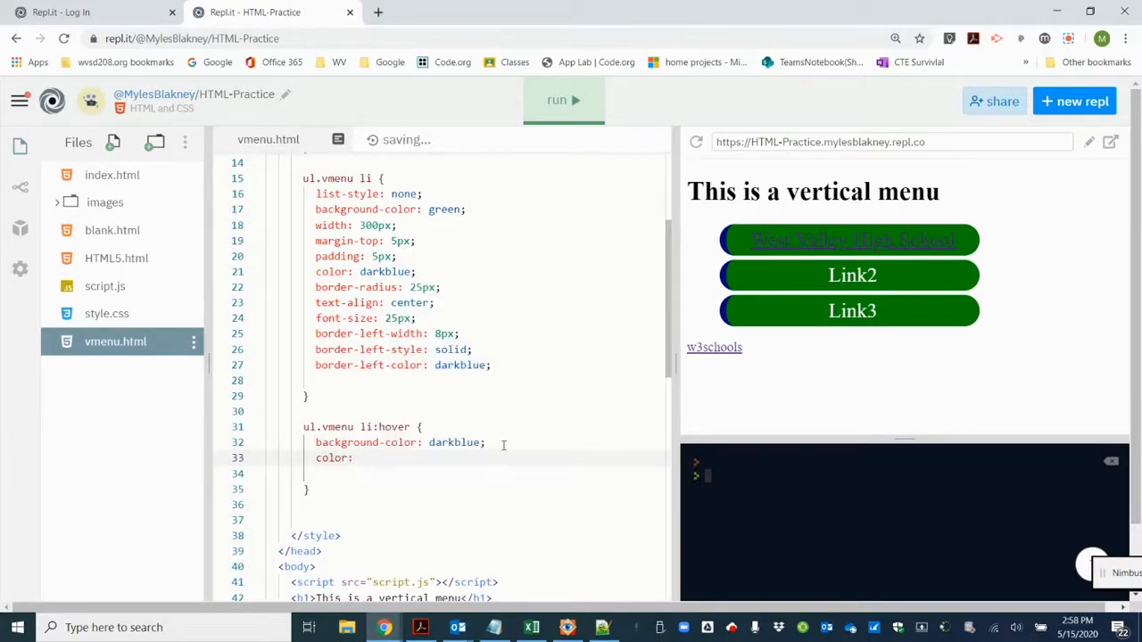
left_click(358, 457)
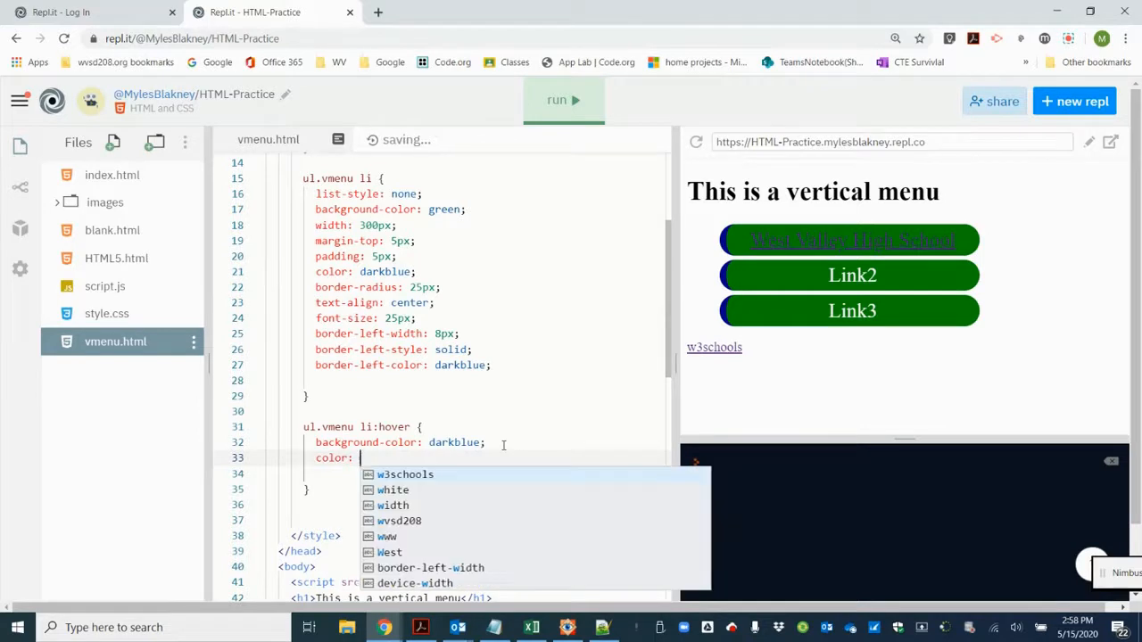
type("green;")
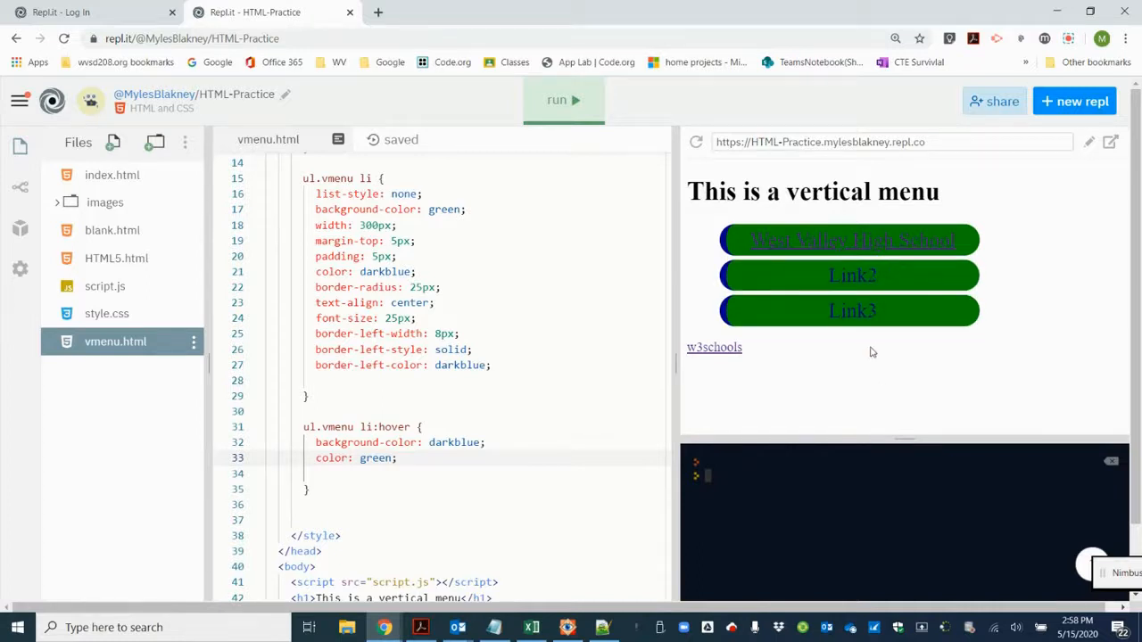
mouse_move(913, 312)
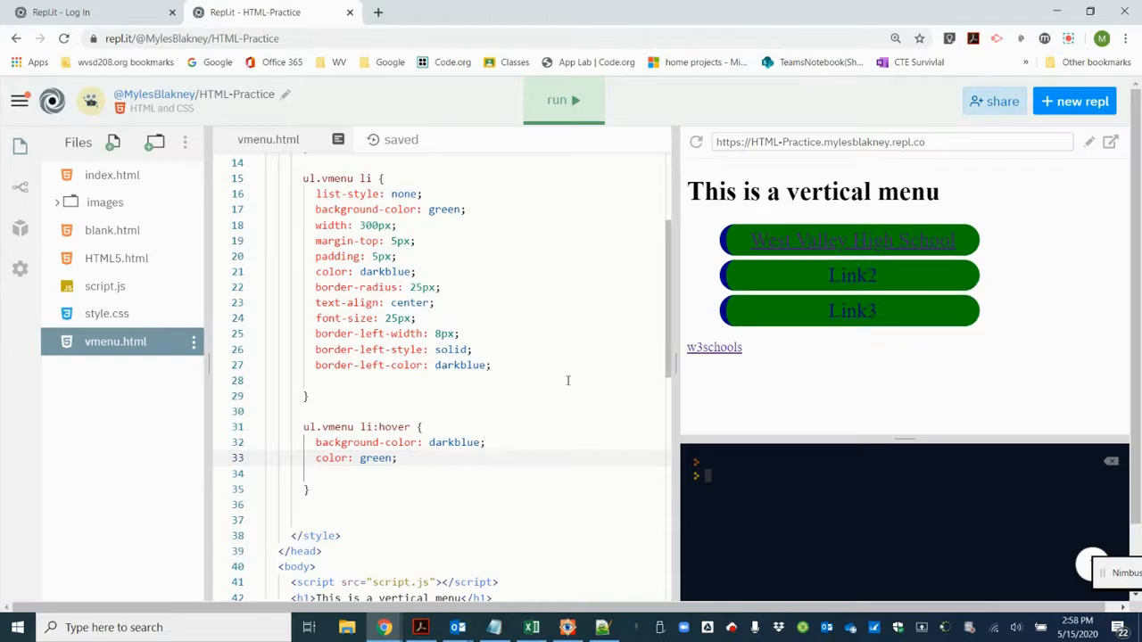
mouse_move(828, 254)
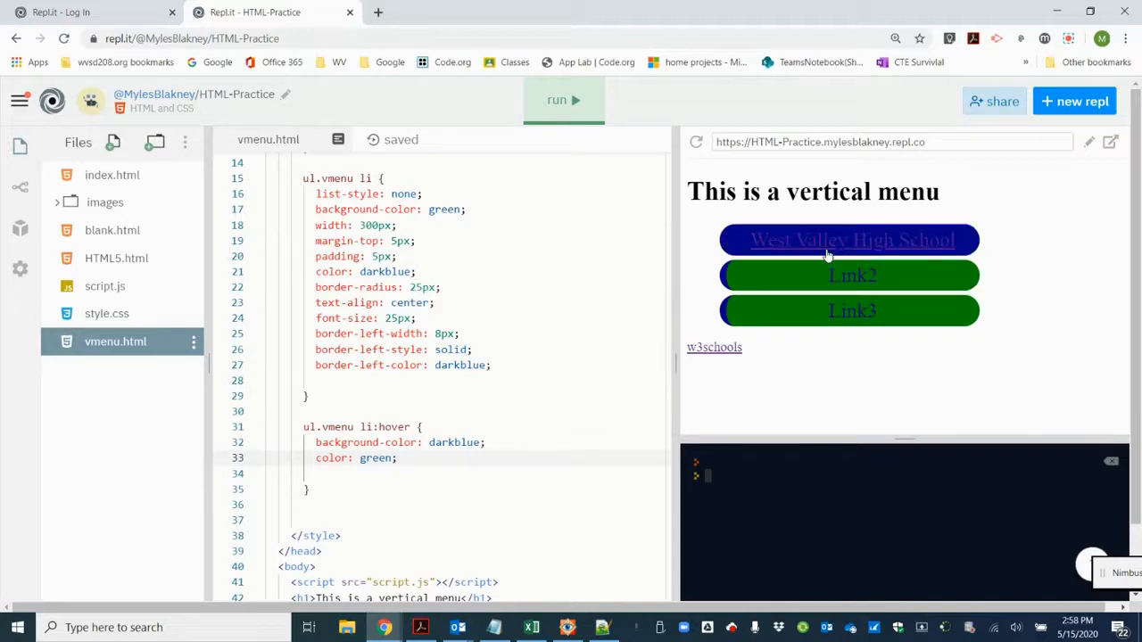
mouse_move(1028, 250)
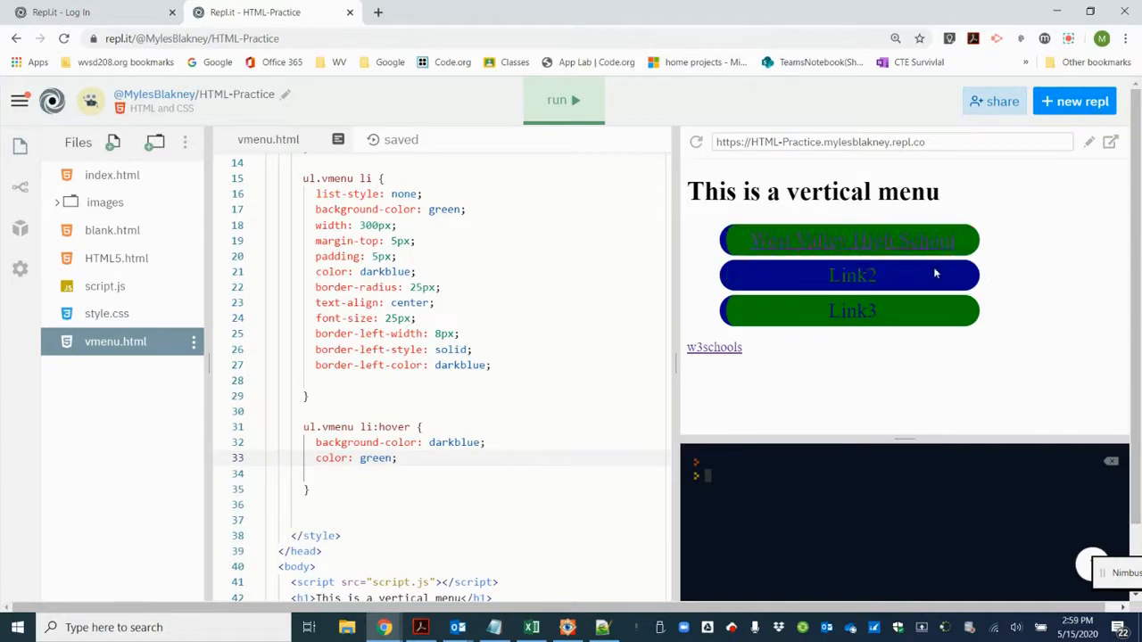
mouse_move(1000, 269)
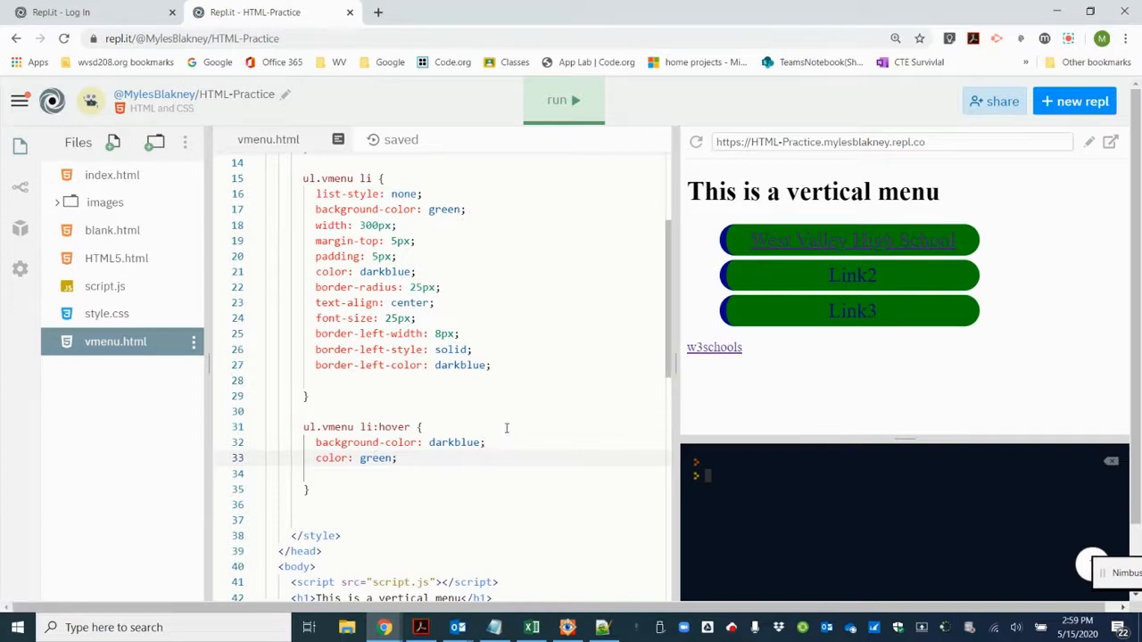
mouse_move(496, 452)
type("bord")
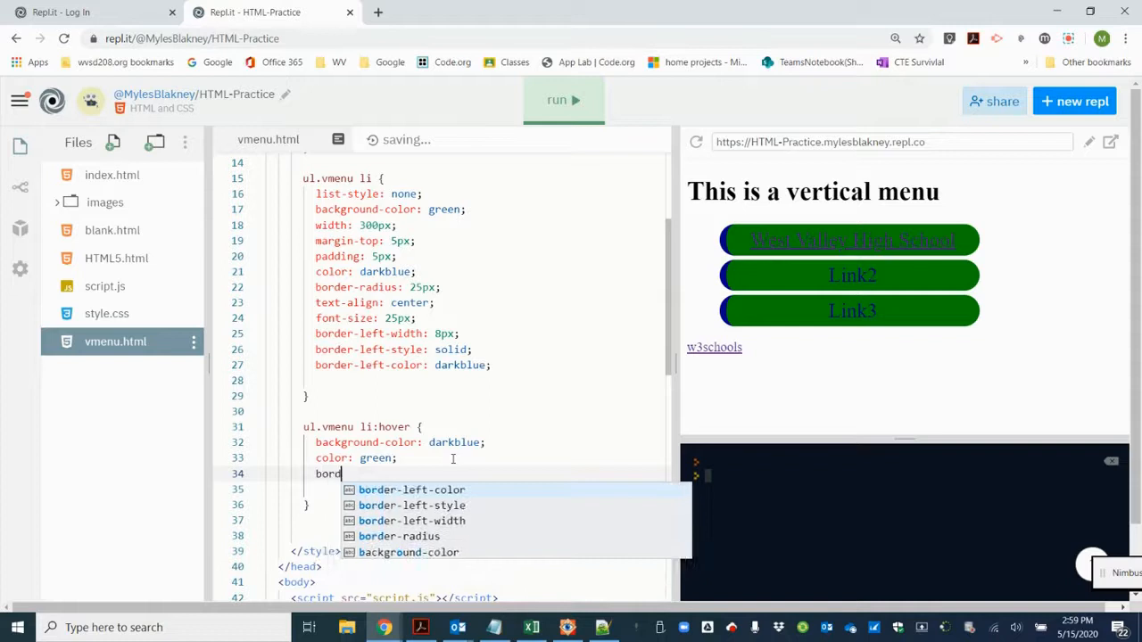
Step: Add border-left-width: 0px to the li:hover rule
type("-left-")
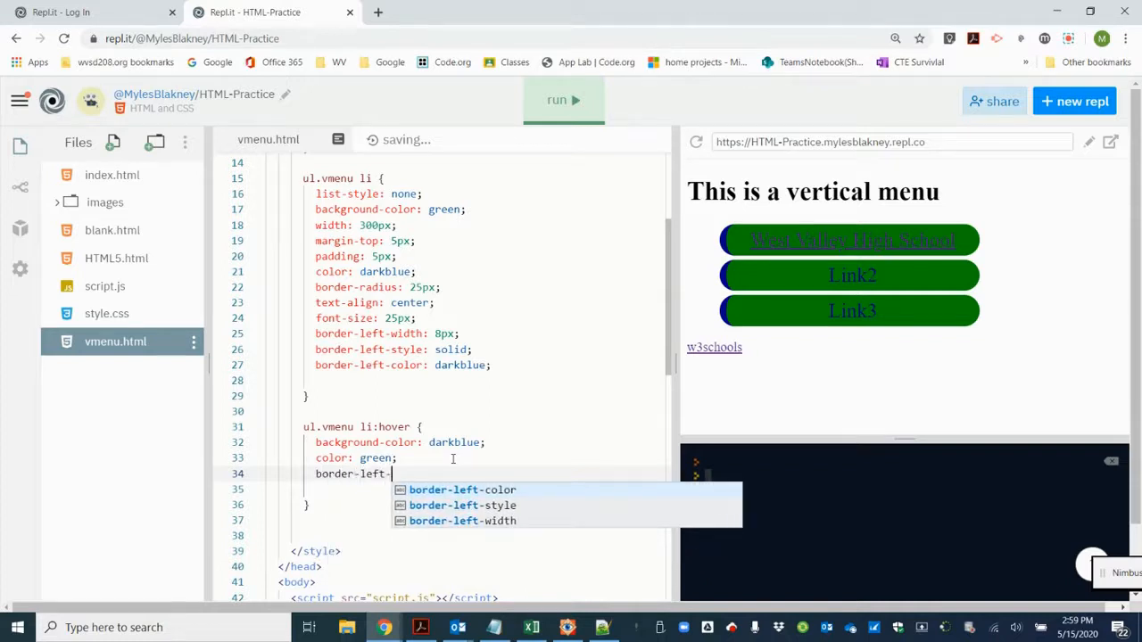
left_click(462, 521)
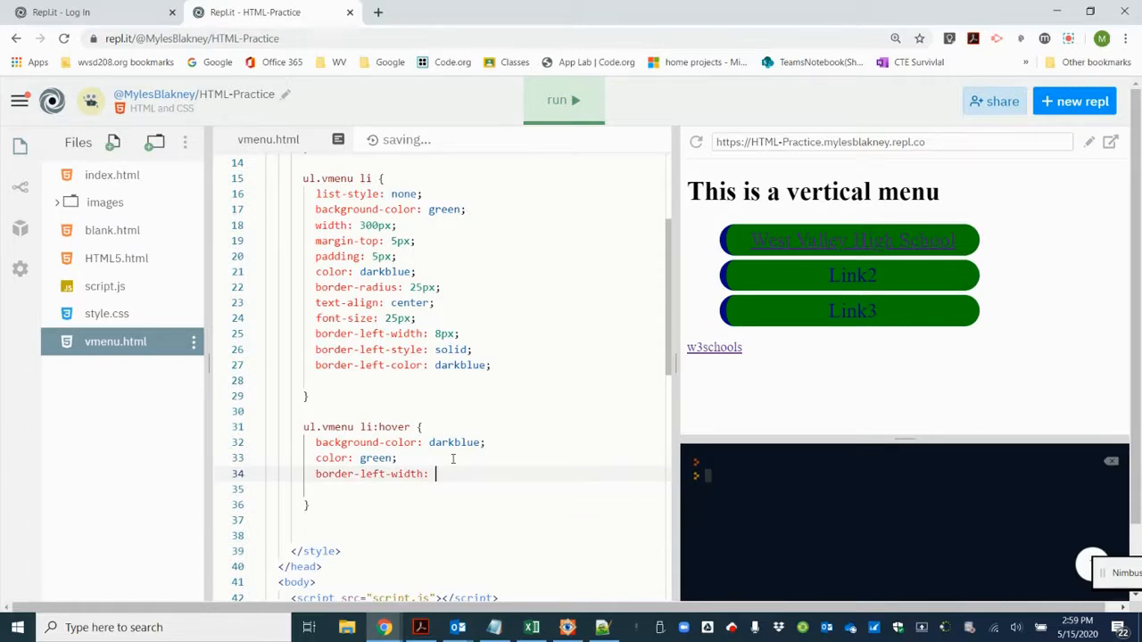
type("0px;")
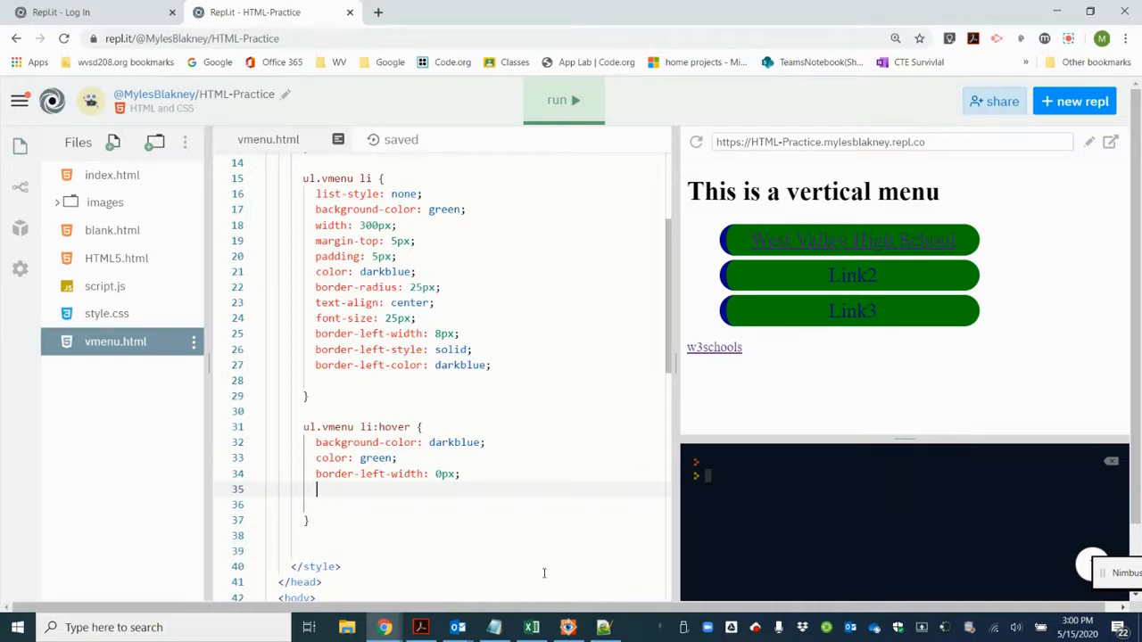
Step: Add border-right-width: 8px to the hover rule
type("bo")
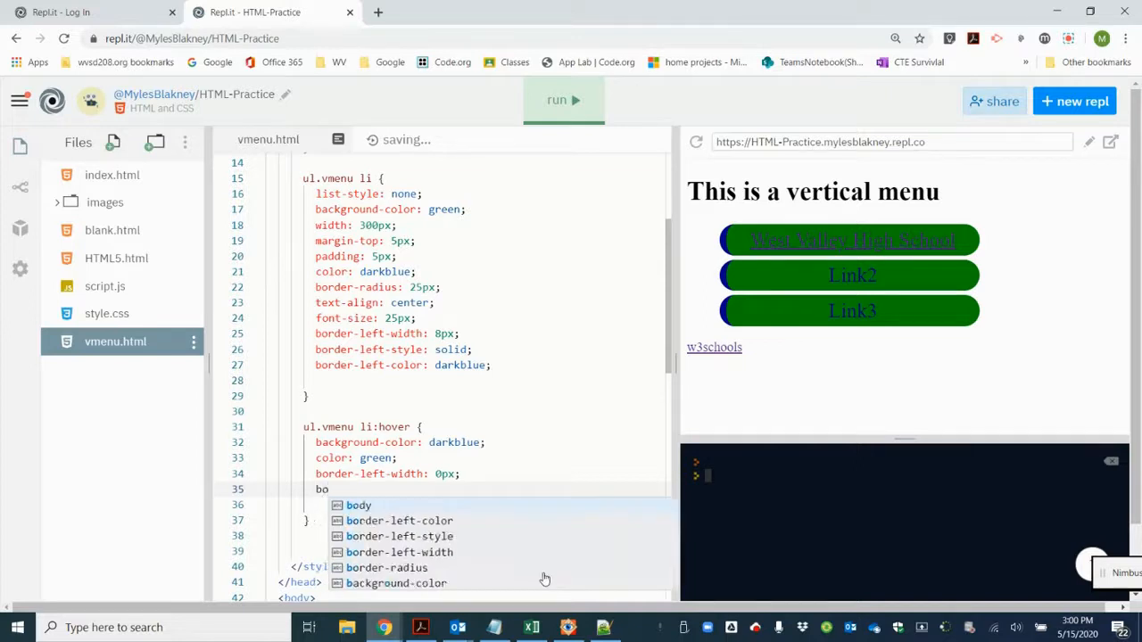
type("rder")
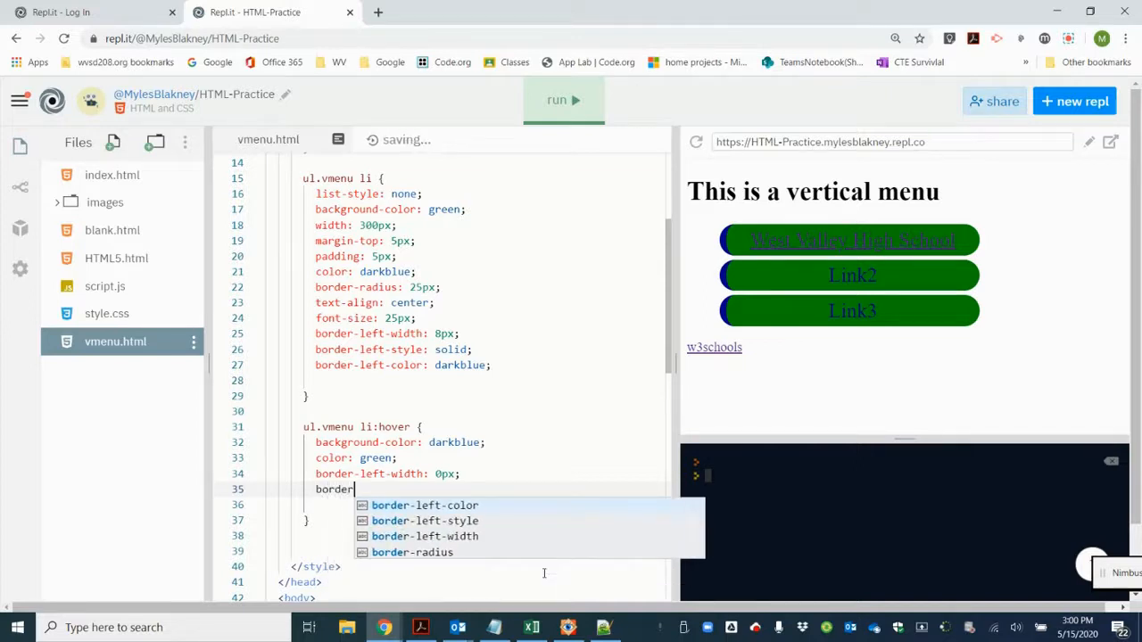
type("-right")
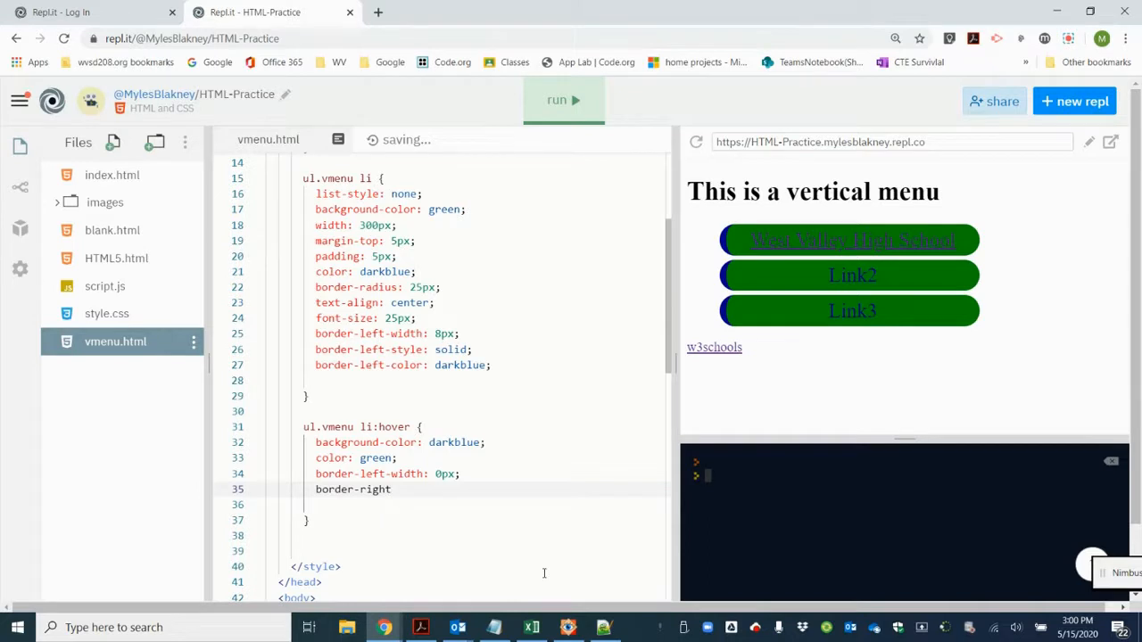
type("-width")
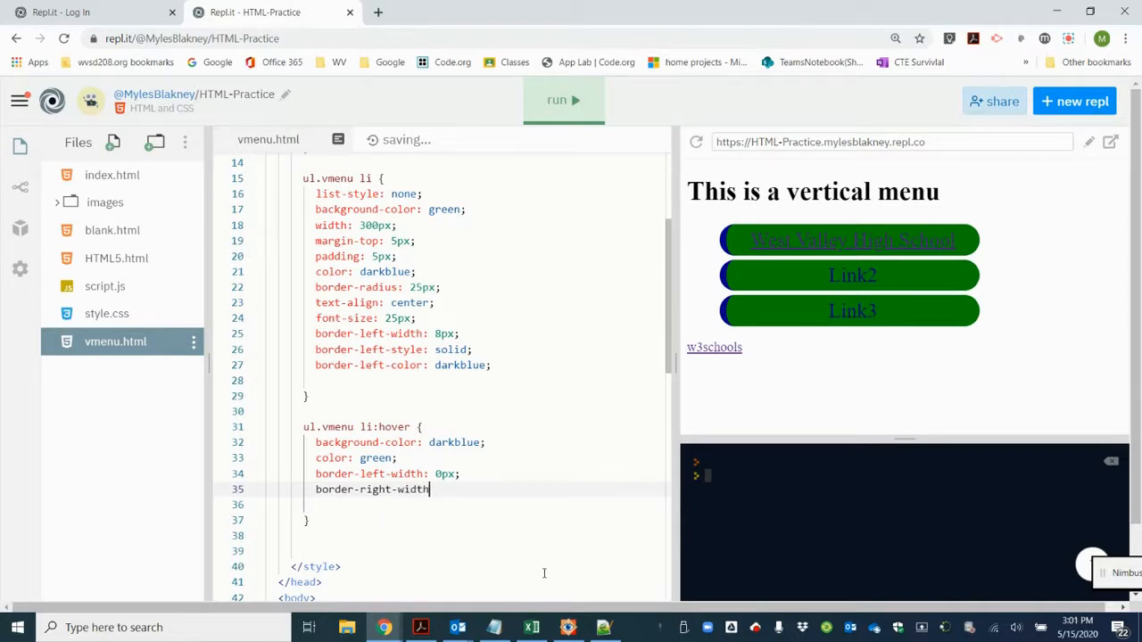
type(":")
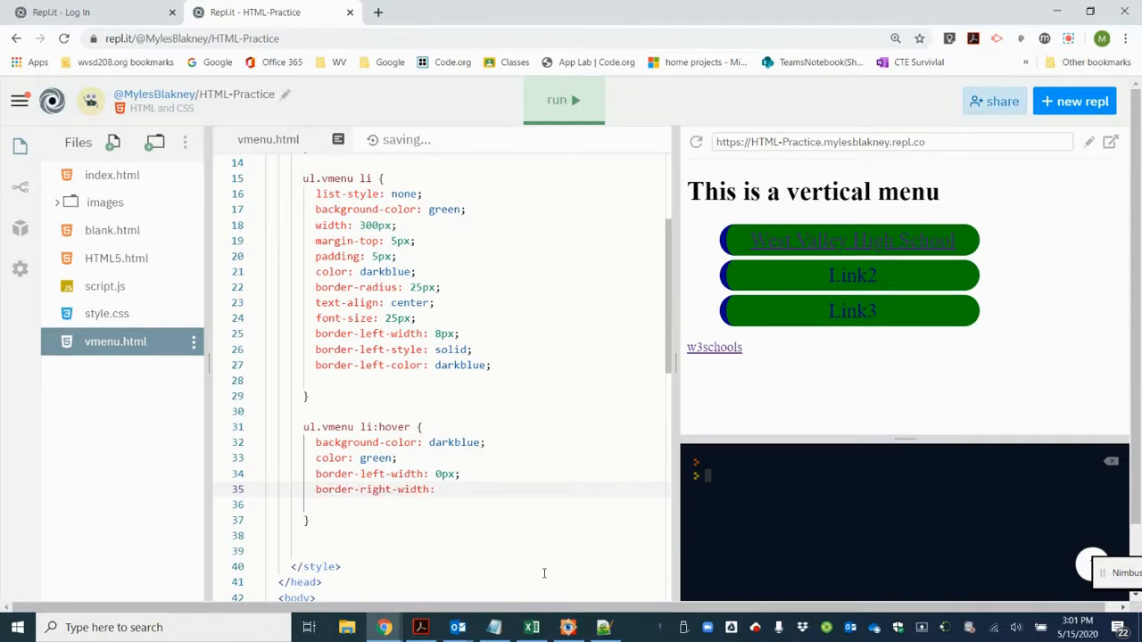
type("8")
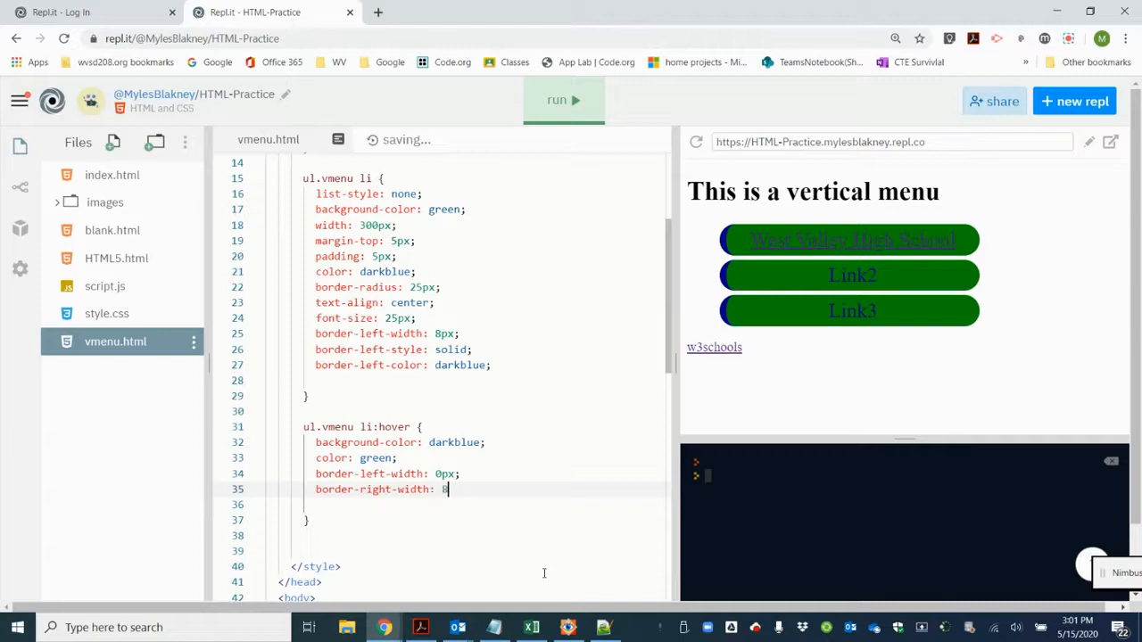
type("px;")
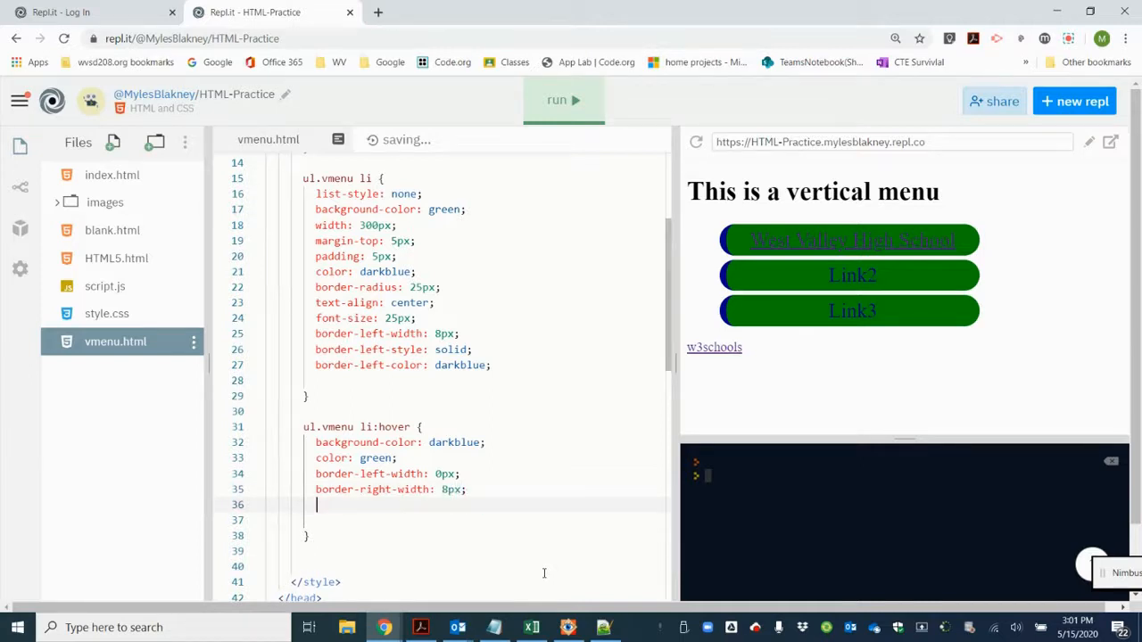
Step: Add border-right-style: solid and border-right-color: green to the hover rule
type("border-")
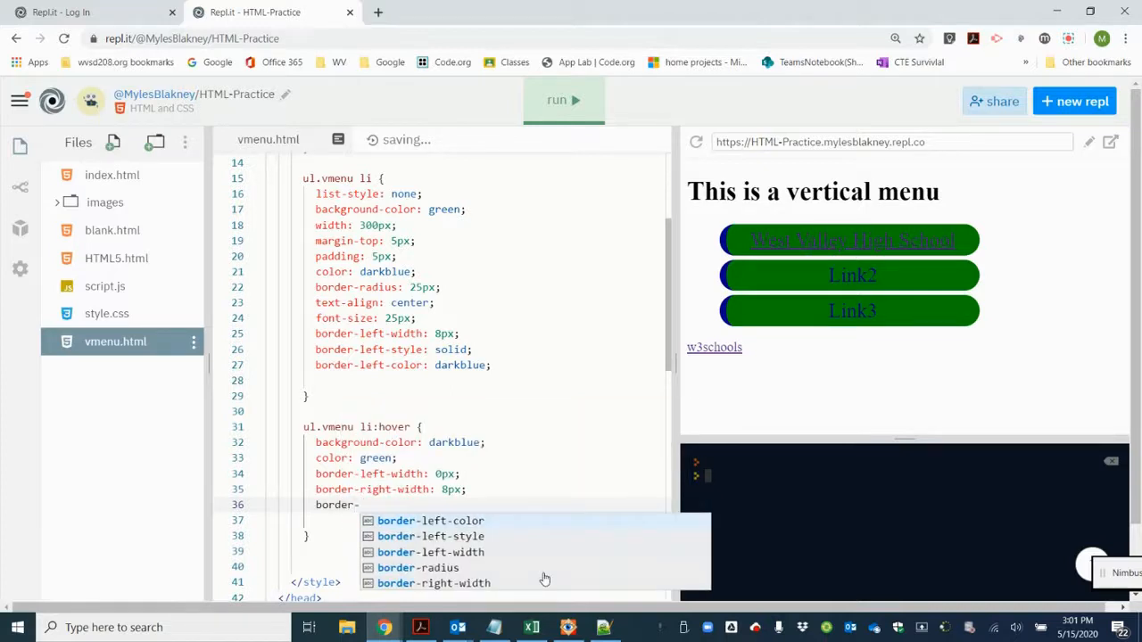
type("right-st")
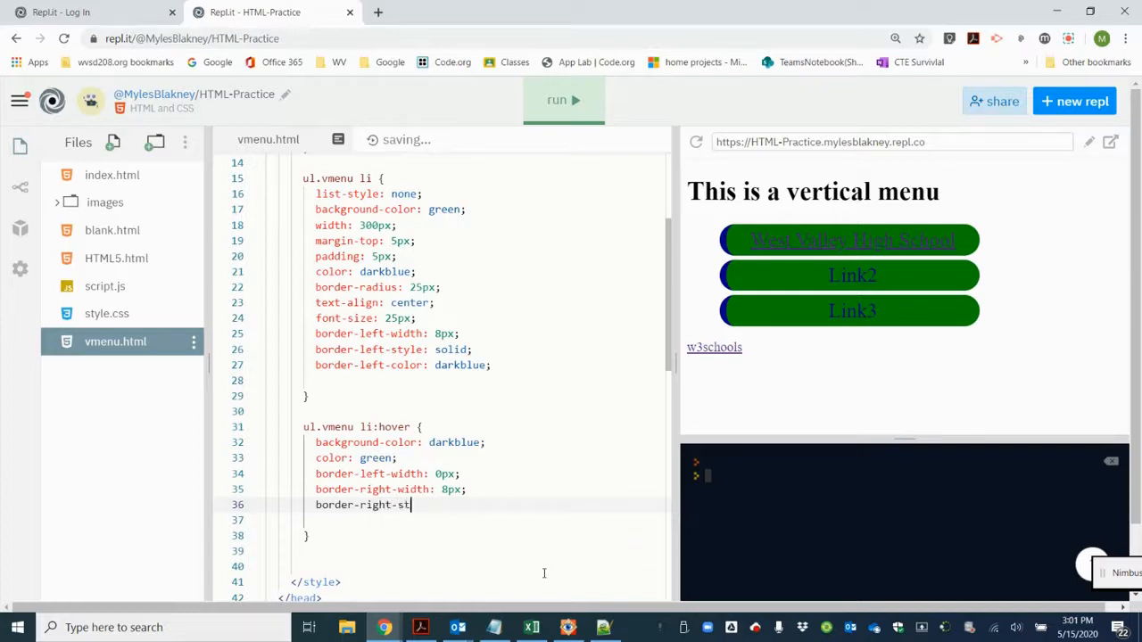
type("yle: solid;")
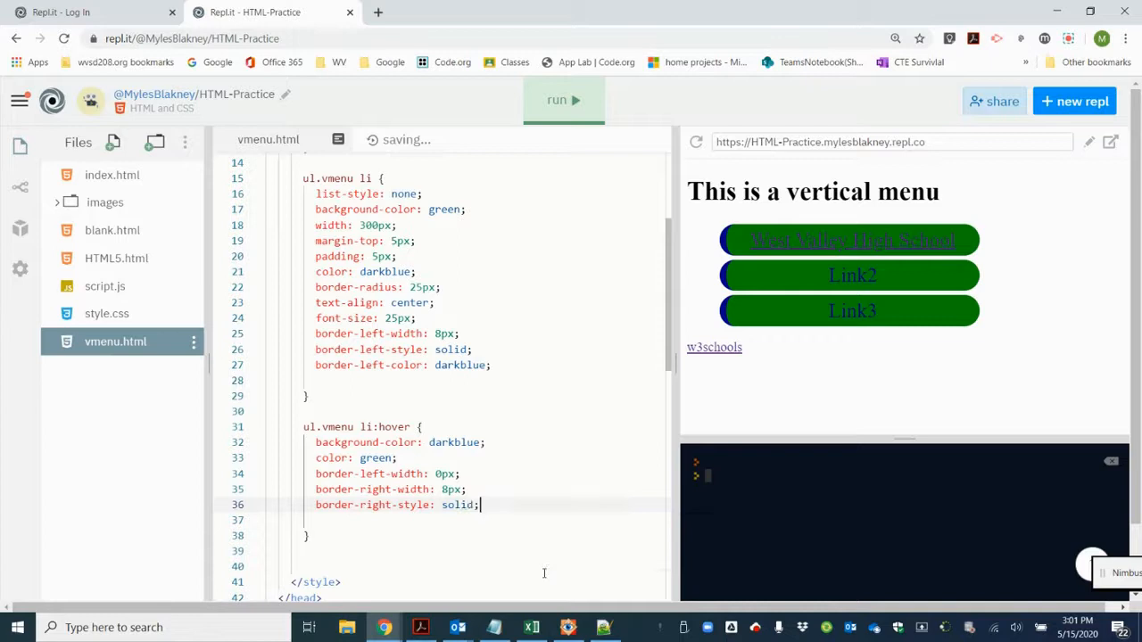
type("boar")
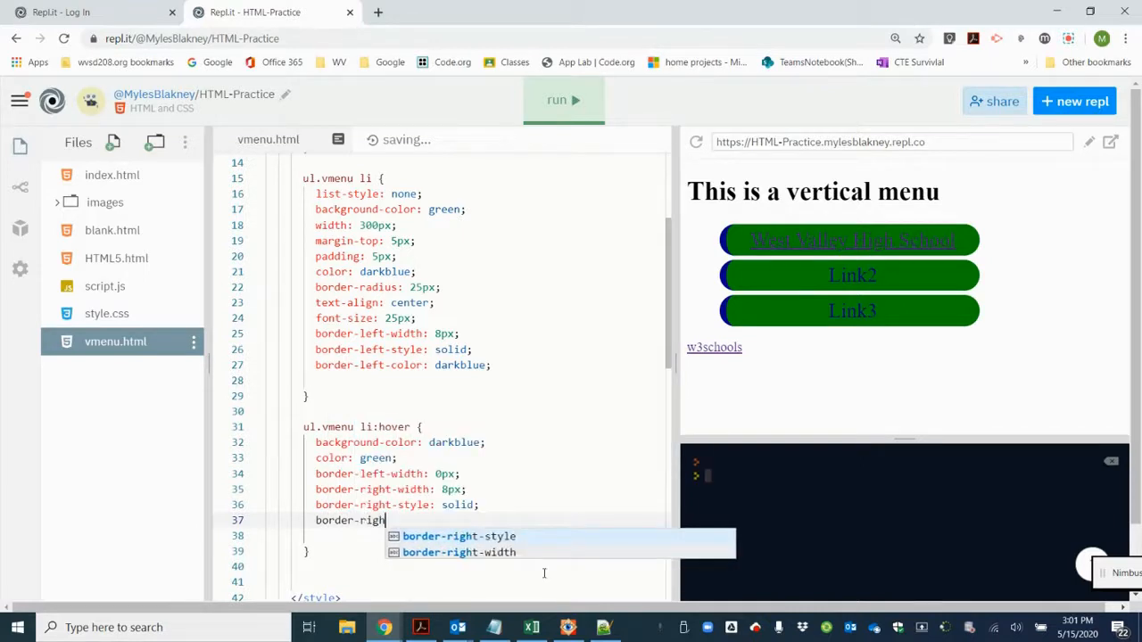
type("t-c")
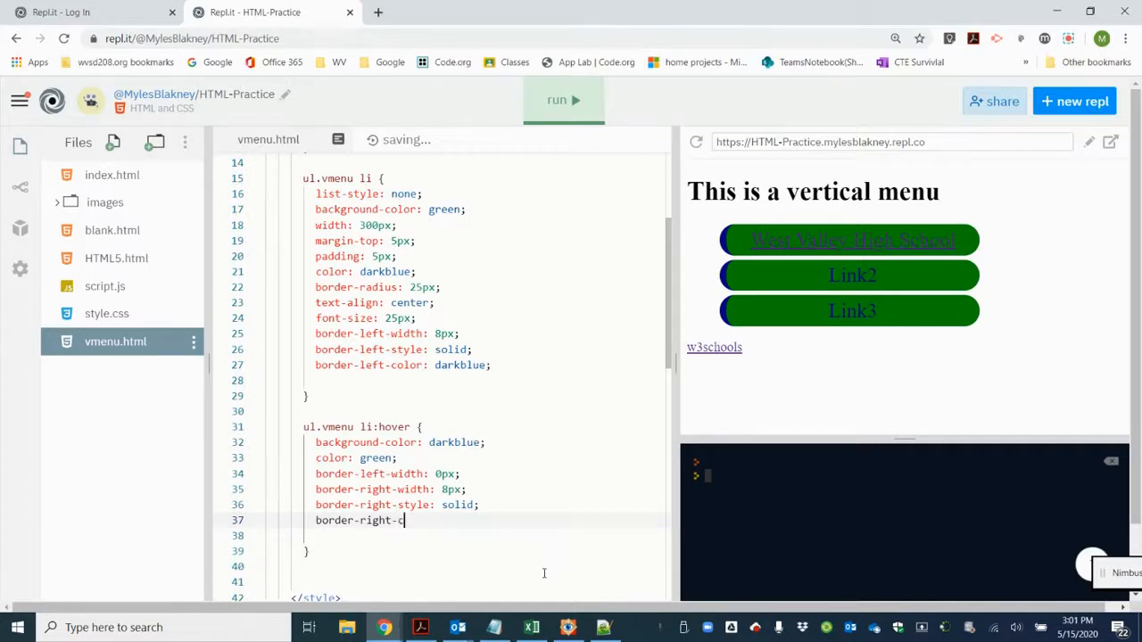
type("olor:")
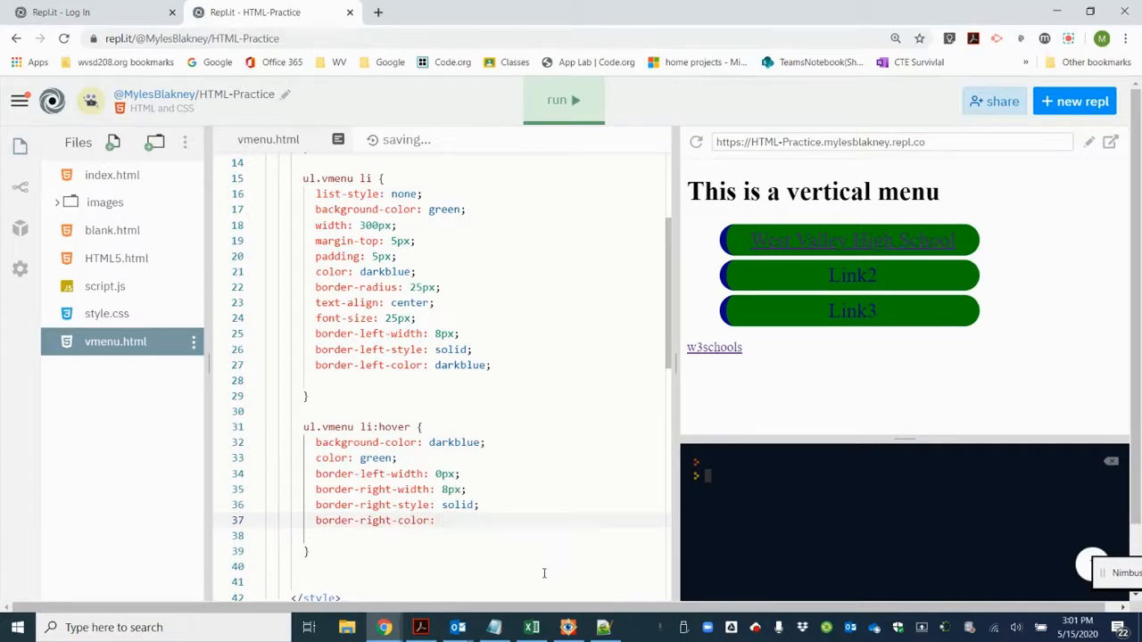
type("green;")
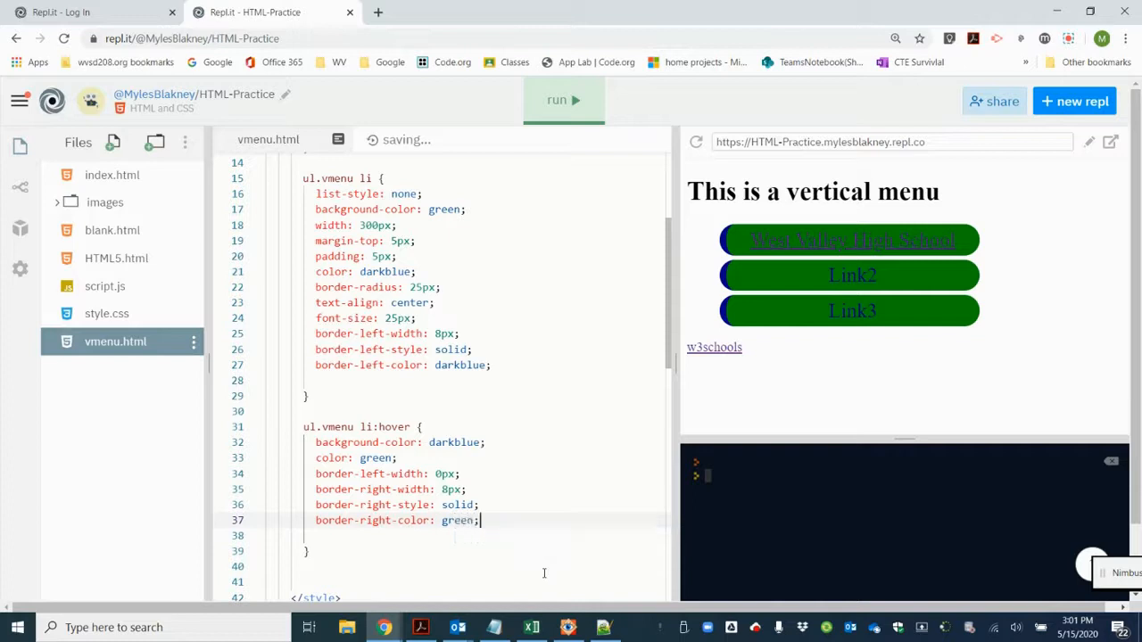
mouse_move(571, 88)
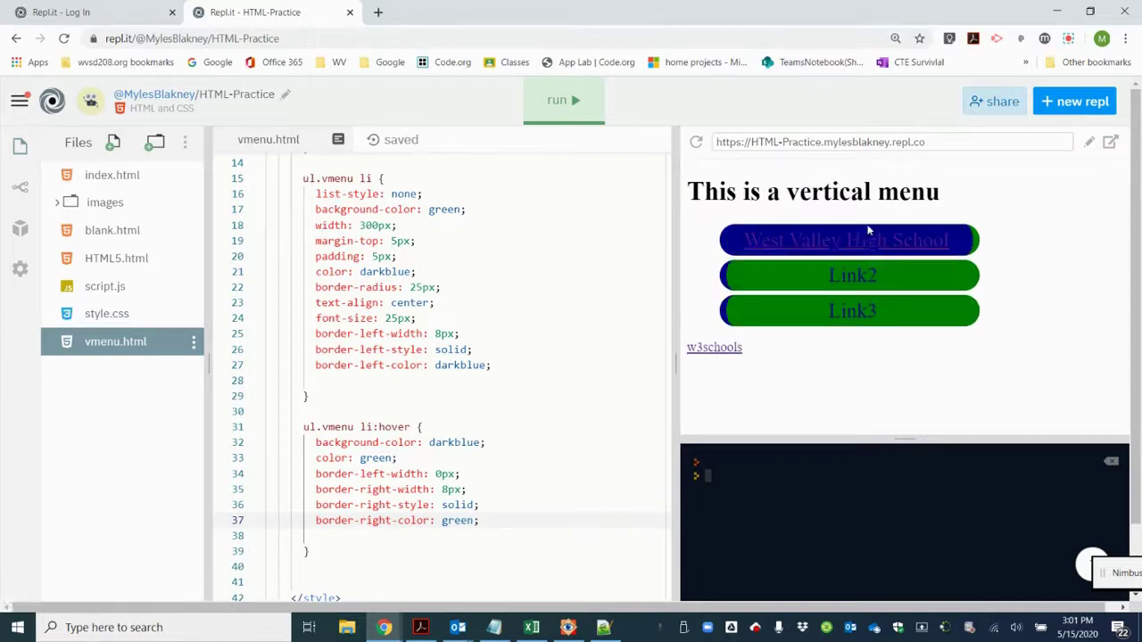
mouse_move(854, 345)
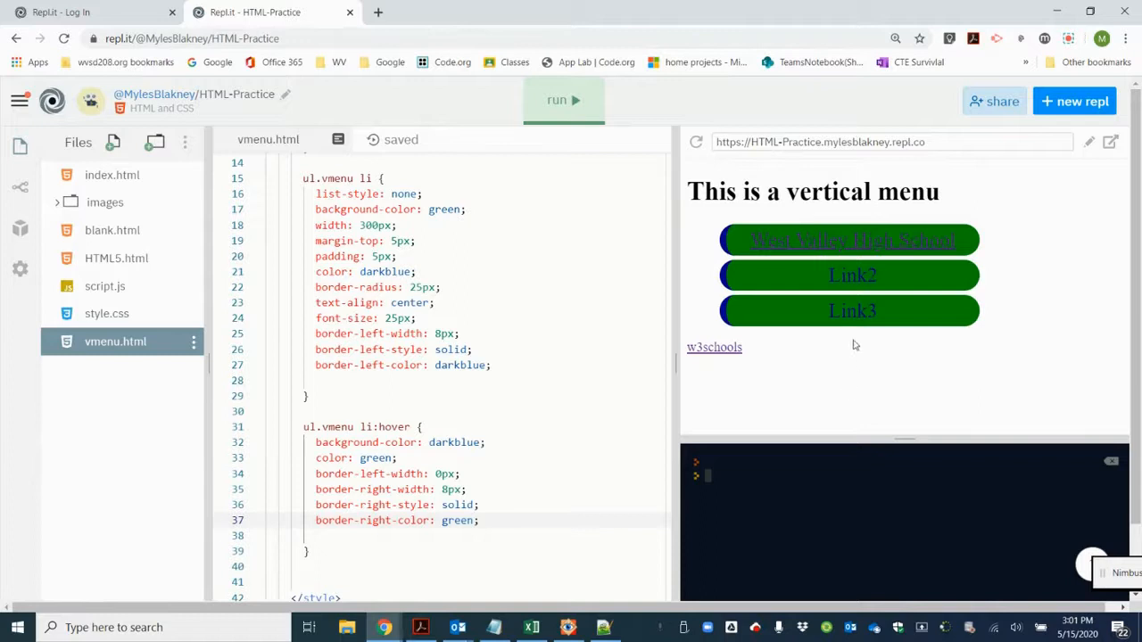
mouse_move(851, 310)
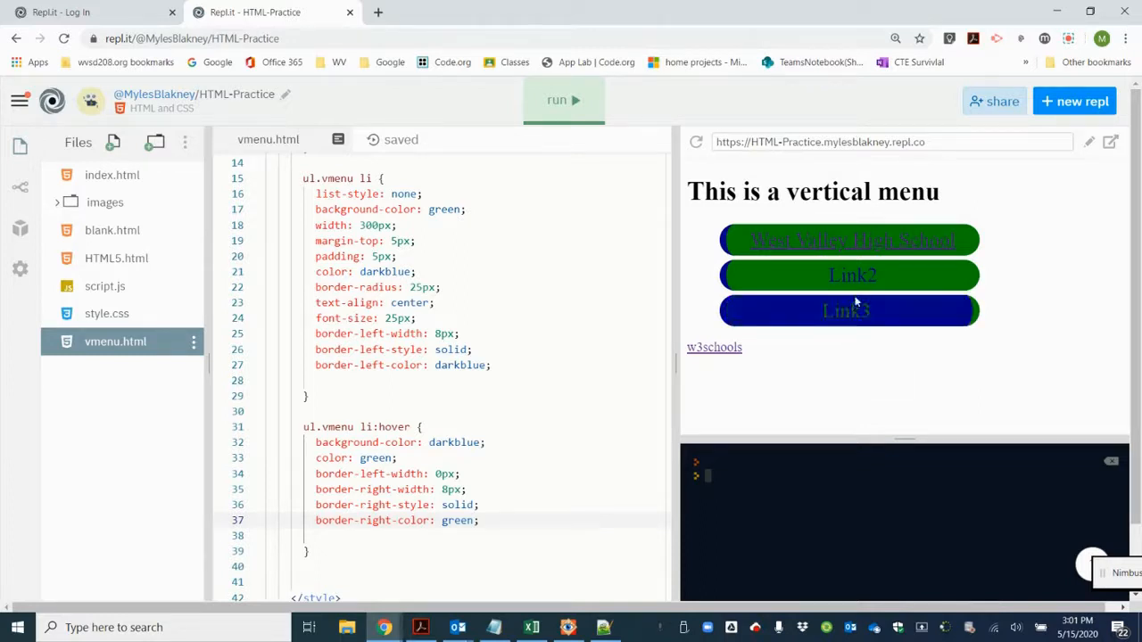
mouse_move(858, 275)
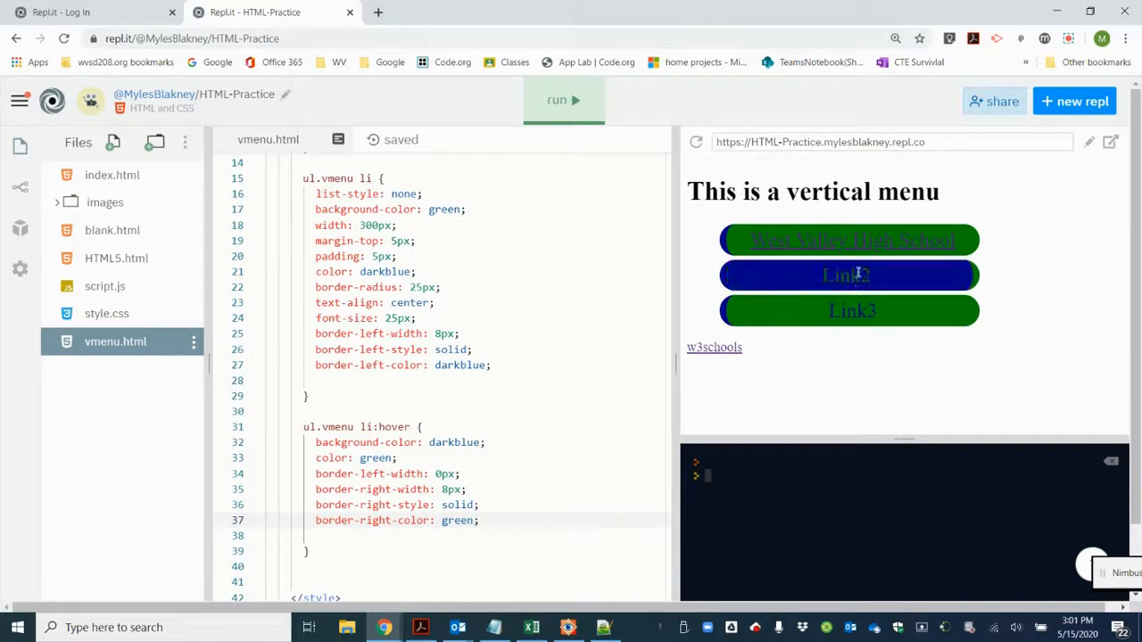
mouse_move(589, 530)
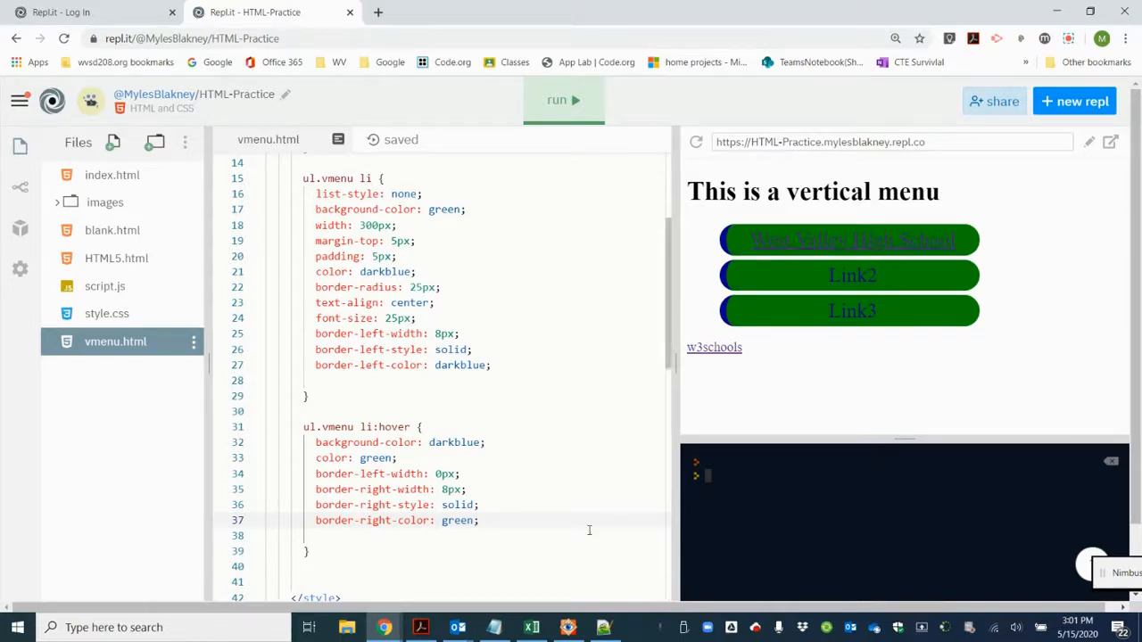
mouse_move(800, 239)
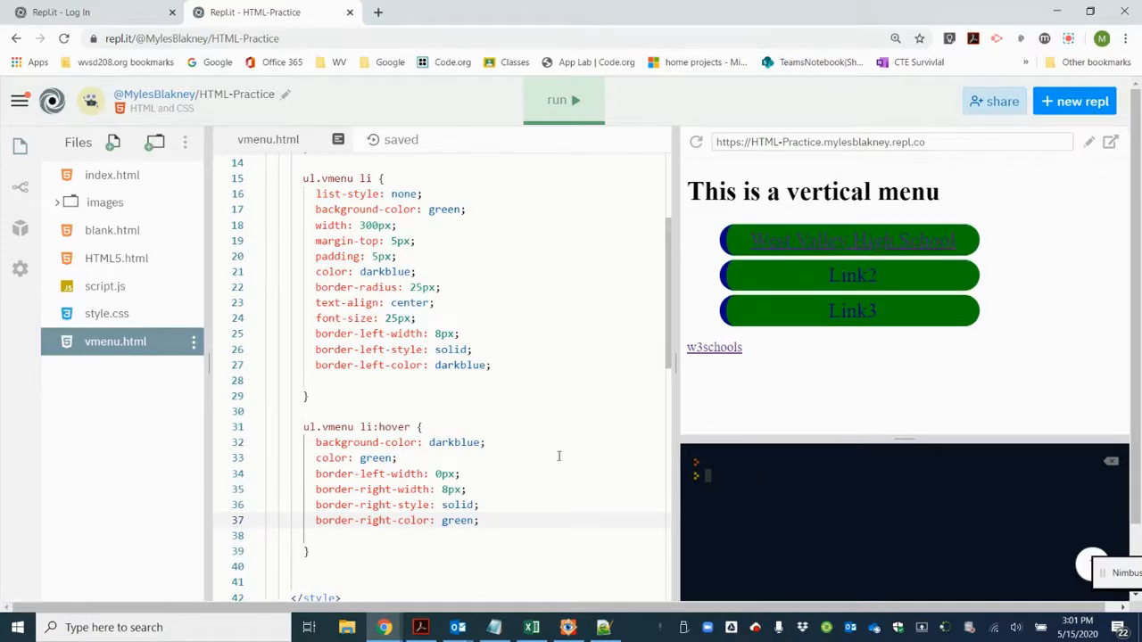
mouse_move(794, 241)
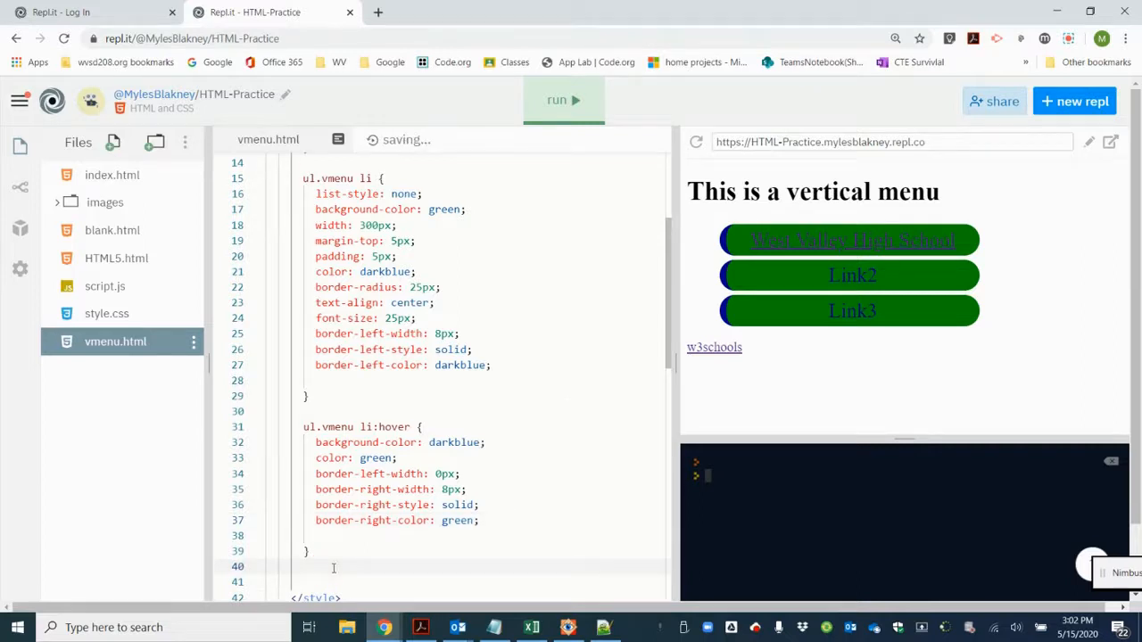
Step: Start a ul.vmenu a:visited rule below the hover style
type("ul")
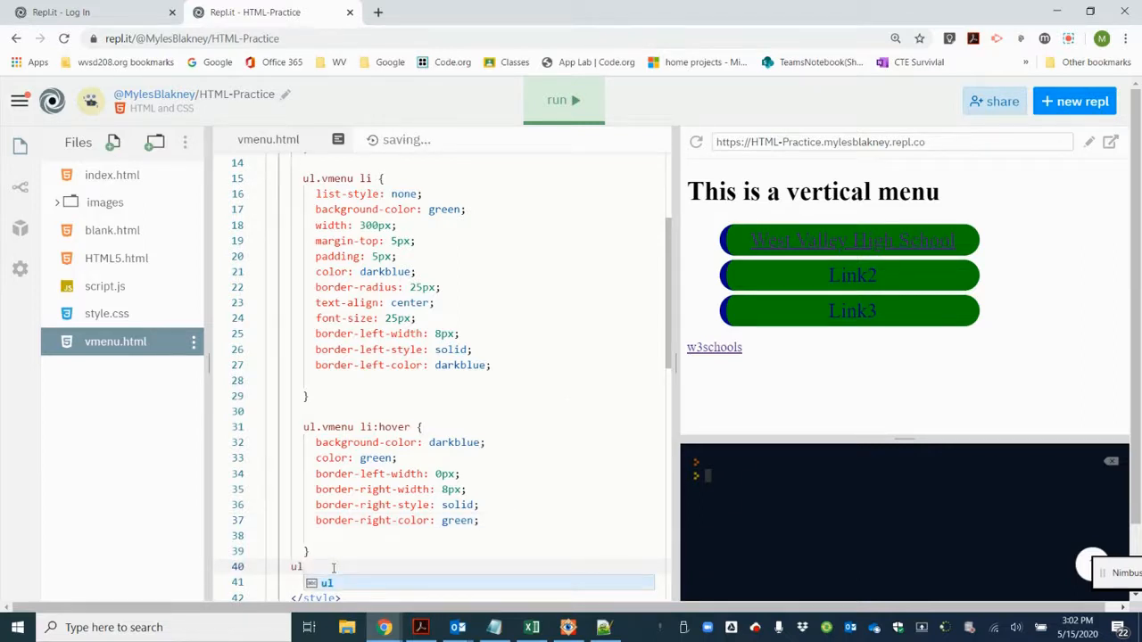
type(".vmenu a")
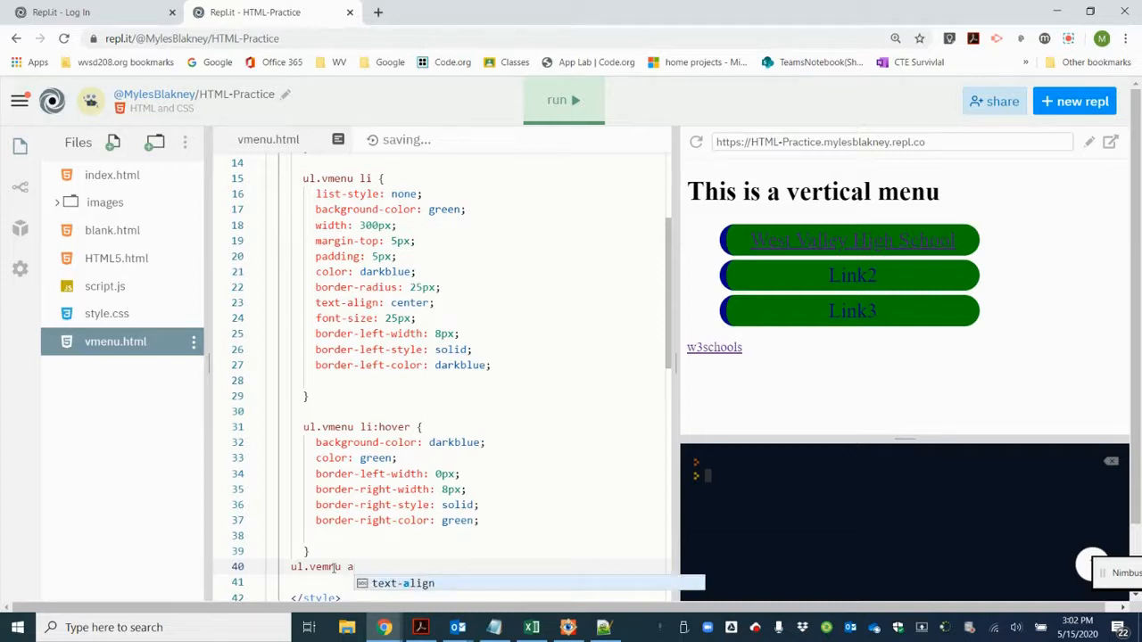
type(":")
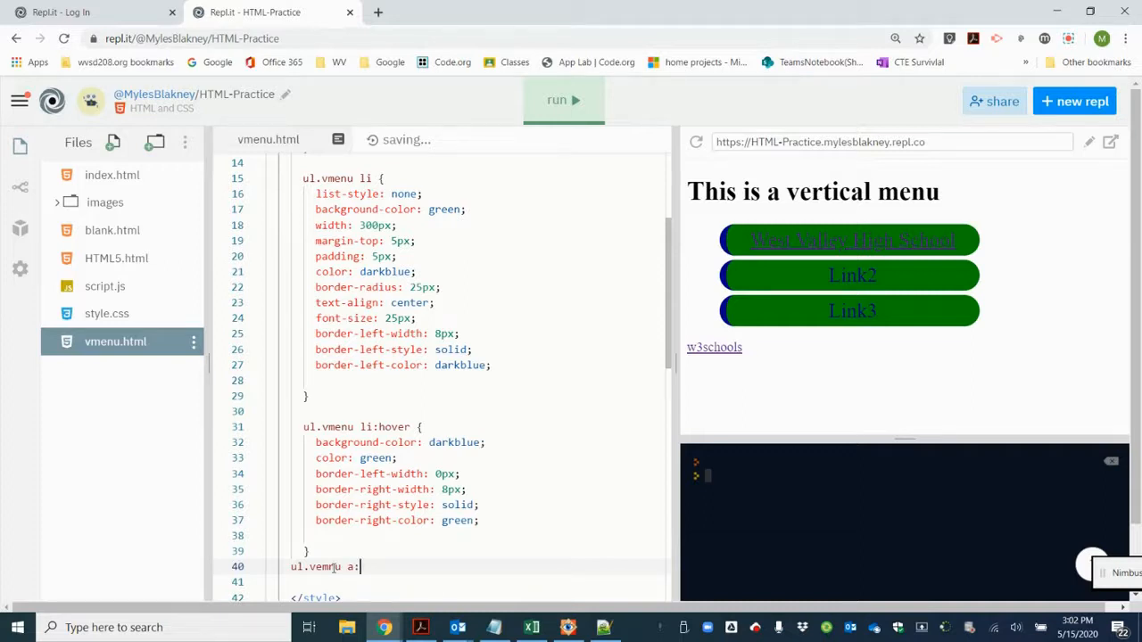
type("vi")
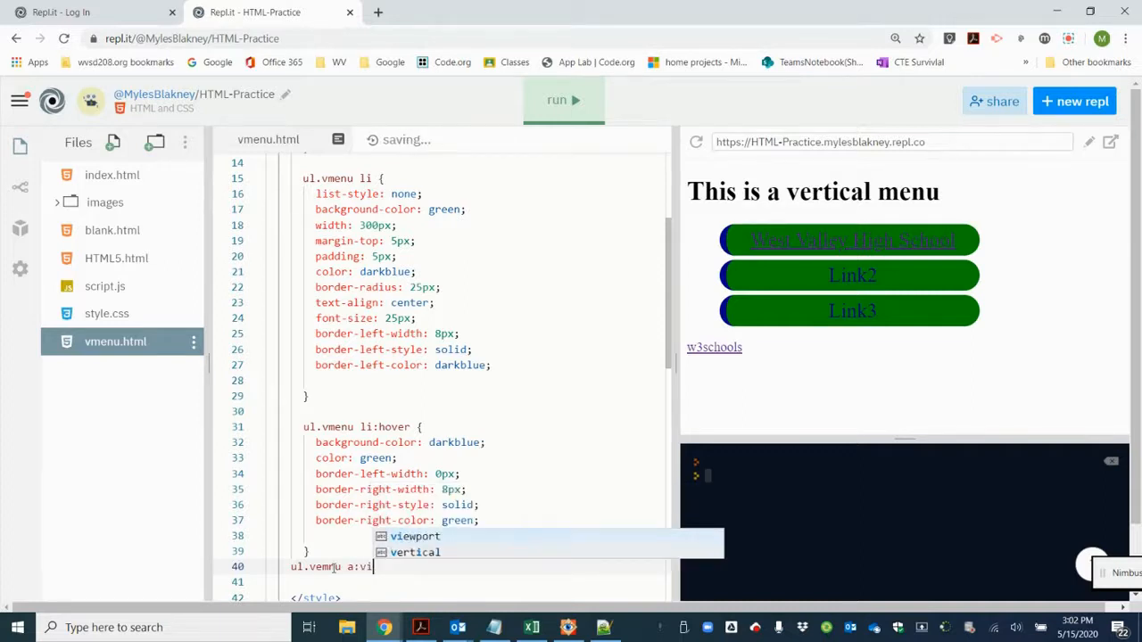
type("sited")
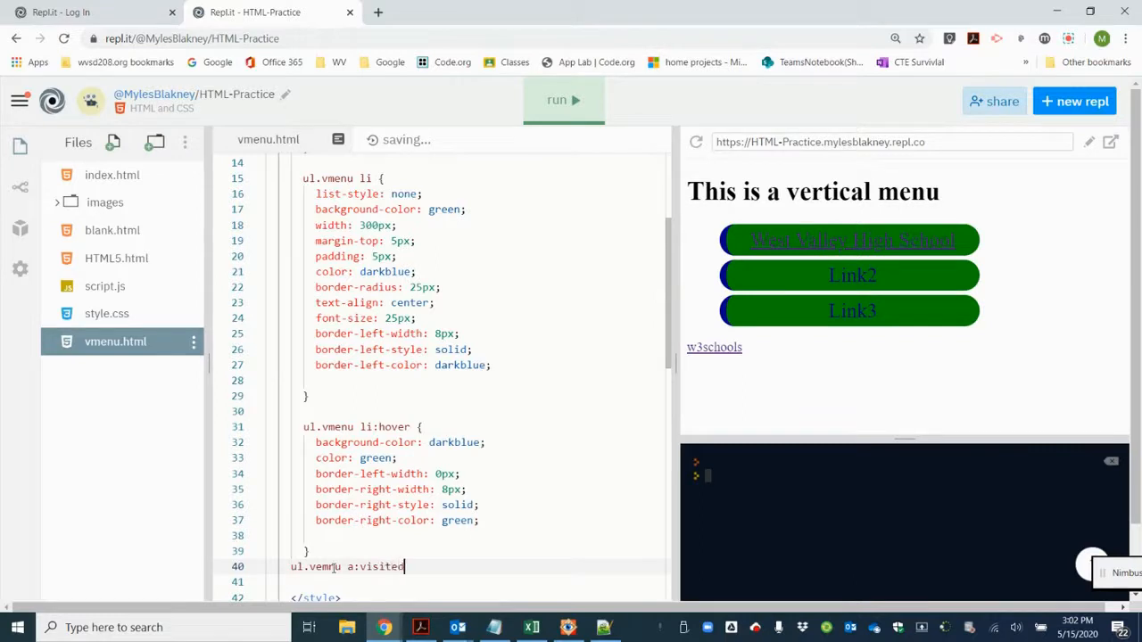
type(":")
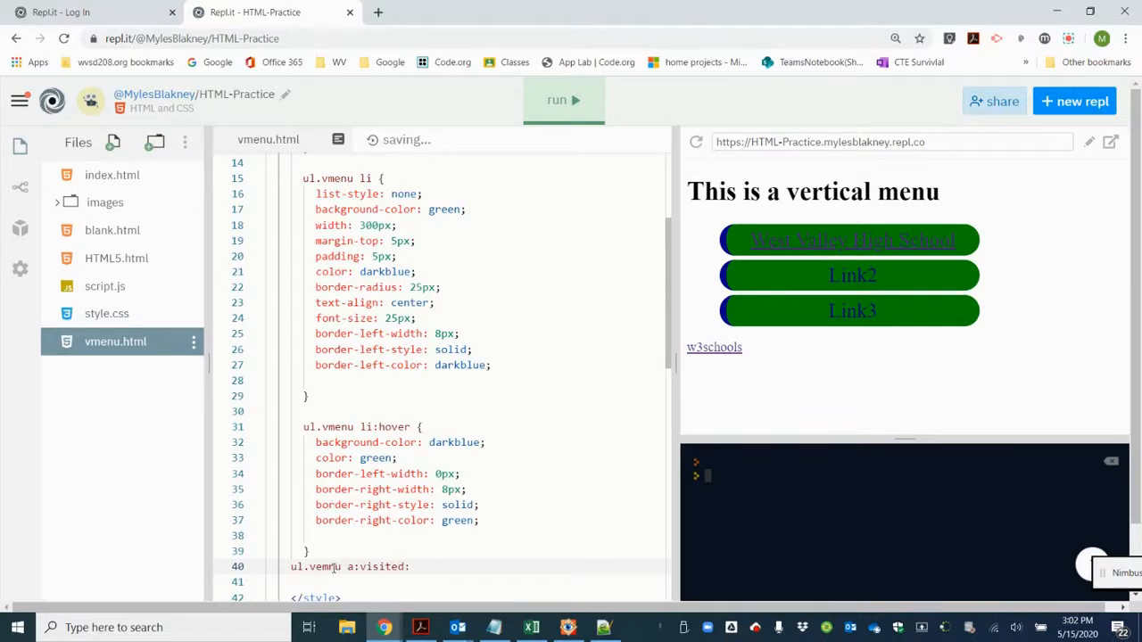
key("BackSpace")
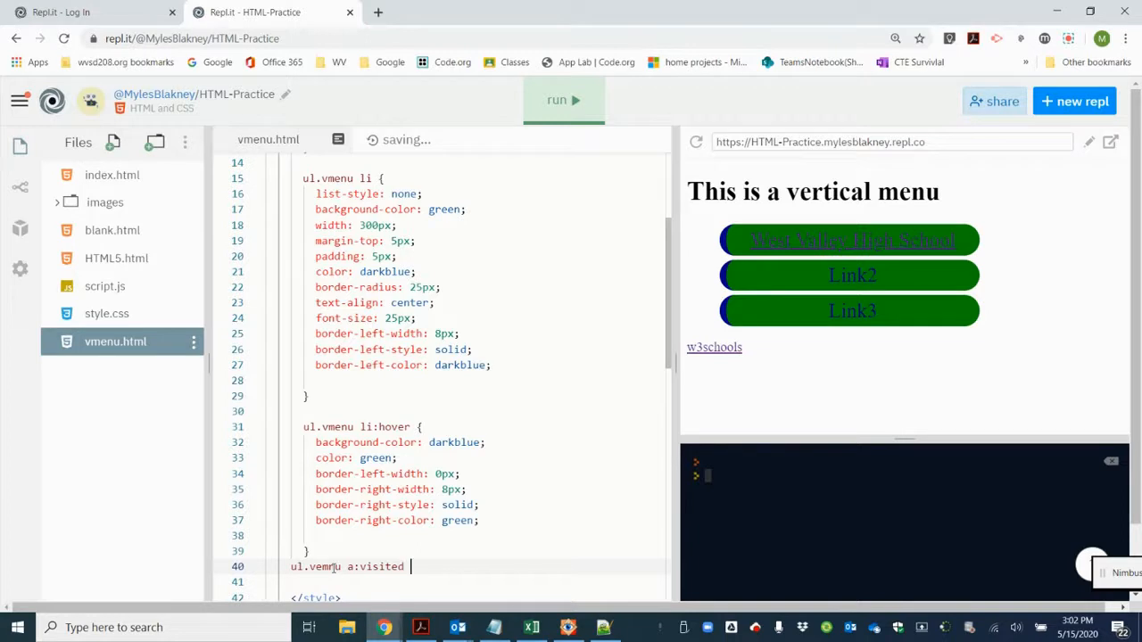
type("{")
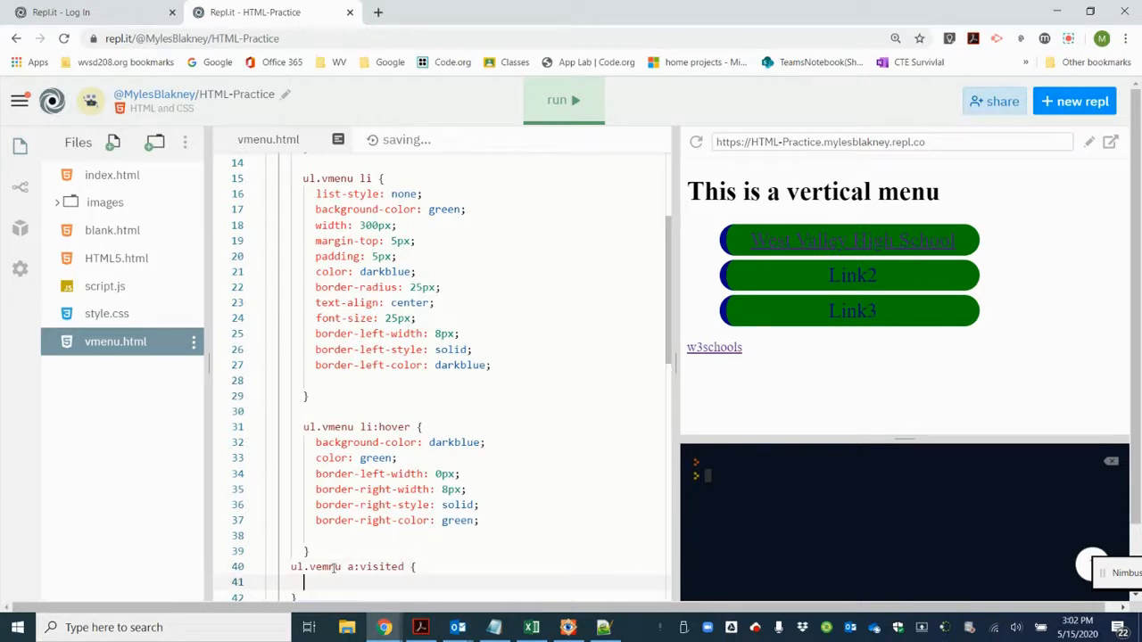
Step: Give visited links color: darkblue and text-decoration: none
type("color:")
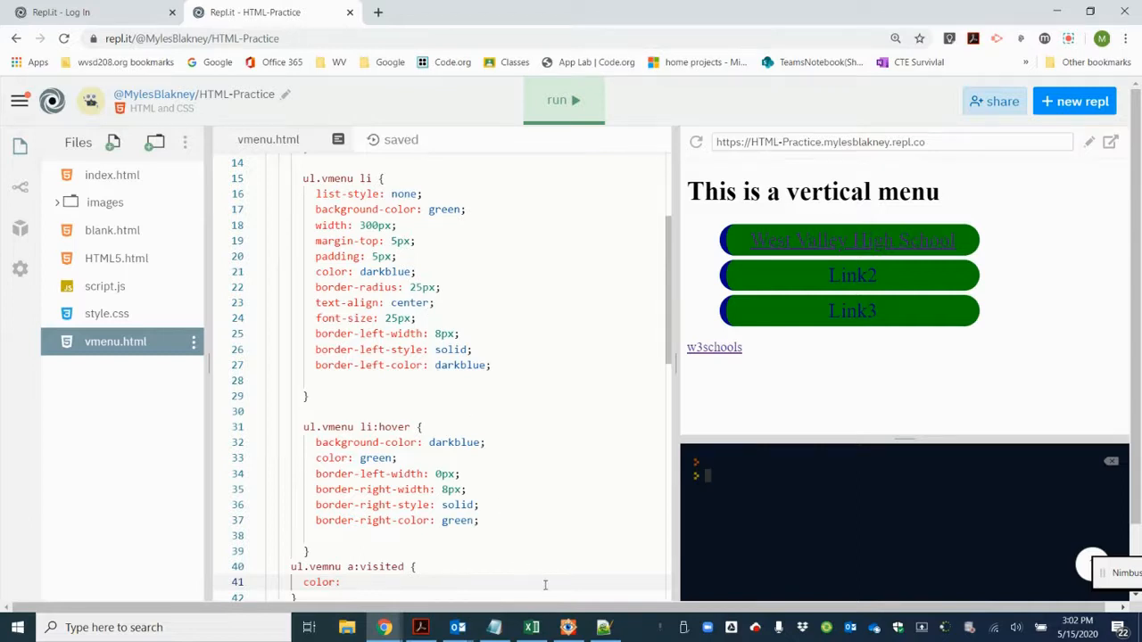
type("darkblue;")
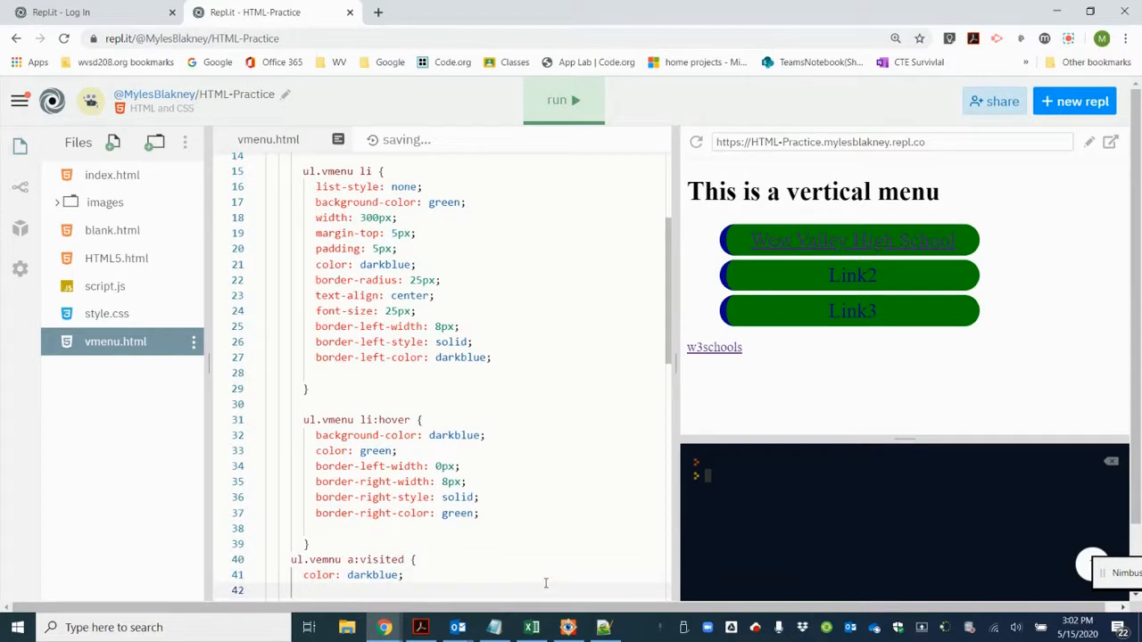
type("t")
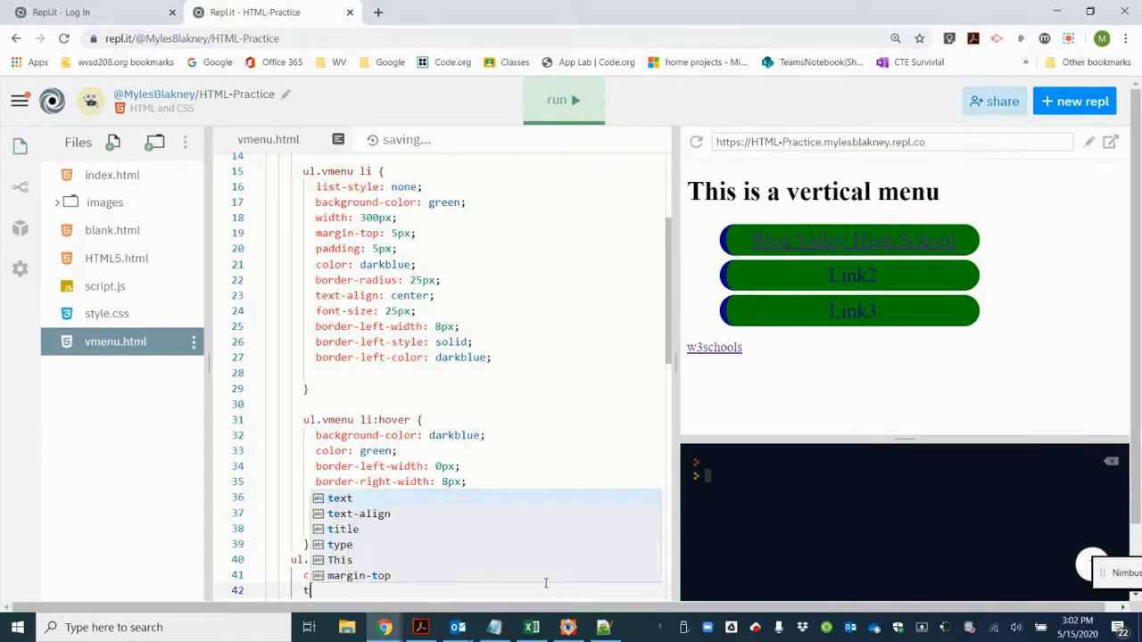
type("border-right-style: solid;")
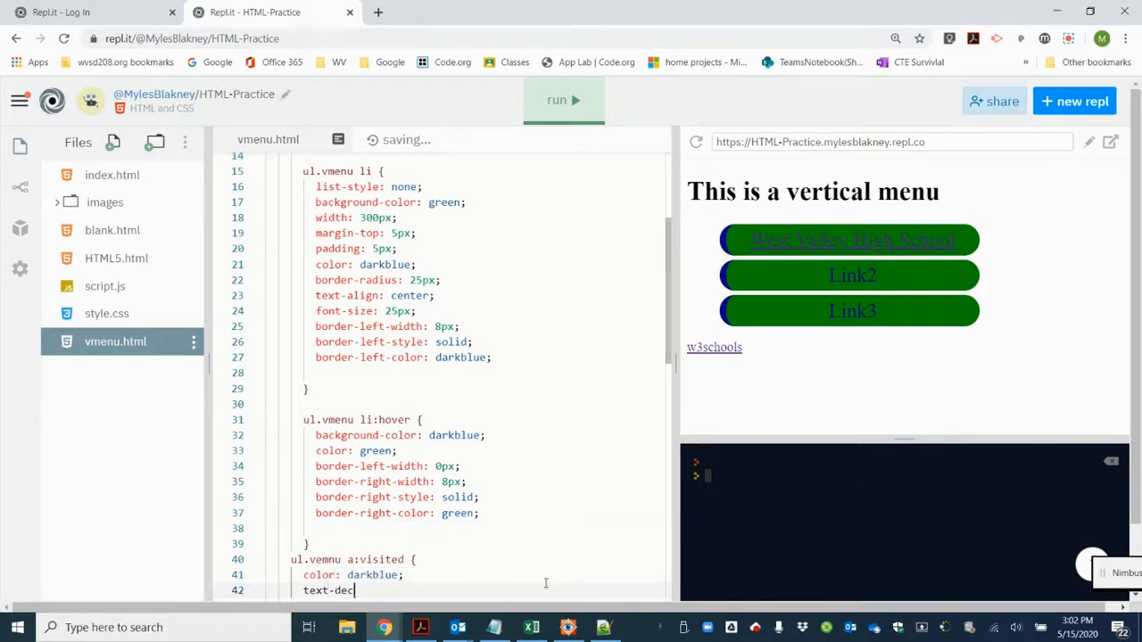
type("oration: non")
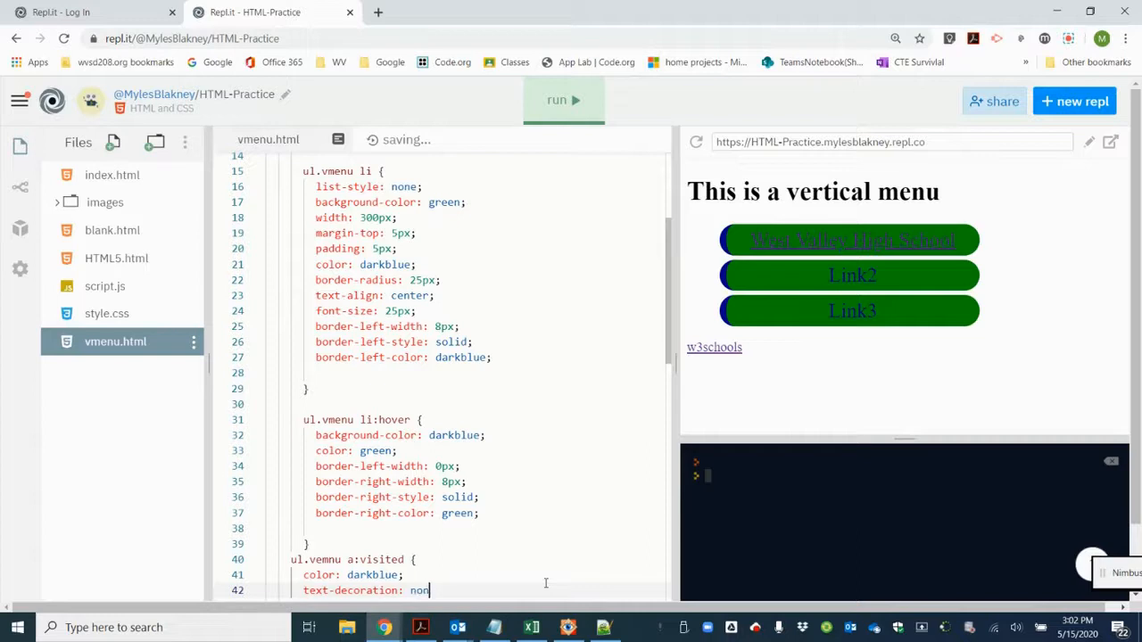
type("e;")
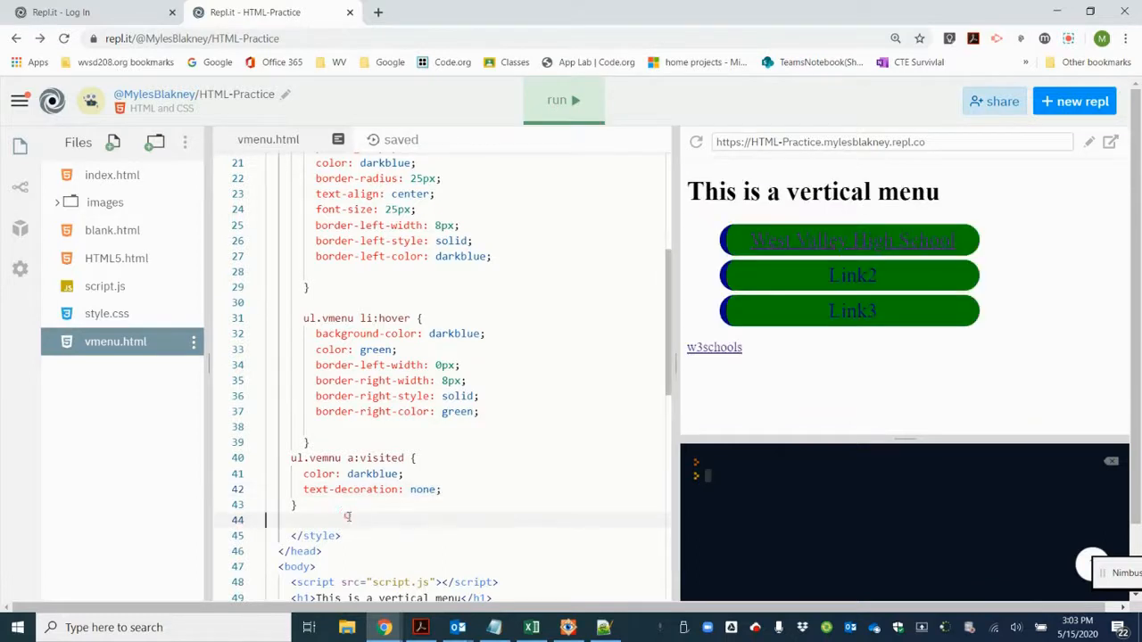
Step: Start a ul.vmenu a:link rule on a new line before </style>
key("Enter")
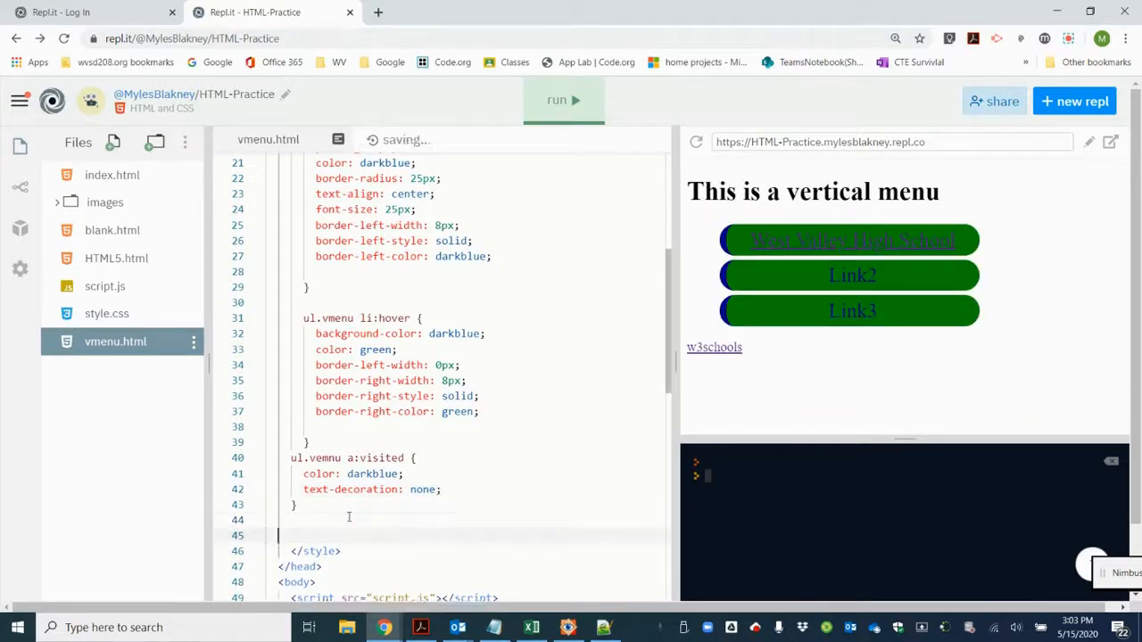
type("ul")
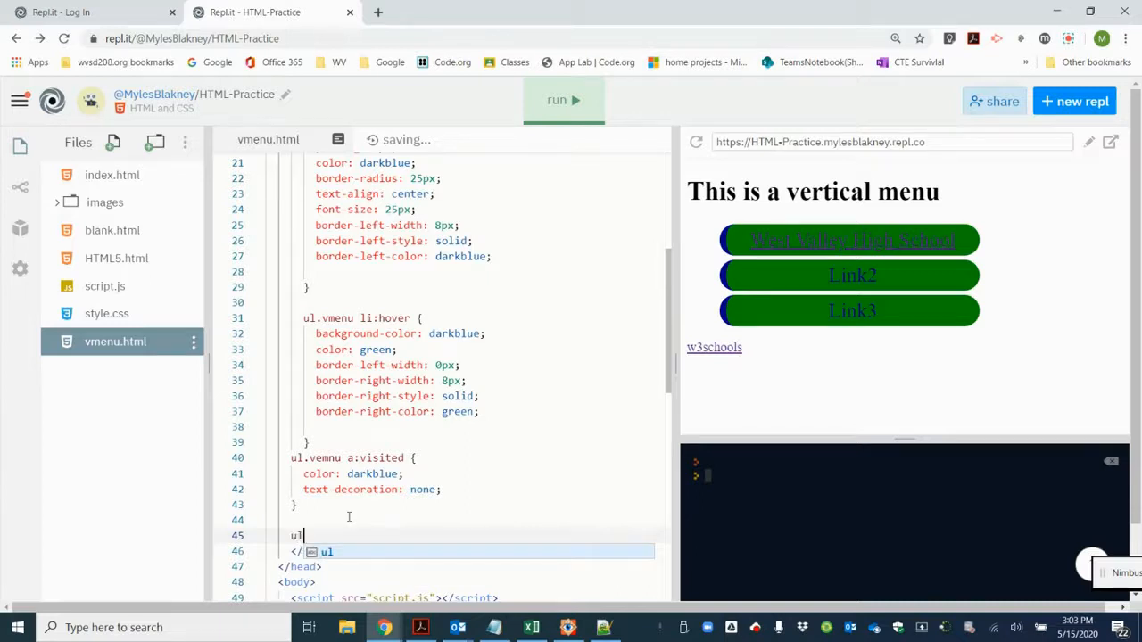
type(".vmenu")
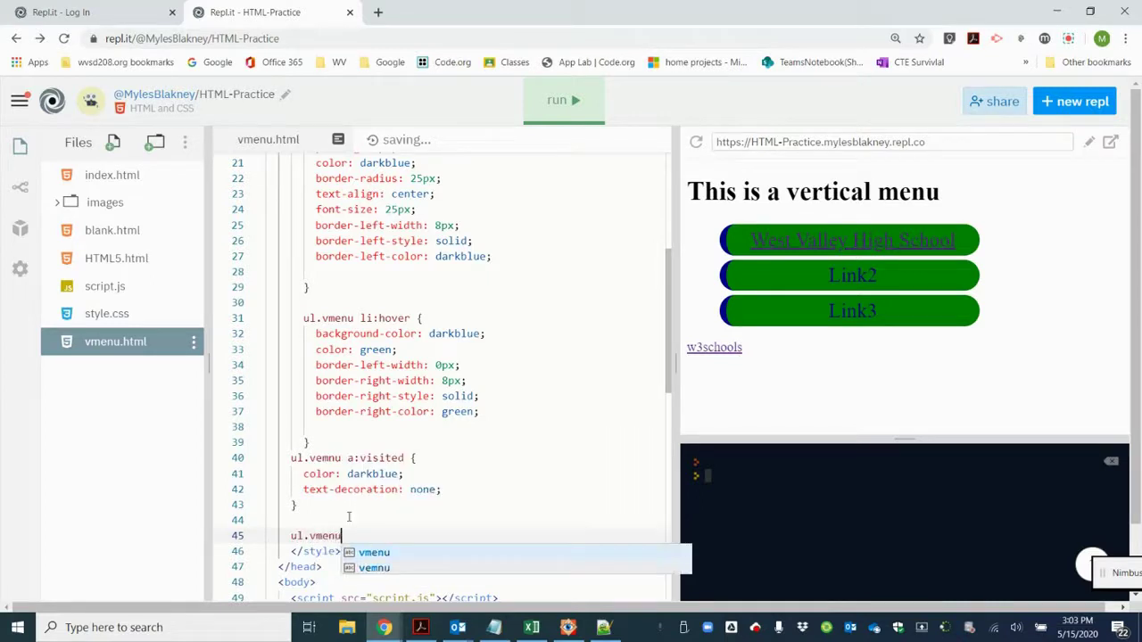
type("a:")
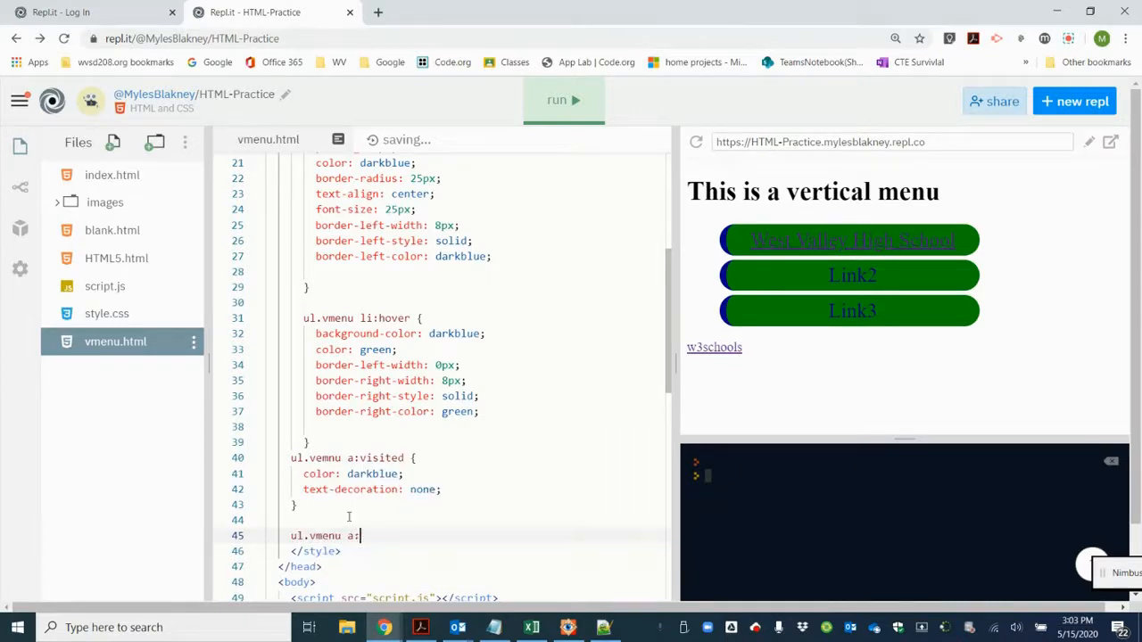
type("link")
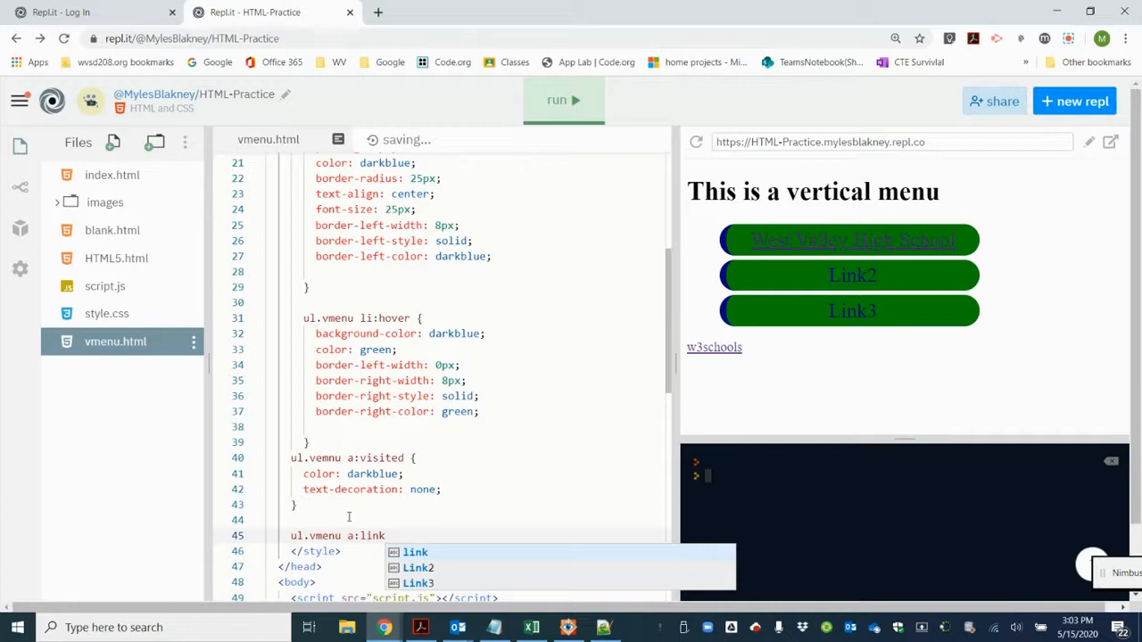
key("Escape")
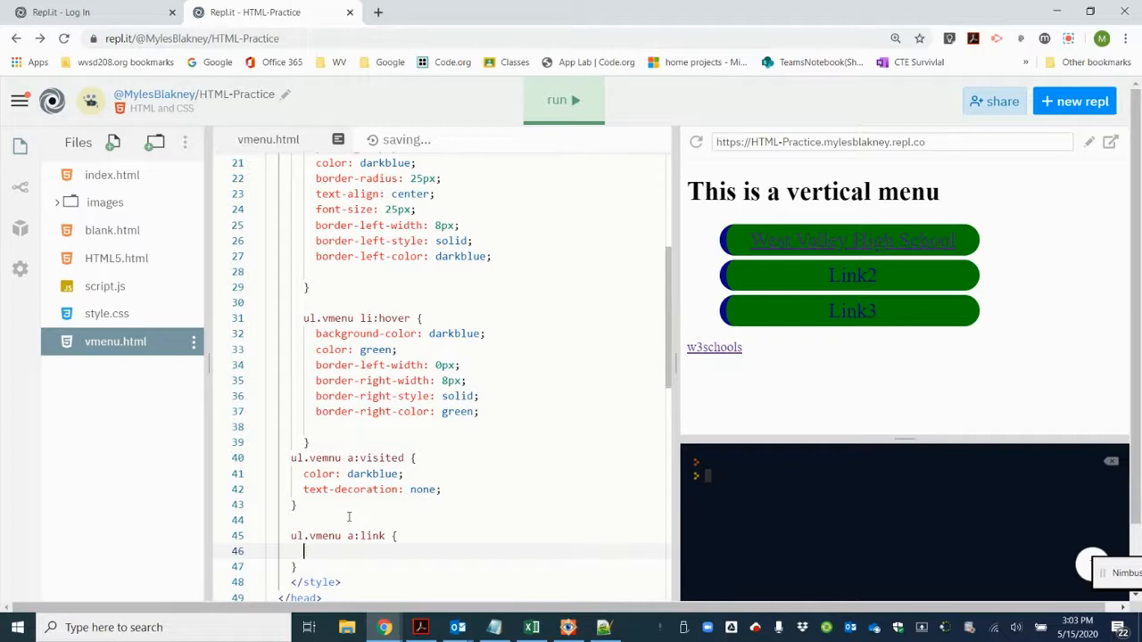
Step: Give unvisited links darkblue colour and no underline, then test the West Valley High School link
type("color:")
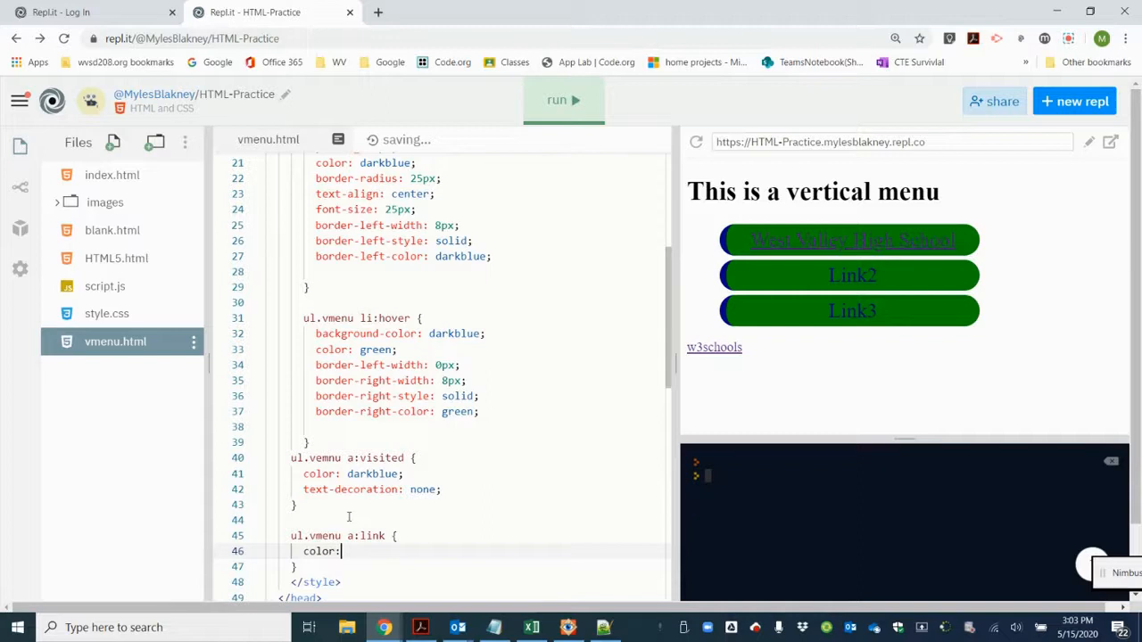
type("darkblue;")
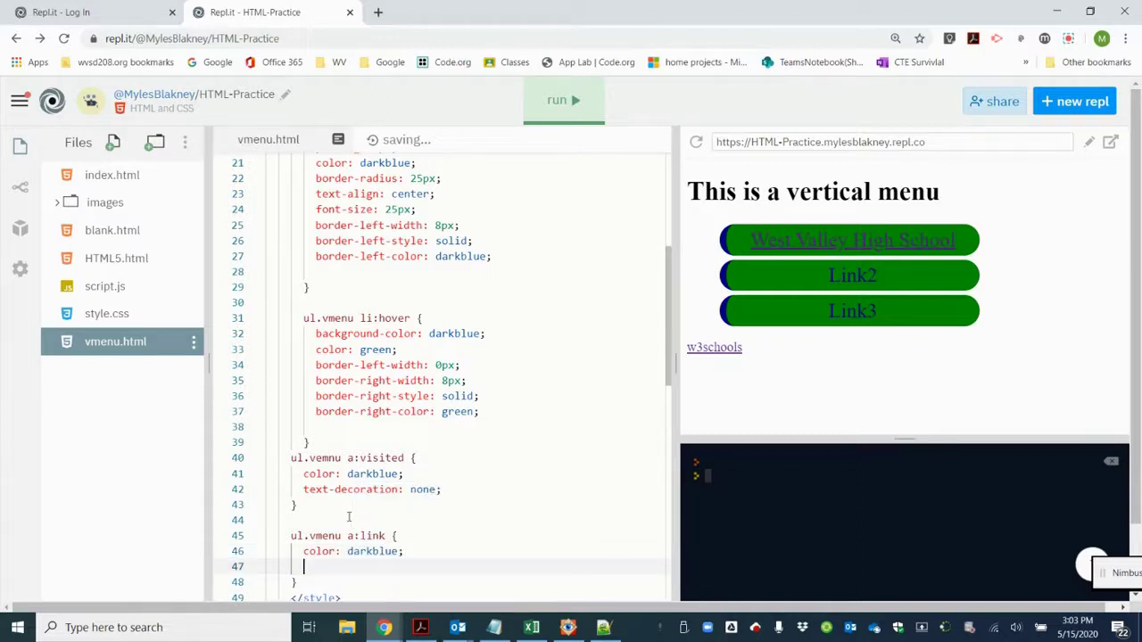
type("test")
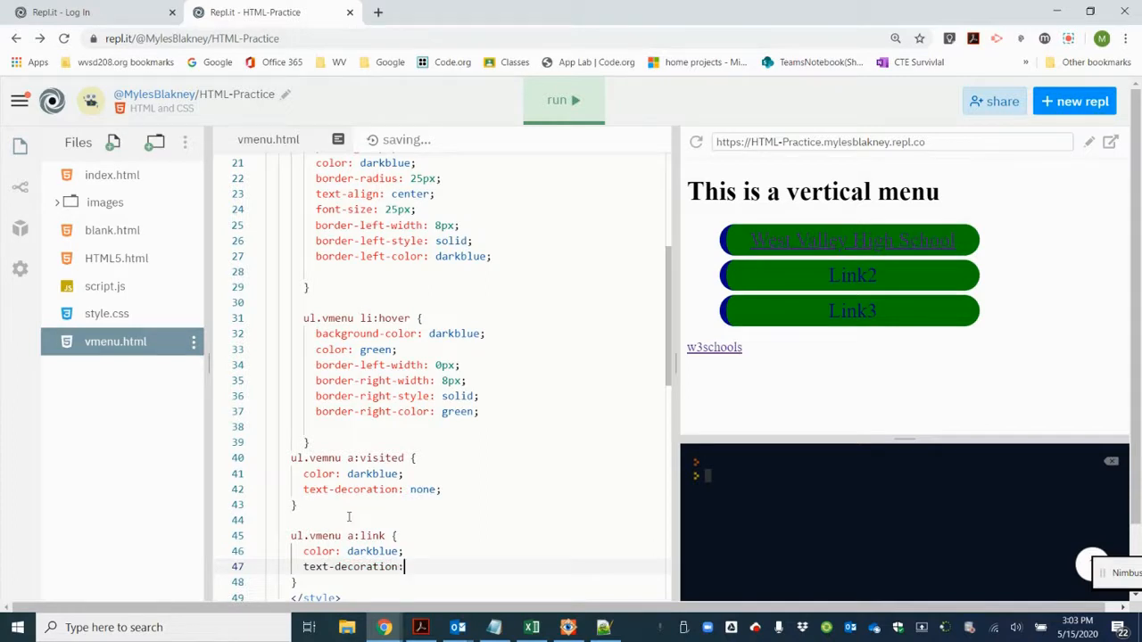
type("none;")
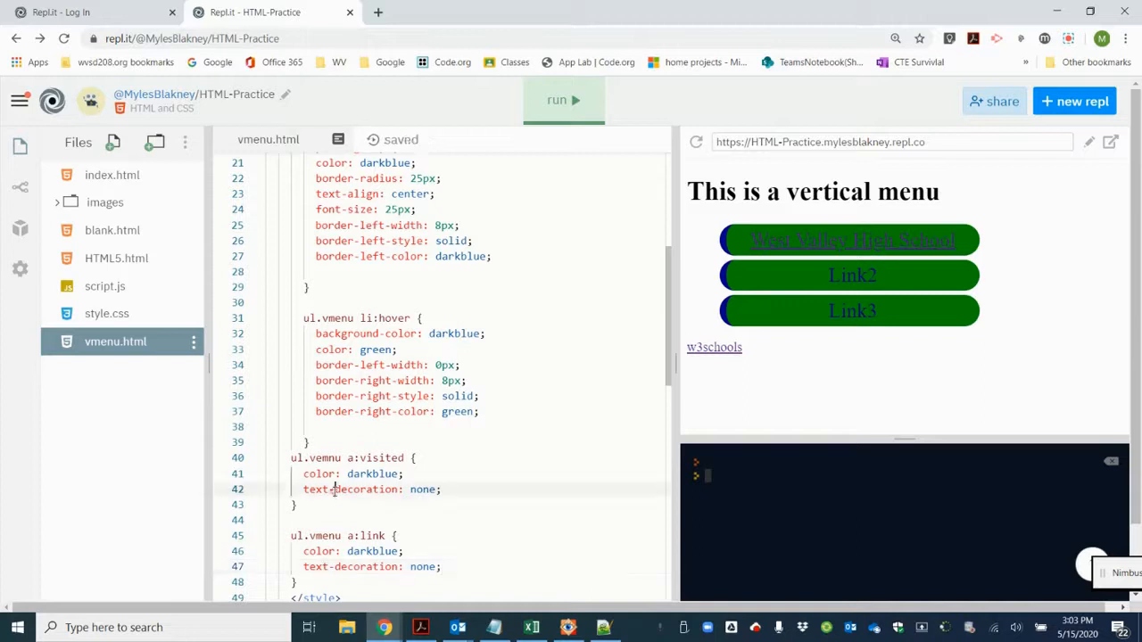
double_click(350, 489)
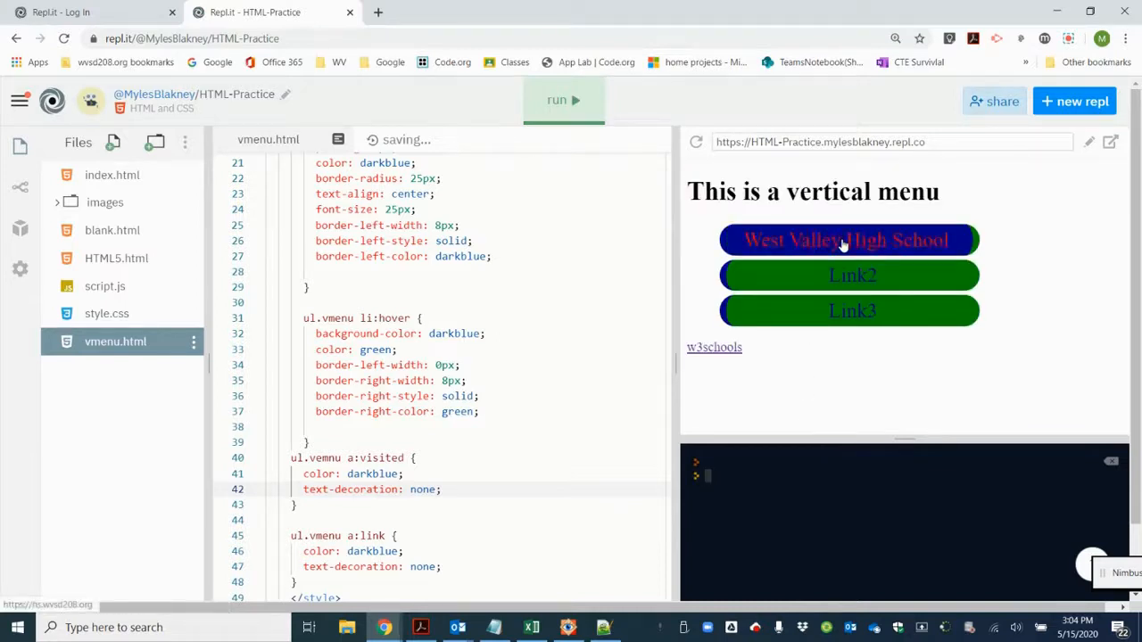
left_click(850, 239)
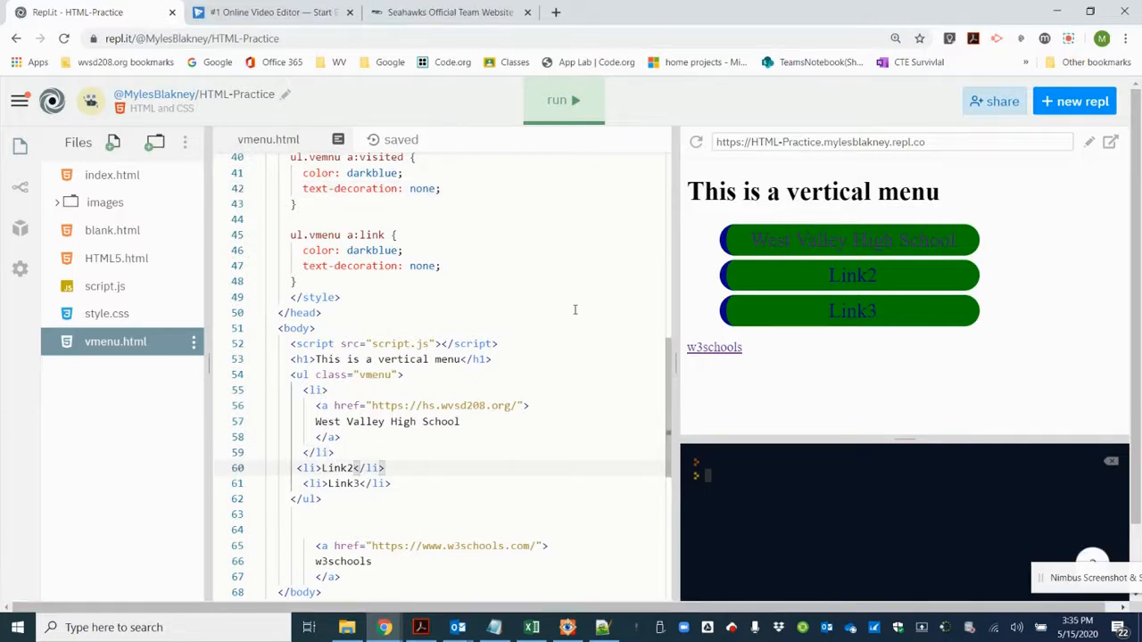
mouse_move(452, 480)
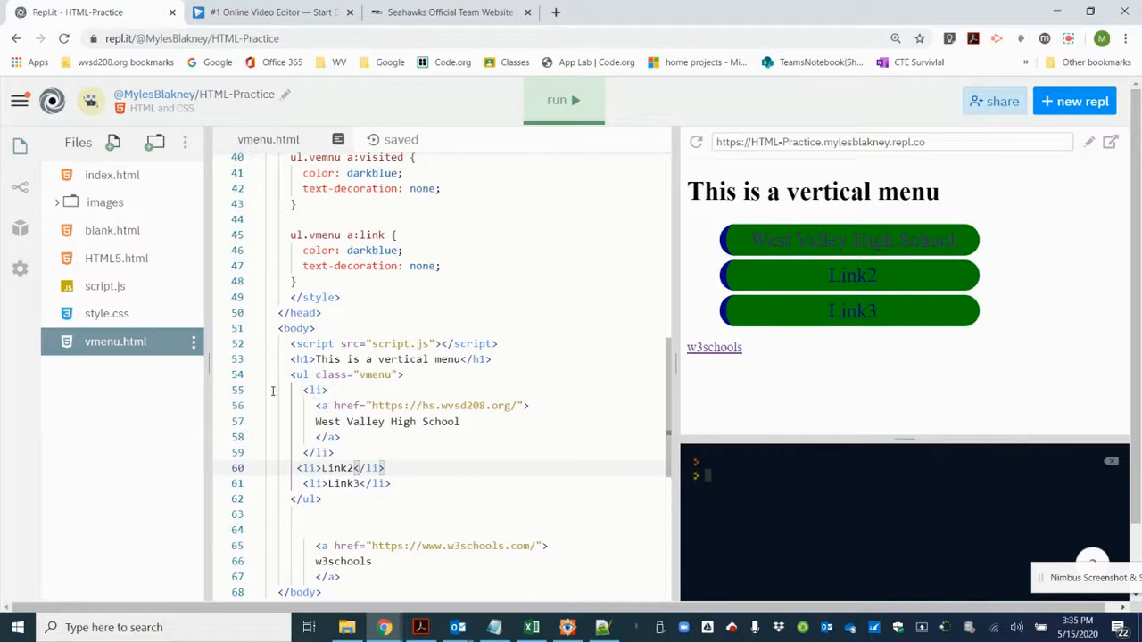
Step: Select the West Valley High School <li> item's code to copy over Link2 and Link3
left_click_drag(297, 390, 372, 453)
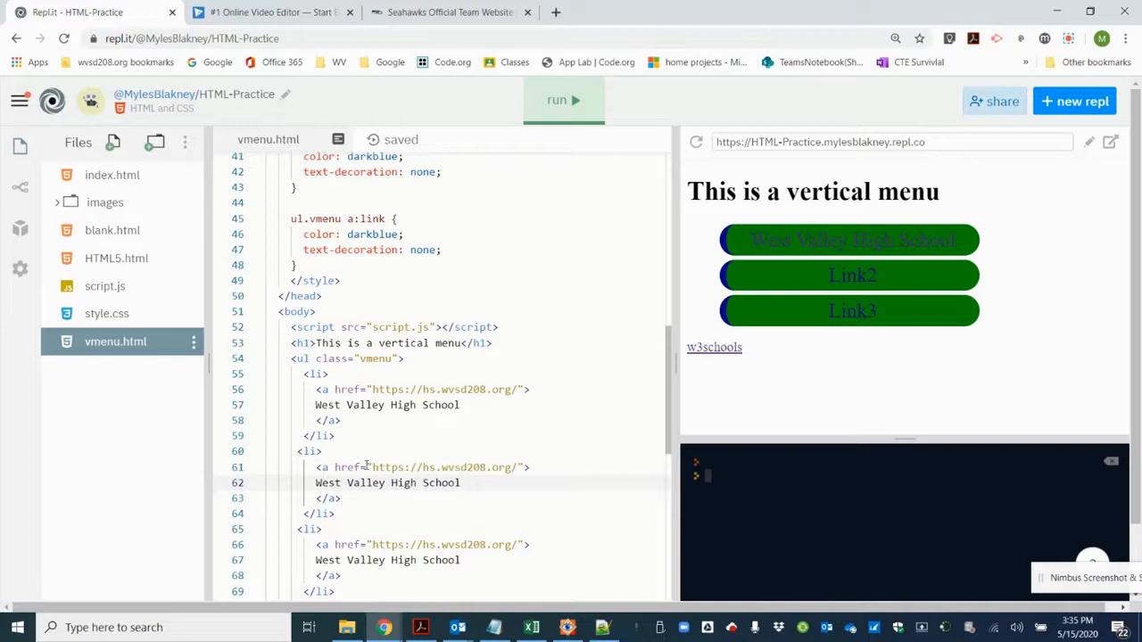
left_click(450, 13)
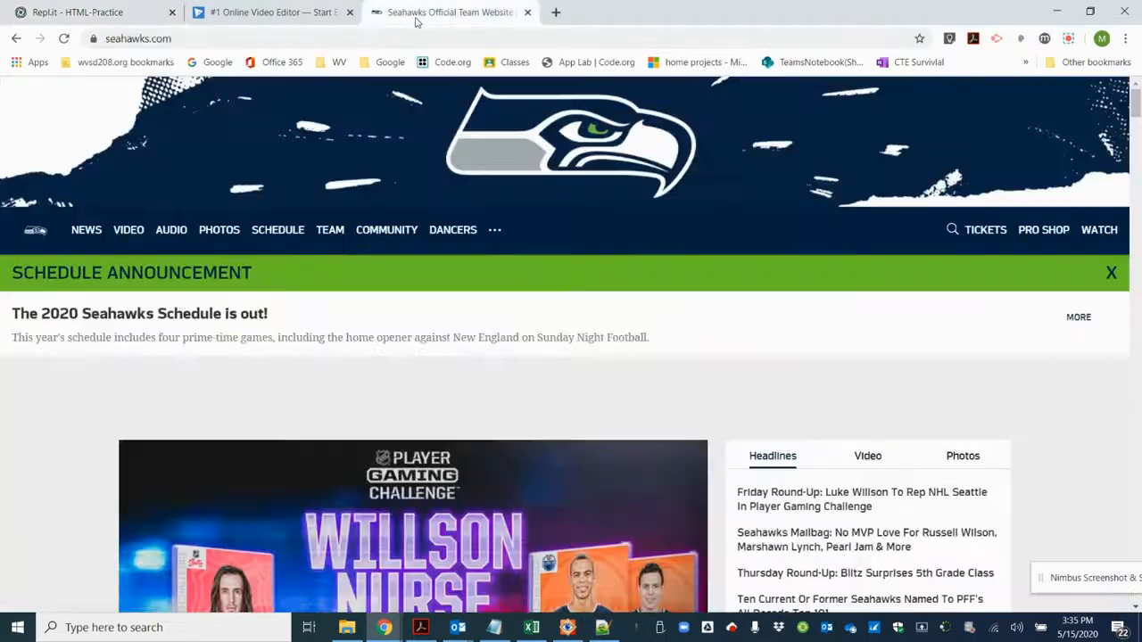
left_click(143, 38)
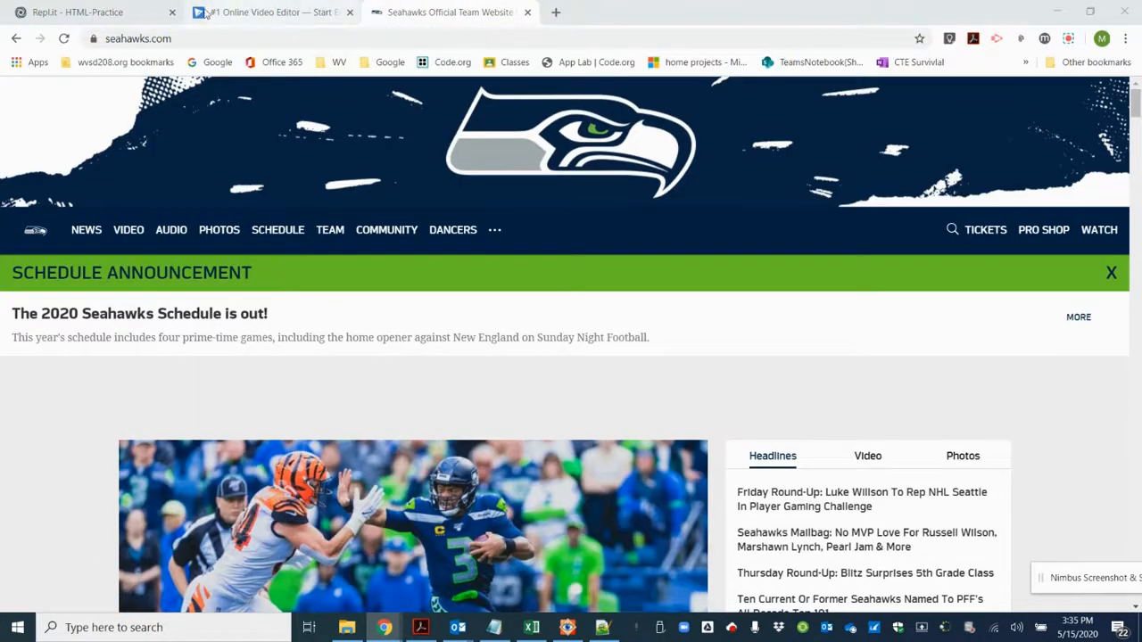
left_click(89, 13)
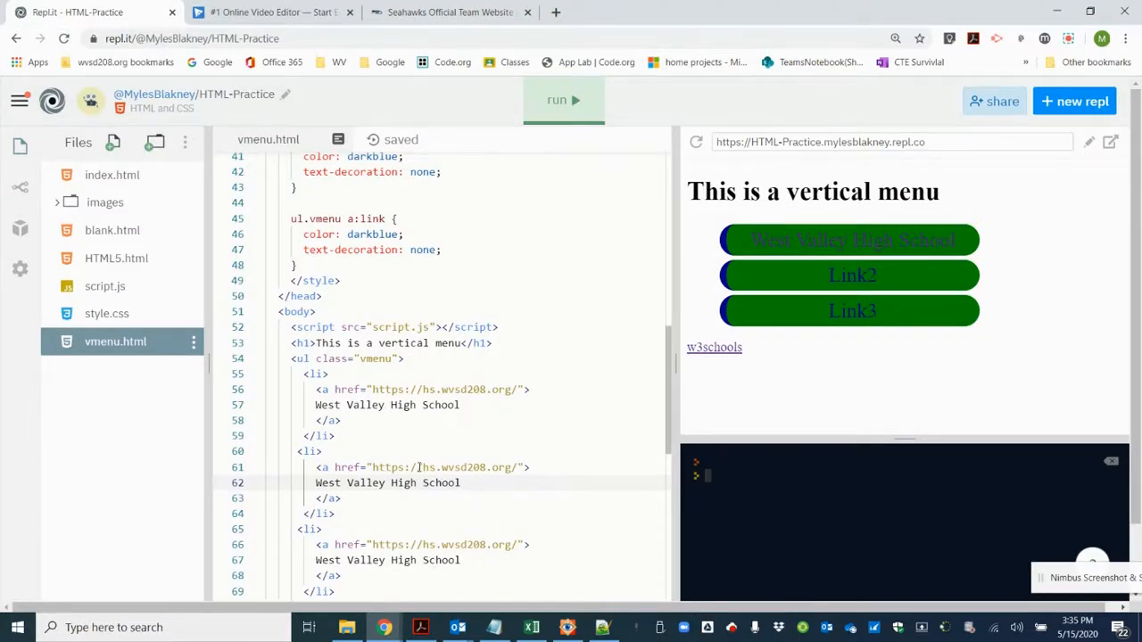
double_click(426, 466)
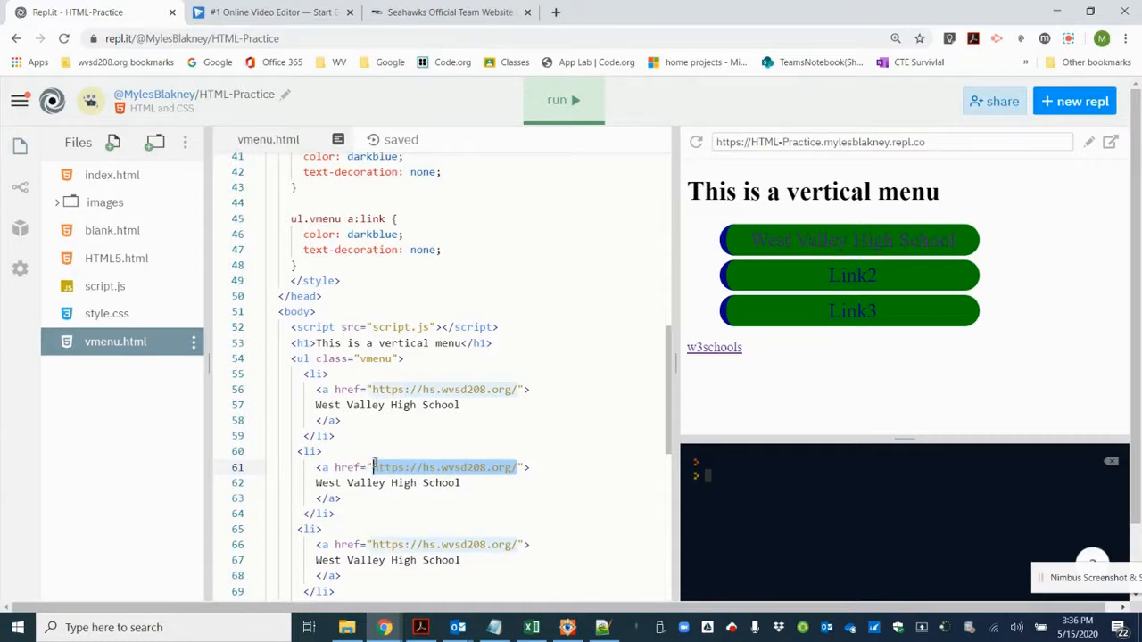
type("https://www.seahawks.com/")
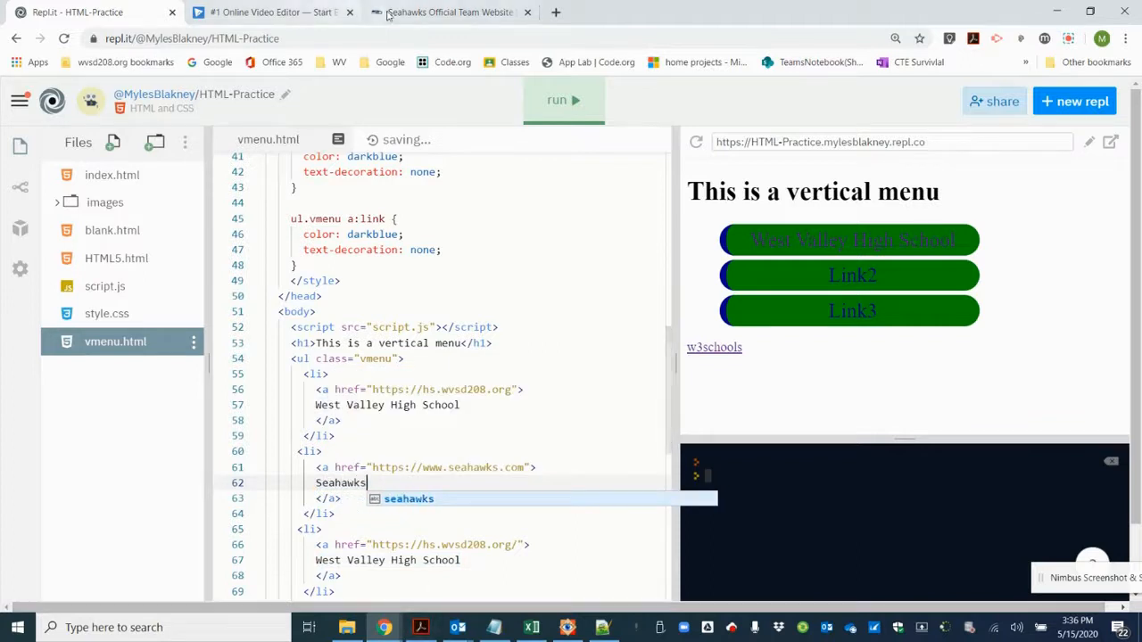
left_click(268, 13)
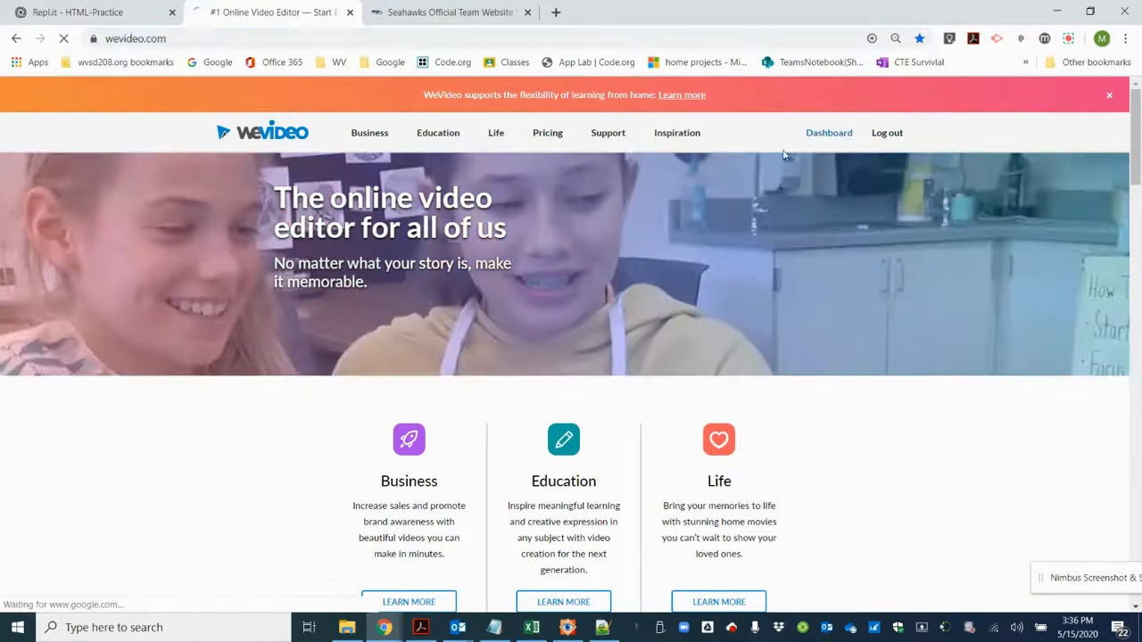
Step: Open the WeVideo dashboard and edit the HTML Vertical menu project
left_click(828, 132)
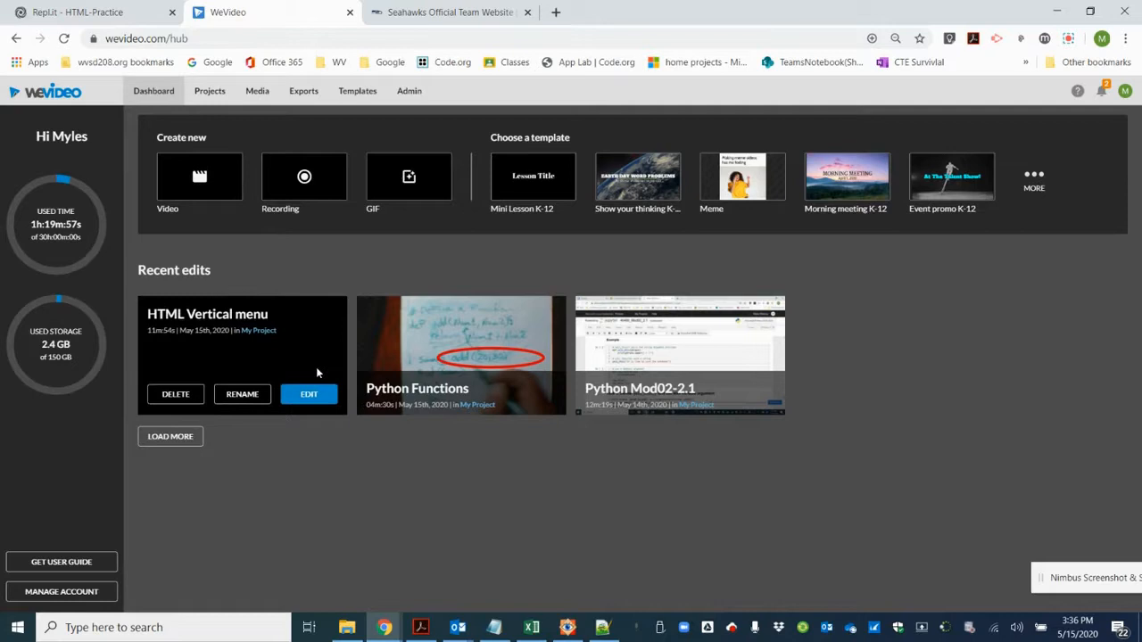
mouse_move(319, 365)
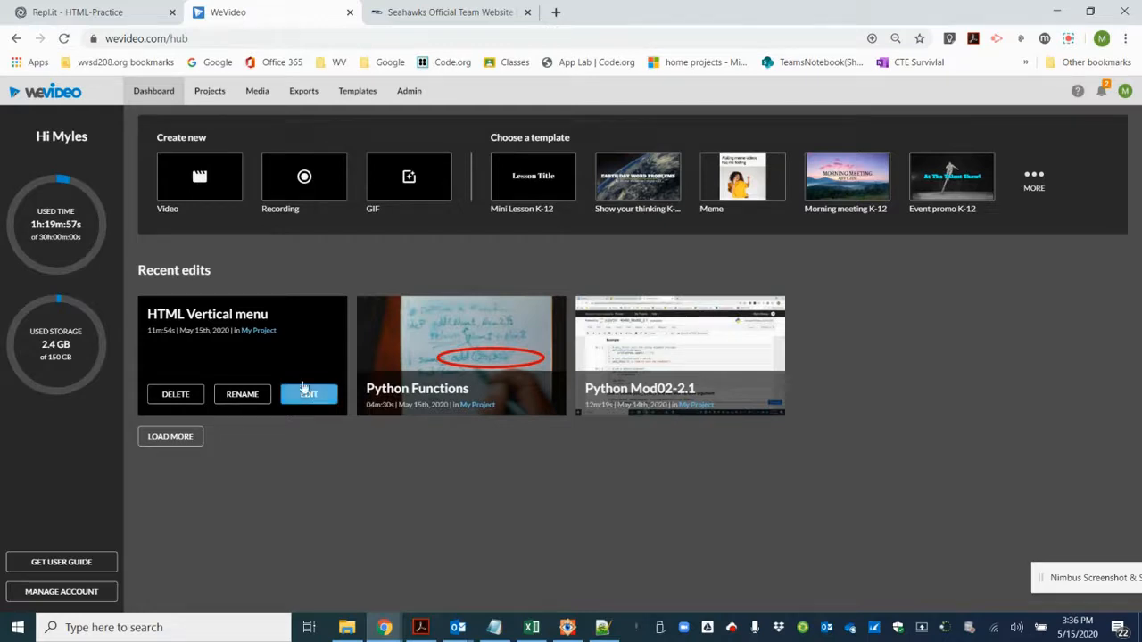
mouse_move(297, 371)
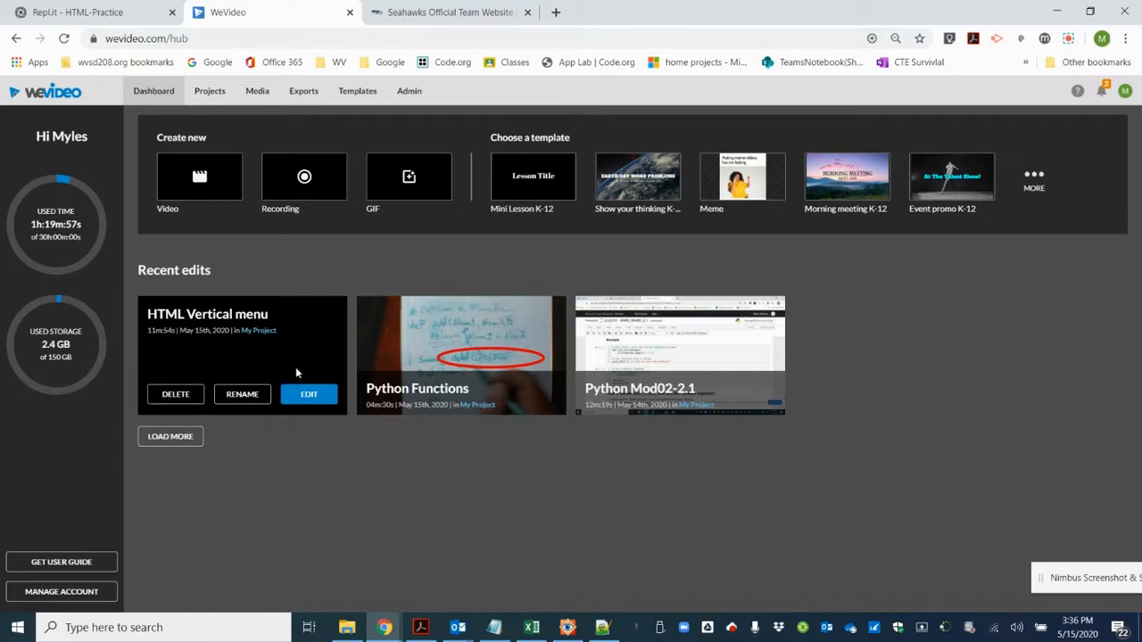
mouse_move(314, 418)
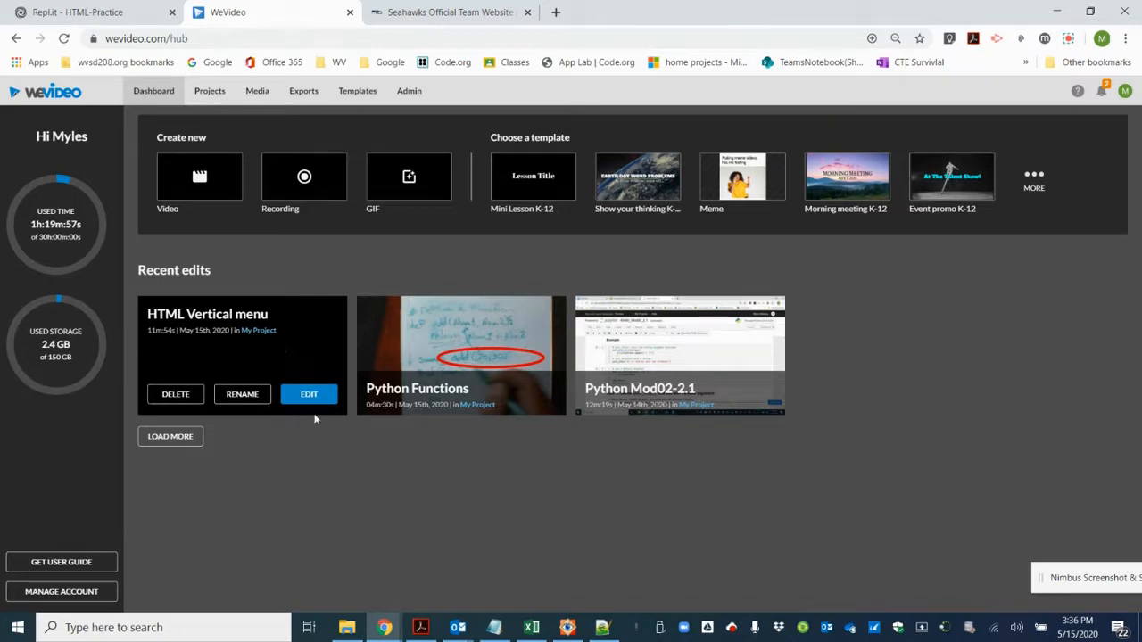
left_click(308, 394)
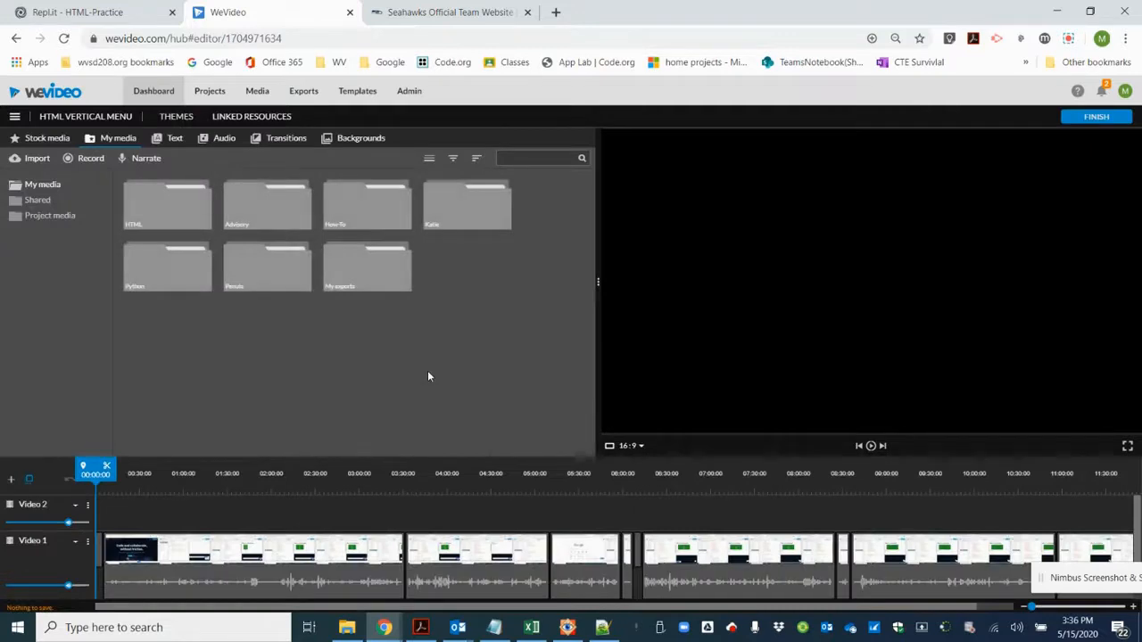
mouse_move(234, 611)
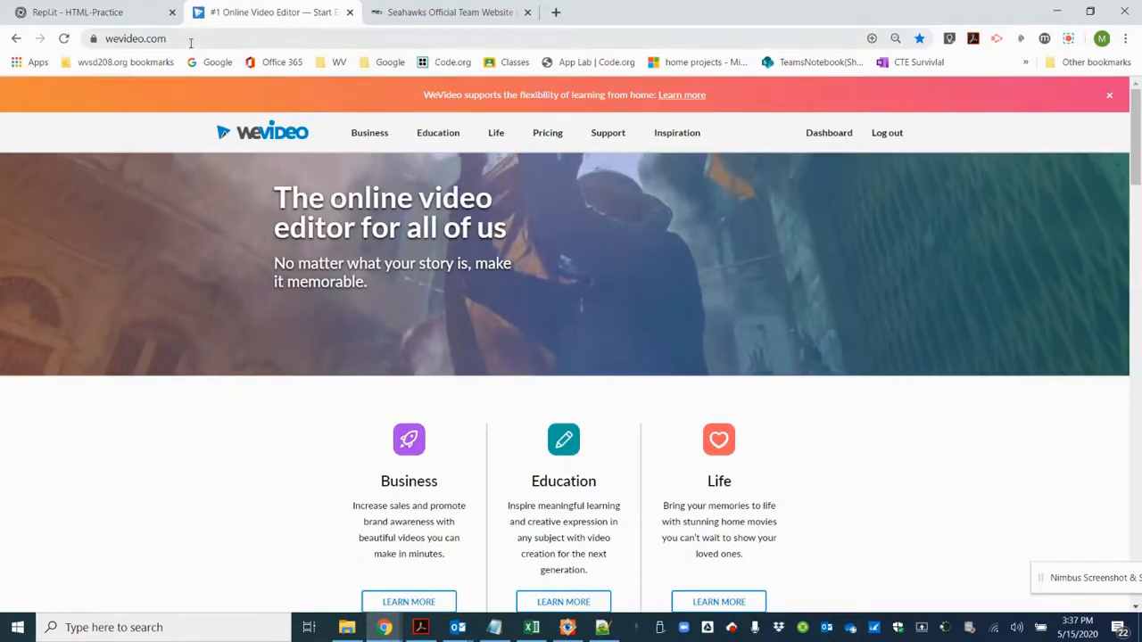
left_click(143, 41)
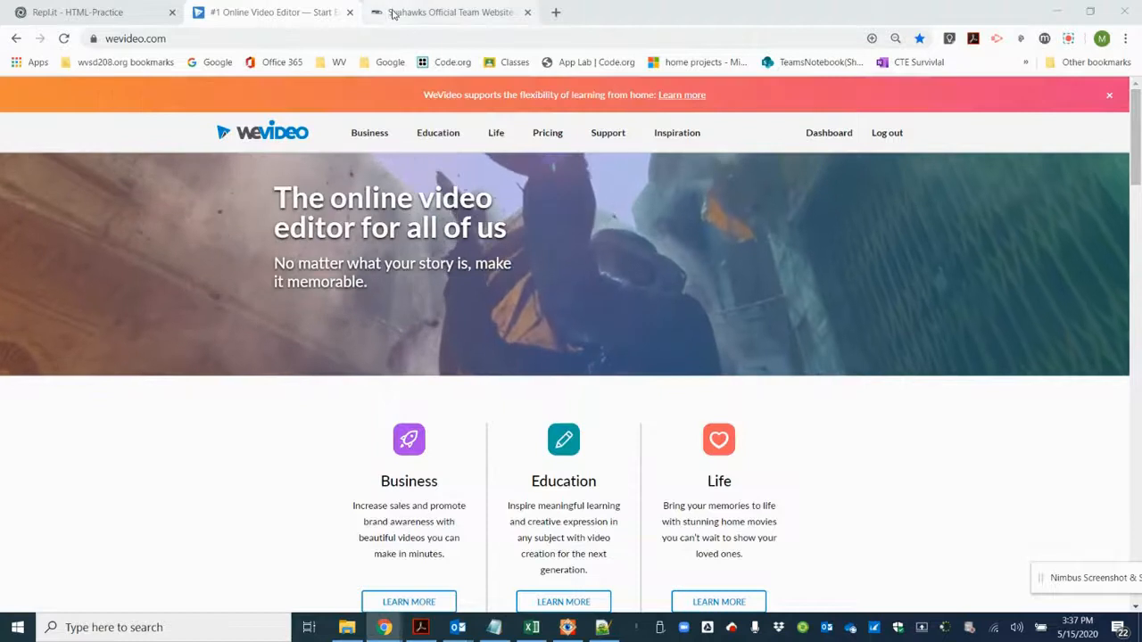
left_click(89, 13)
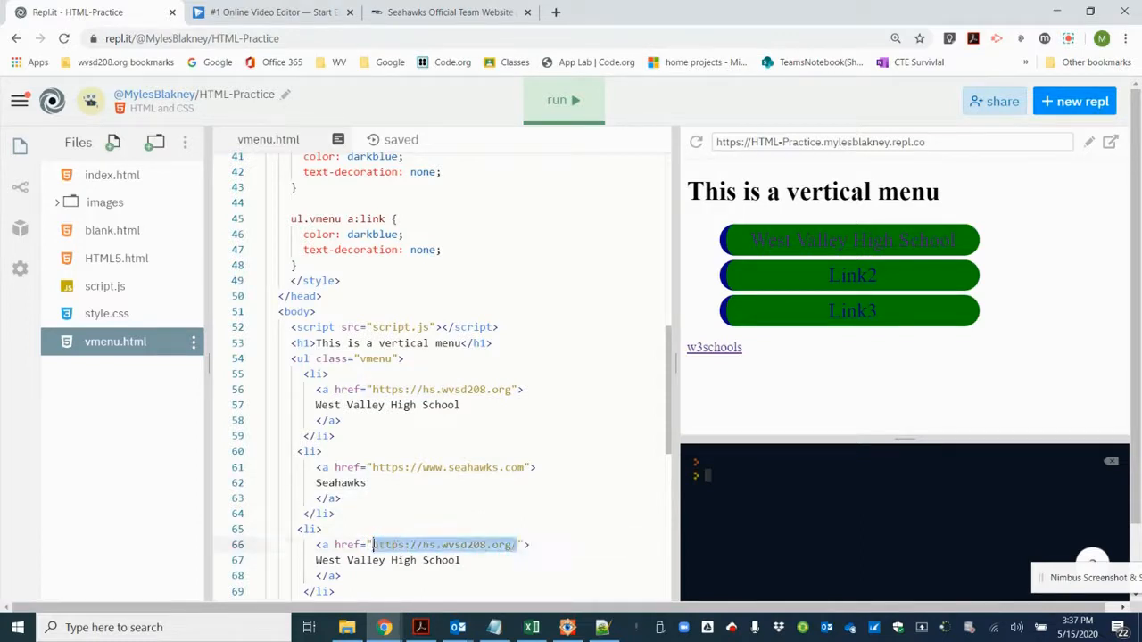
type("https://www.wevideo.com/")
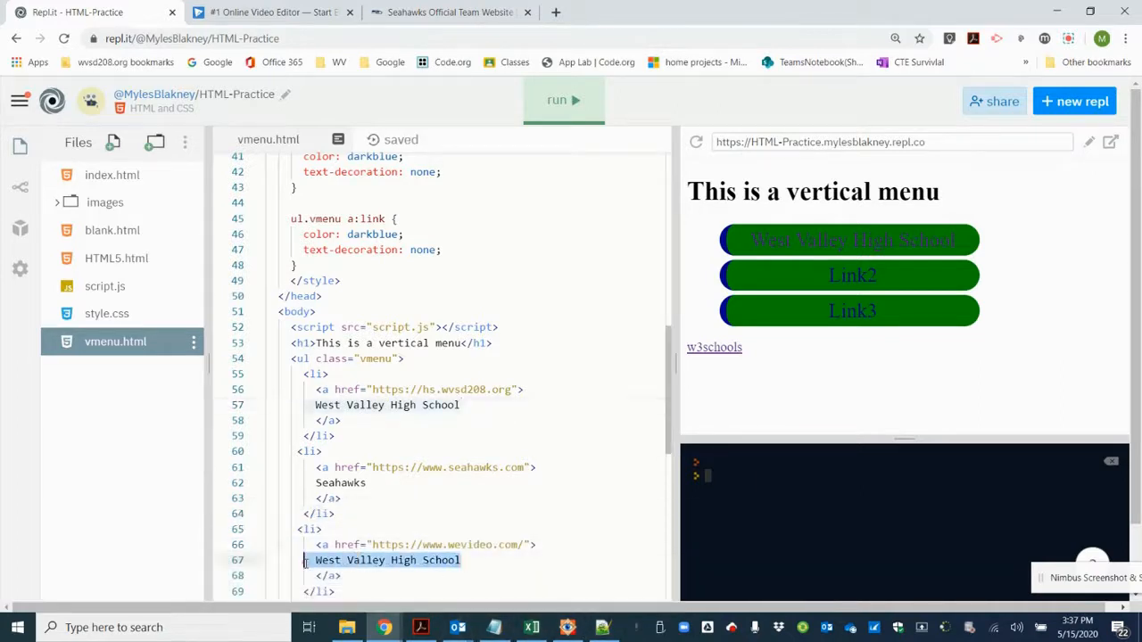
type("WeVide")
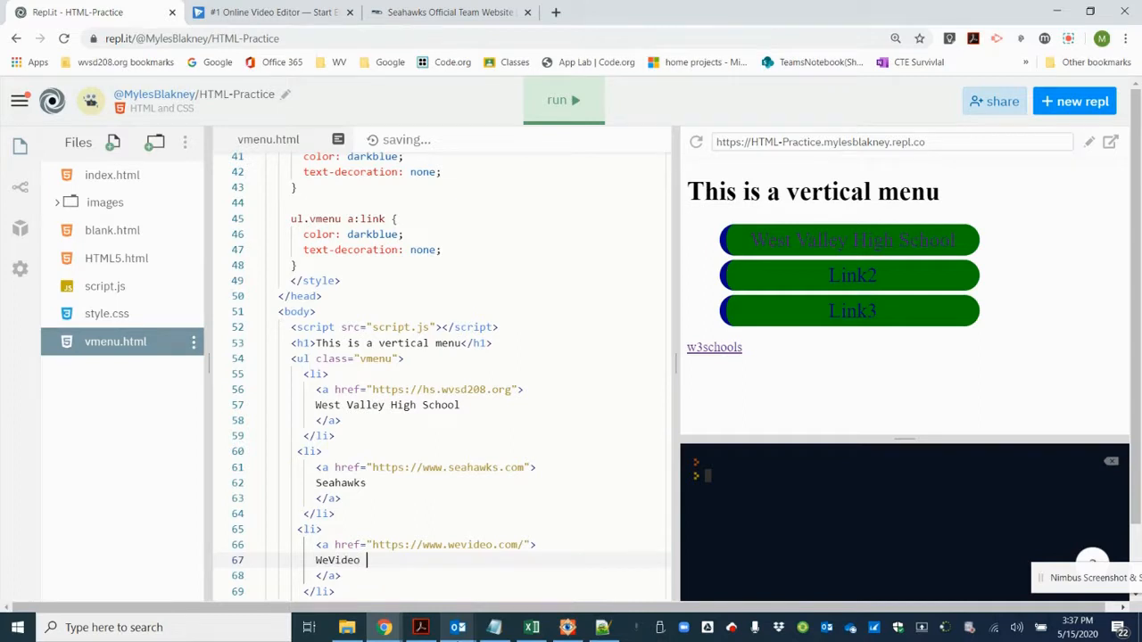
type("online")
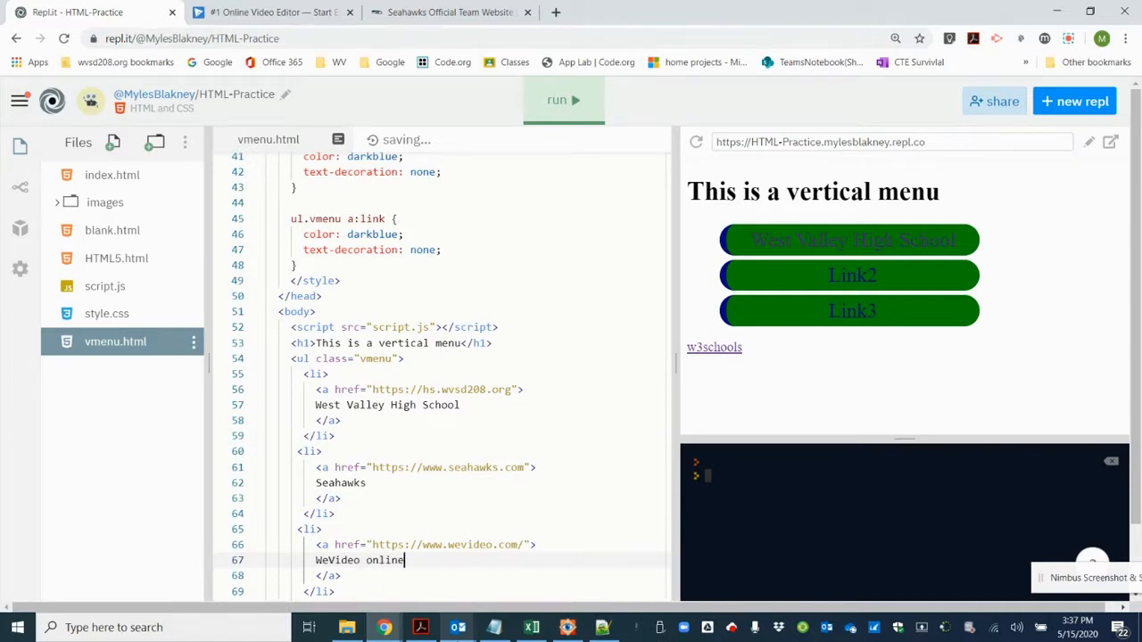
type("editor")
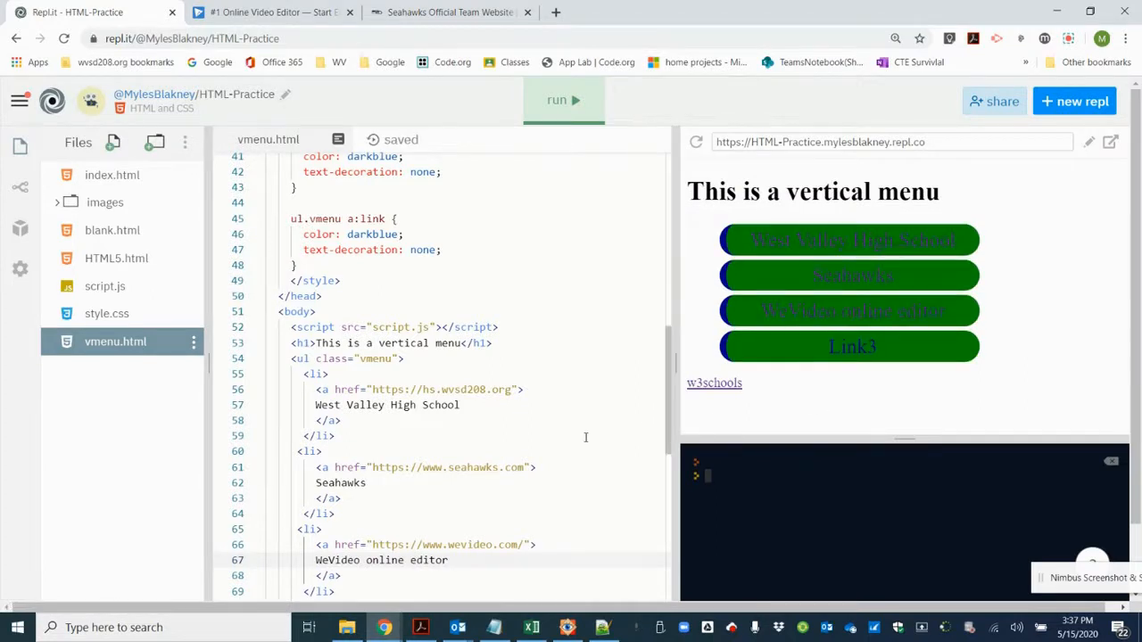
scroll("down", 3)
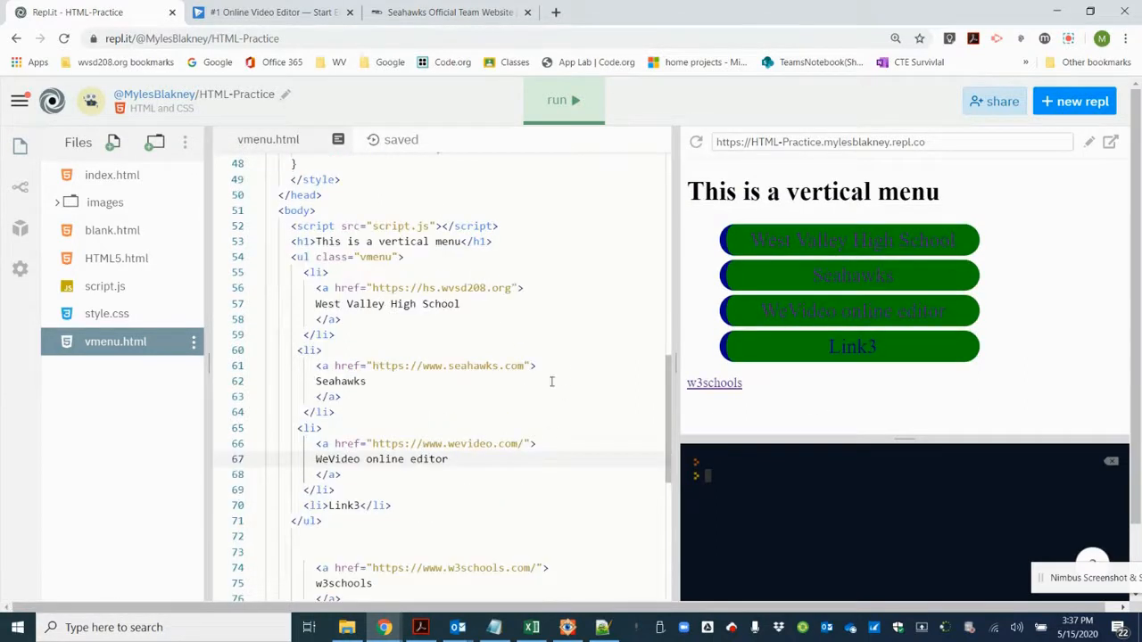
mouse_move(848, 239)
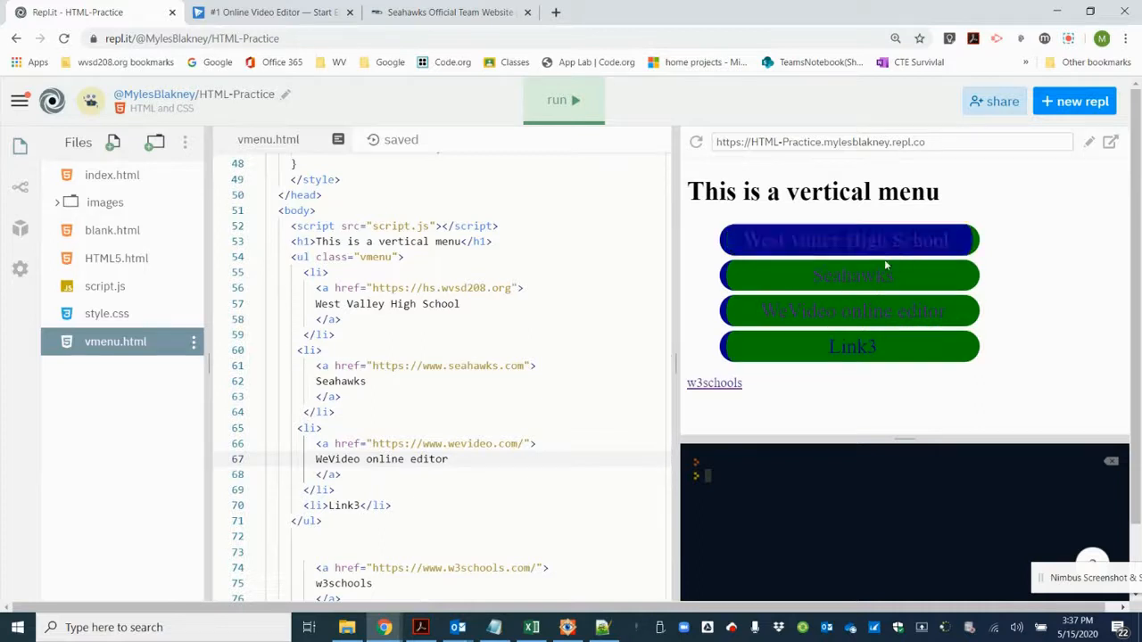
left_click(849, 275)
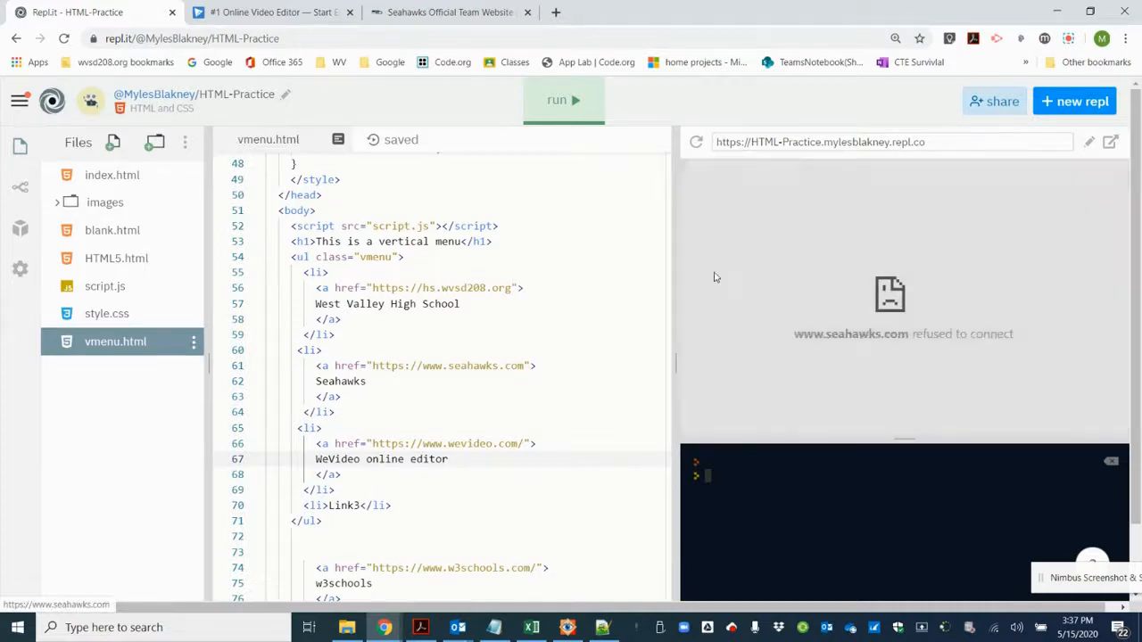
mouse_move(759, 232)
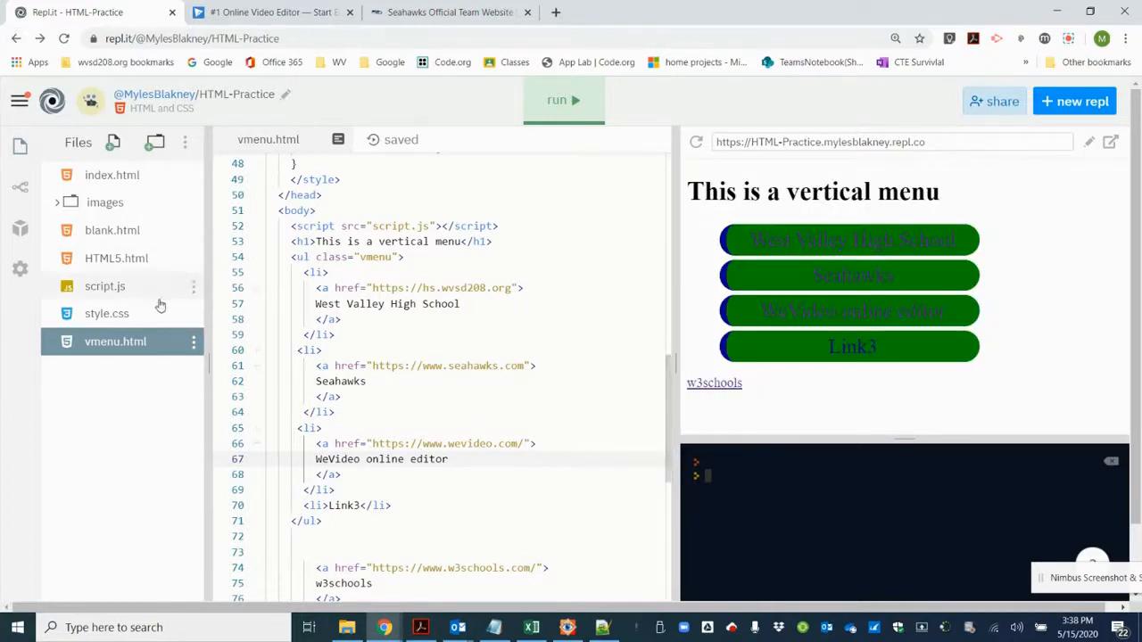
Step: Duplicate the Vertical Menu link in index.html with target="_blank" and re-run the preview
left_click(112, 175)
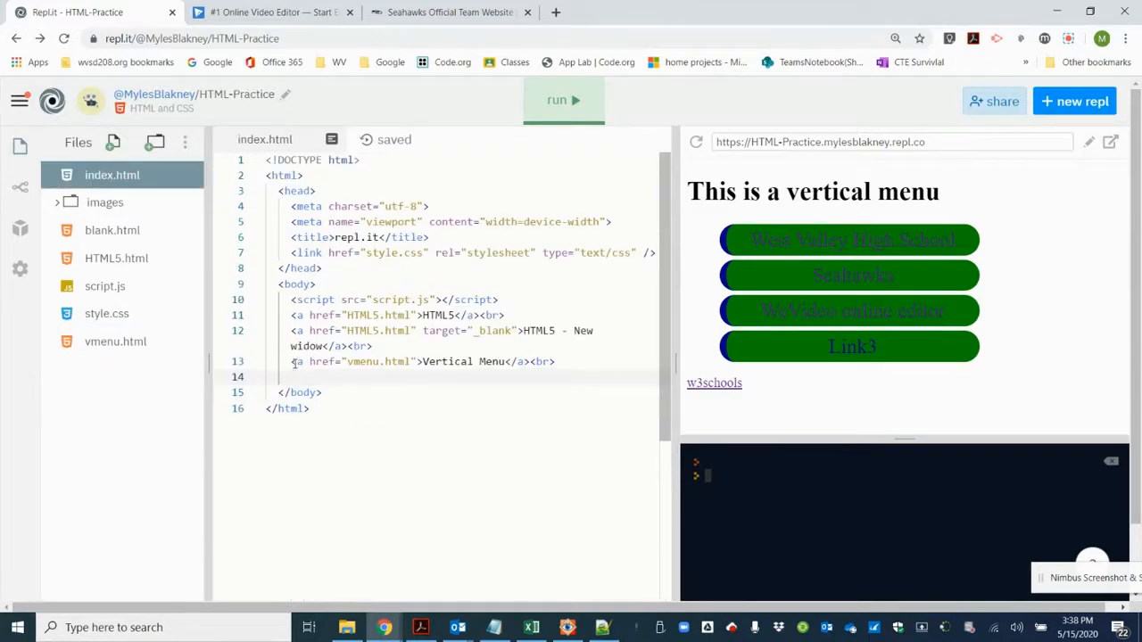
left_click_drag(291, 361, 554, 362)
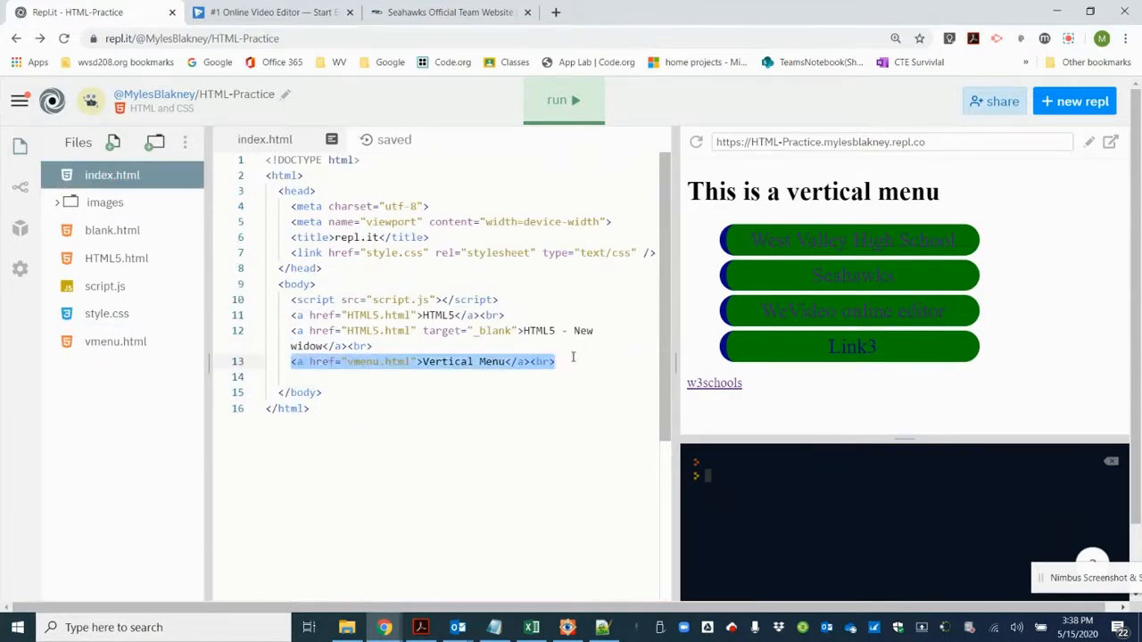
mouse_move(601, 418)
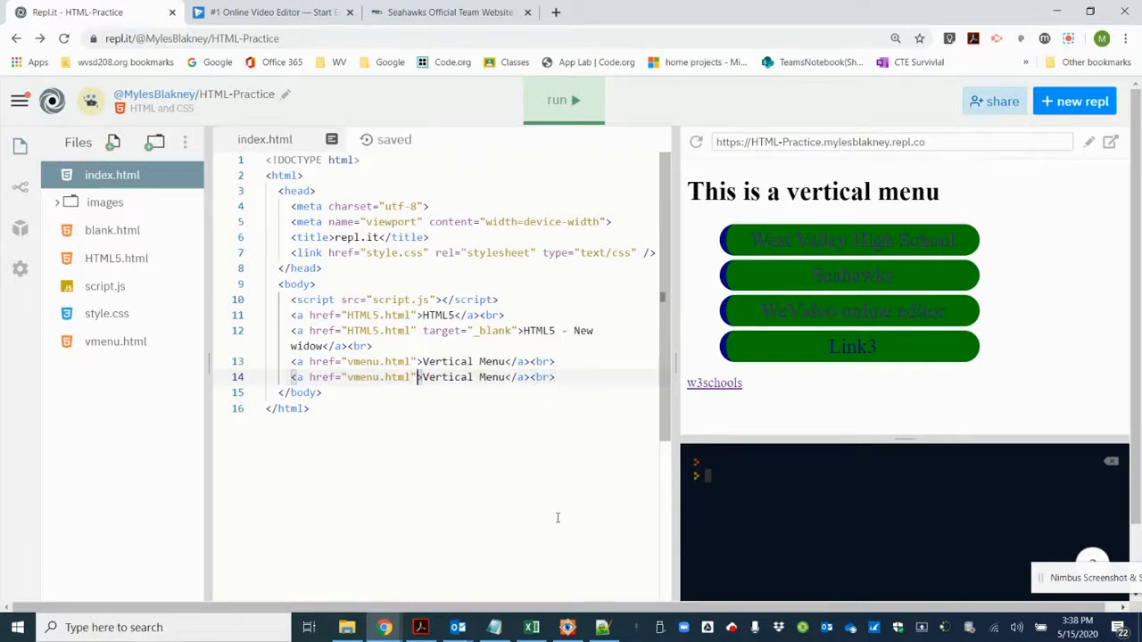
mouse_move(609, 364)
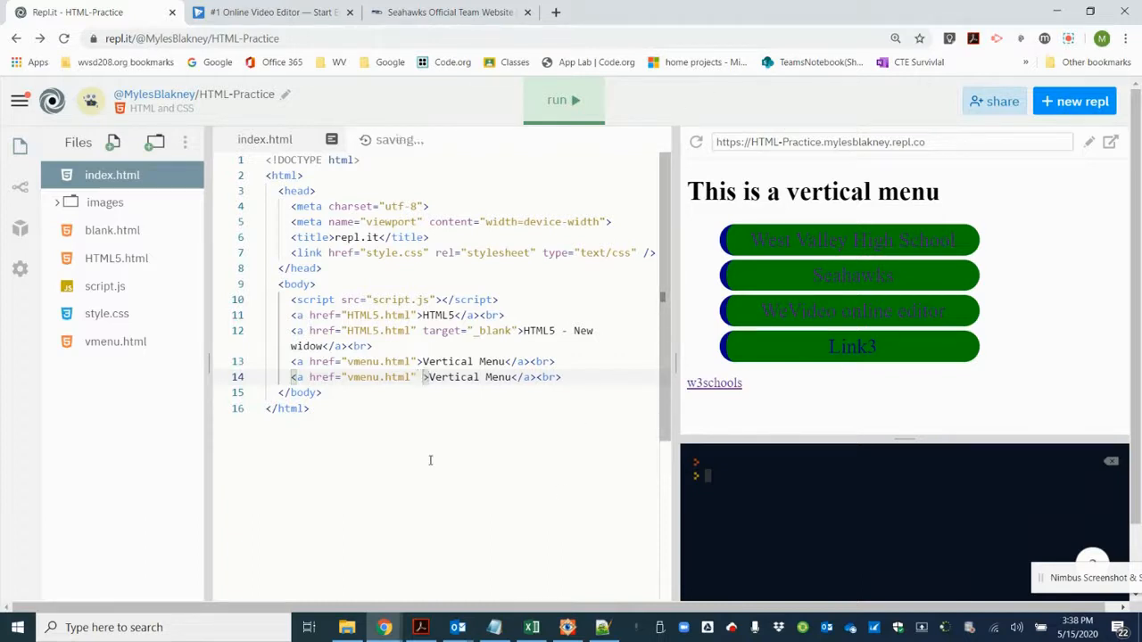
type("target=\"")
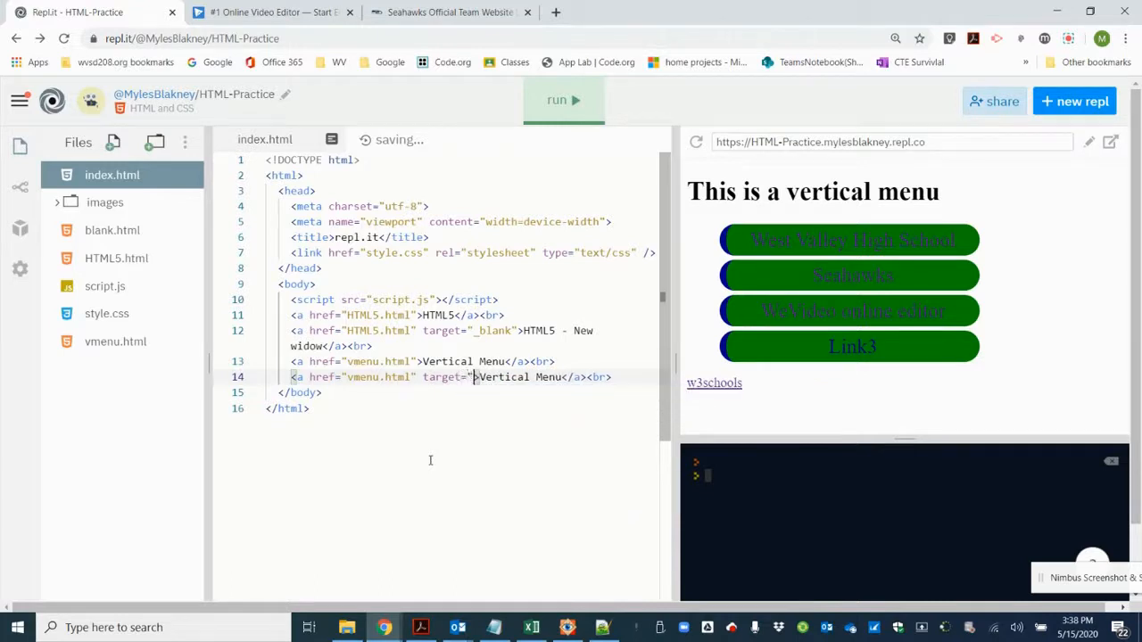
type("_blank\"")
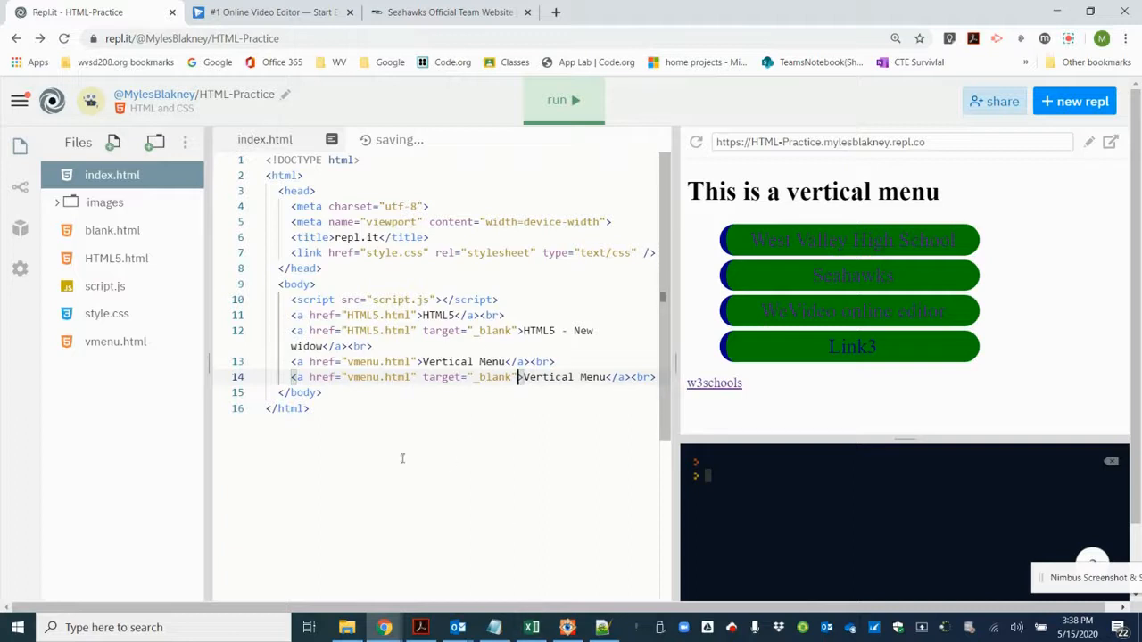
left_click(557, 100)
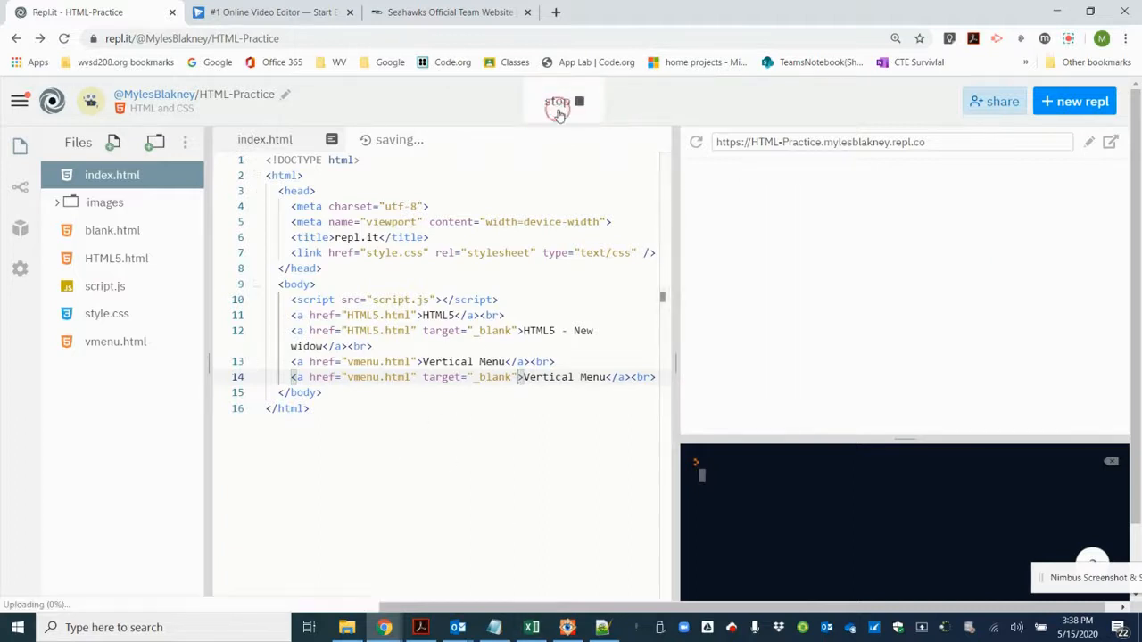
left_click(560, 100)
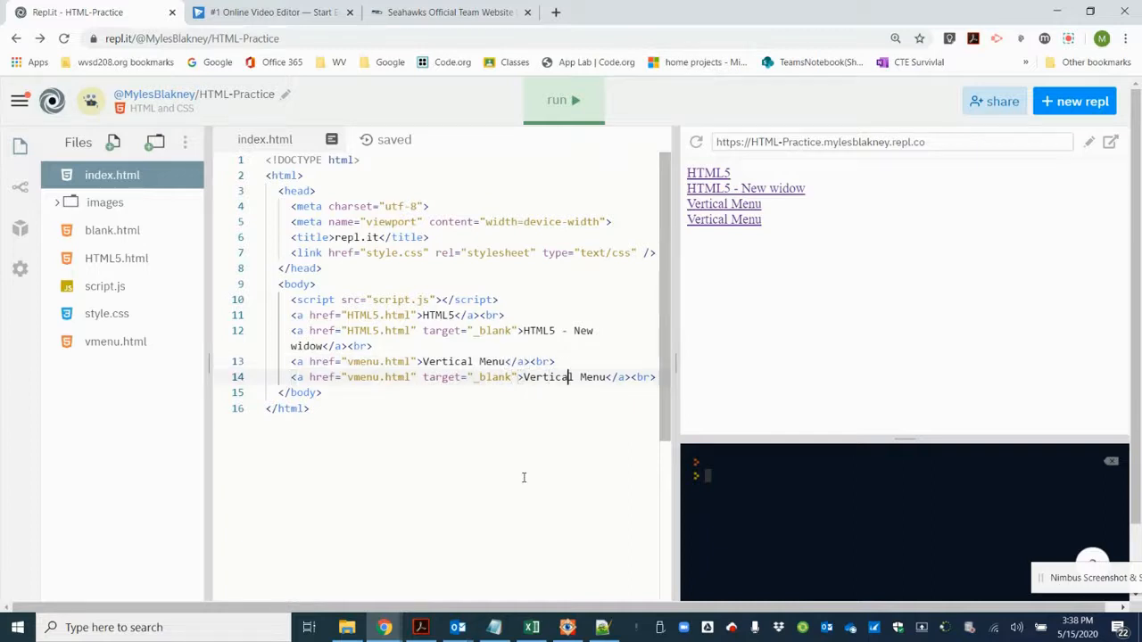
Step: Rename the link "Vertical Menu in a new window", open it, and test the Seahawks link
type(" in a new window")
key("Enter")
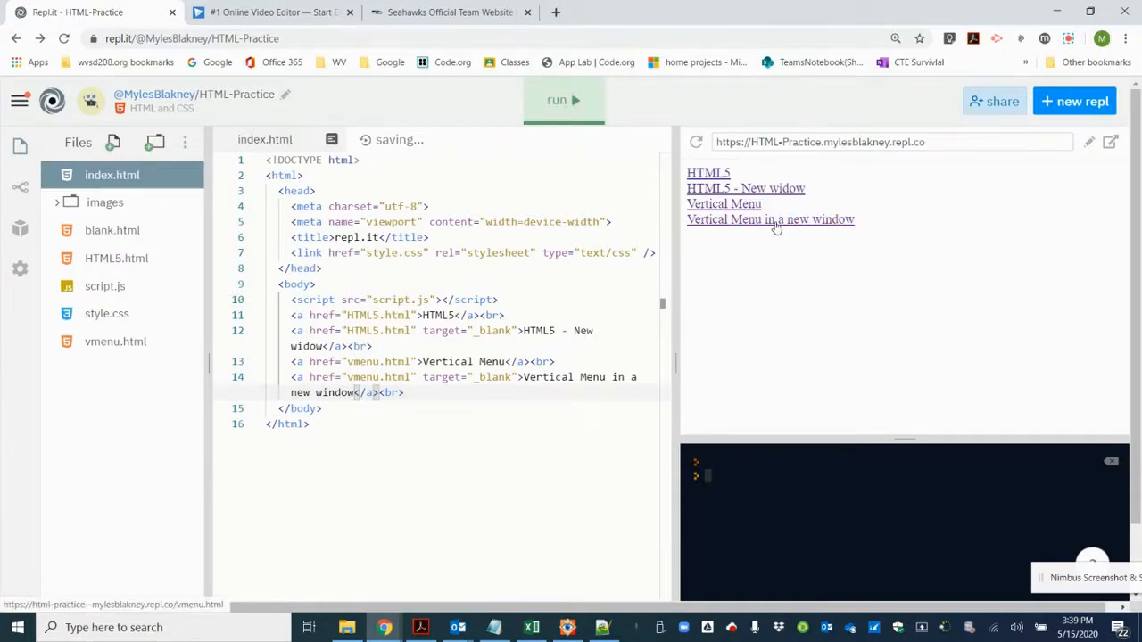
left_click(769, 218)
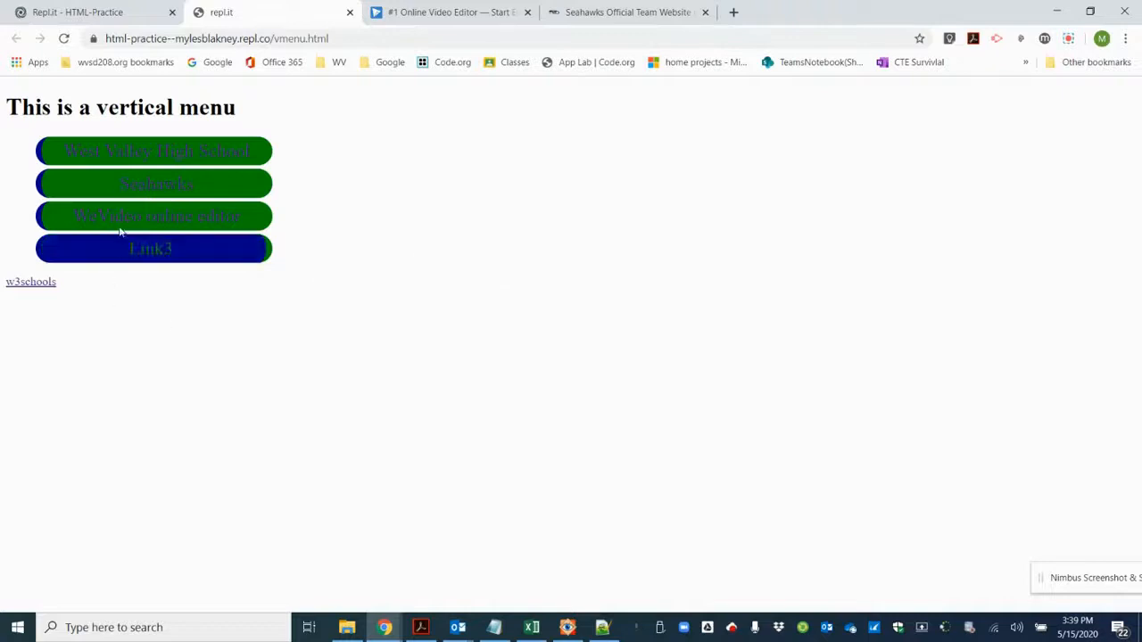
mouse_move(175, 231)
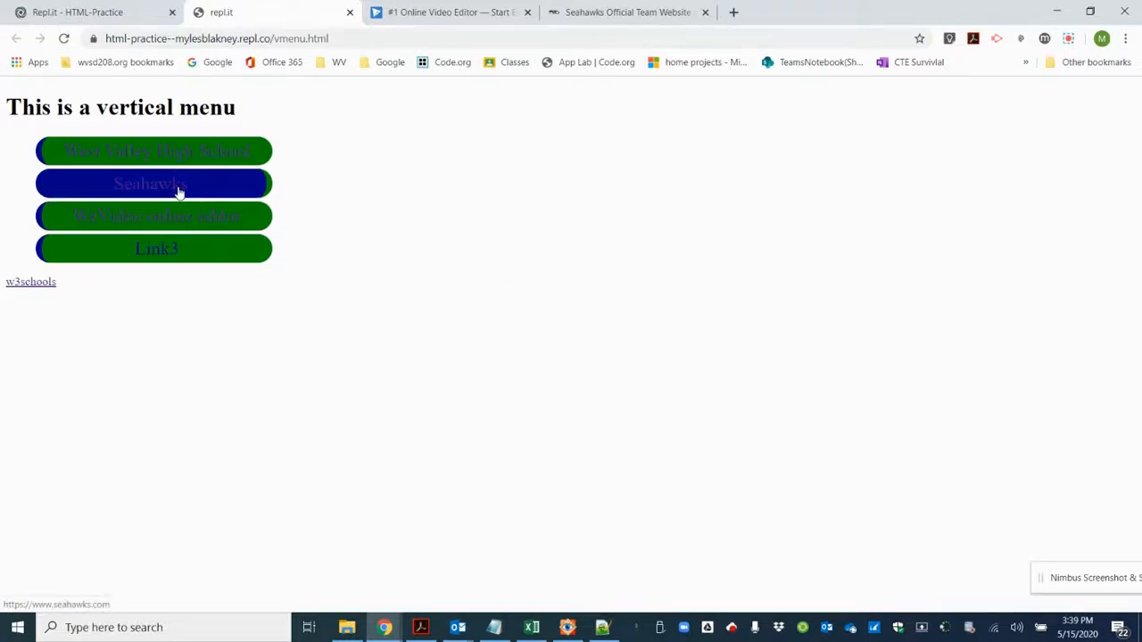
left_click(153, 184)
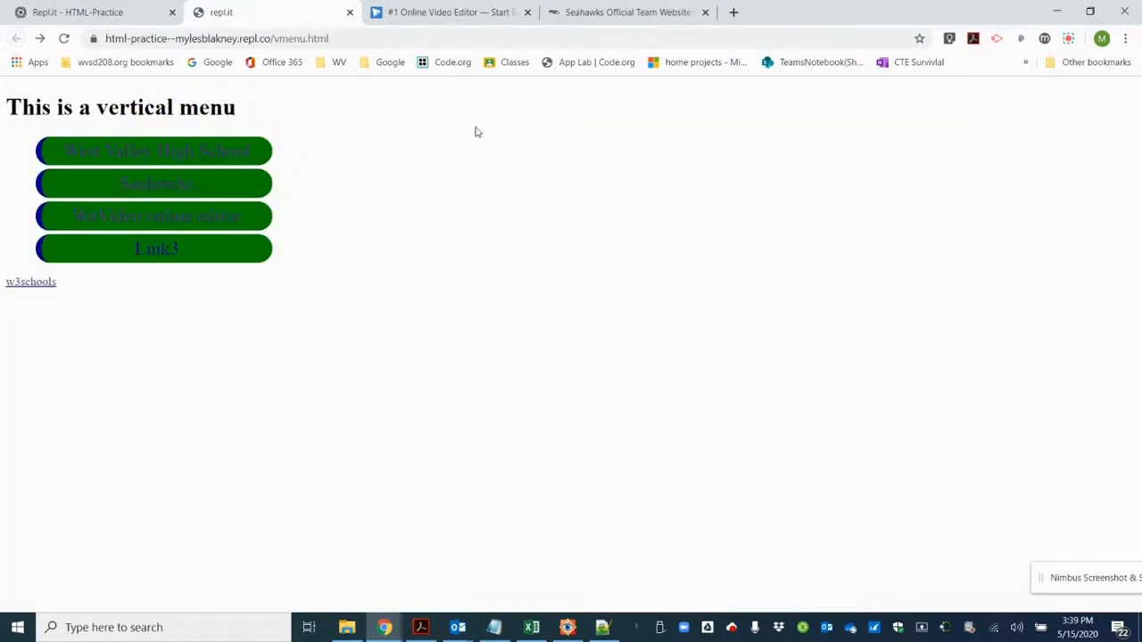
mouse_move(75, 13)
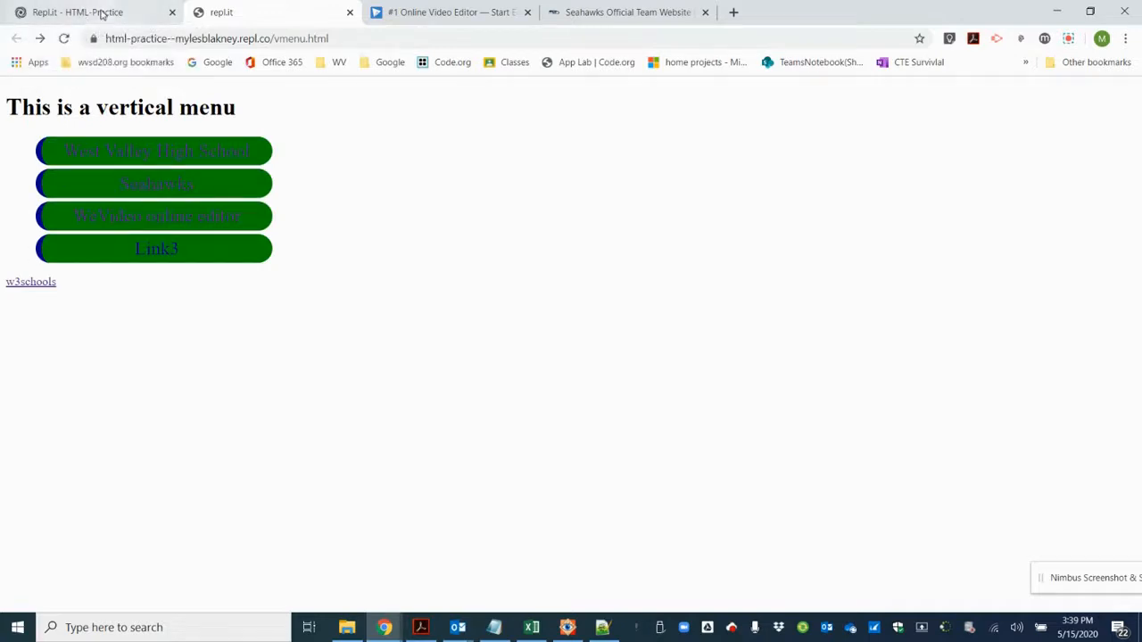
left_click(80, 13)
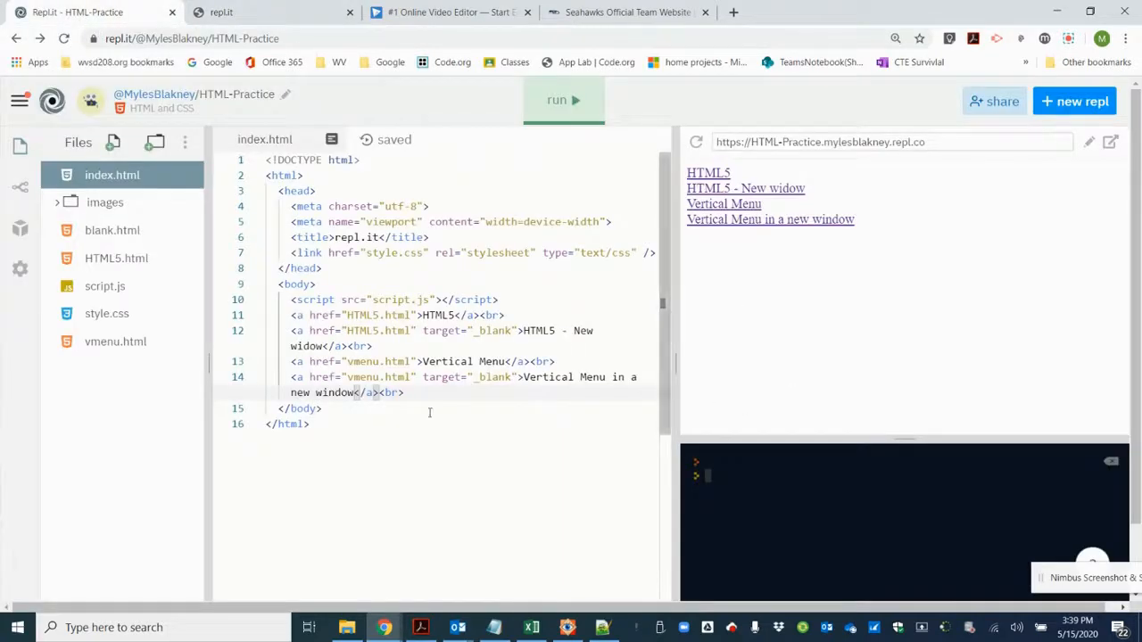
Step: Open vmenu.html and scroll to its hover, visited and link style rules
left_click(115, 341)
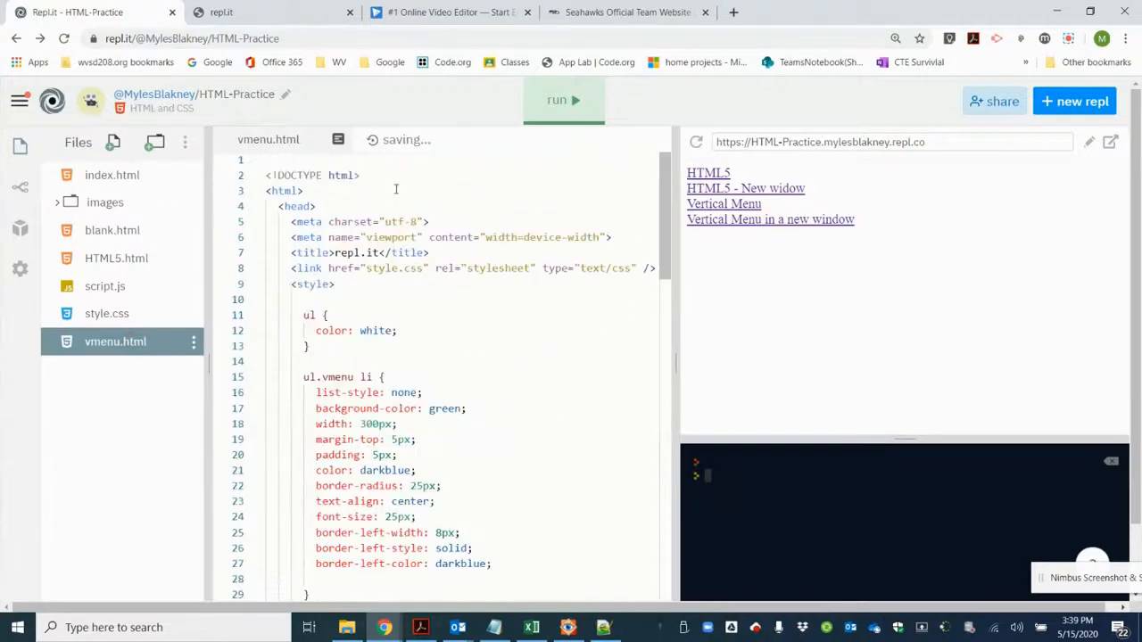
mouse_move(397, 225)
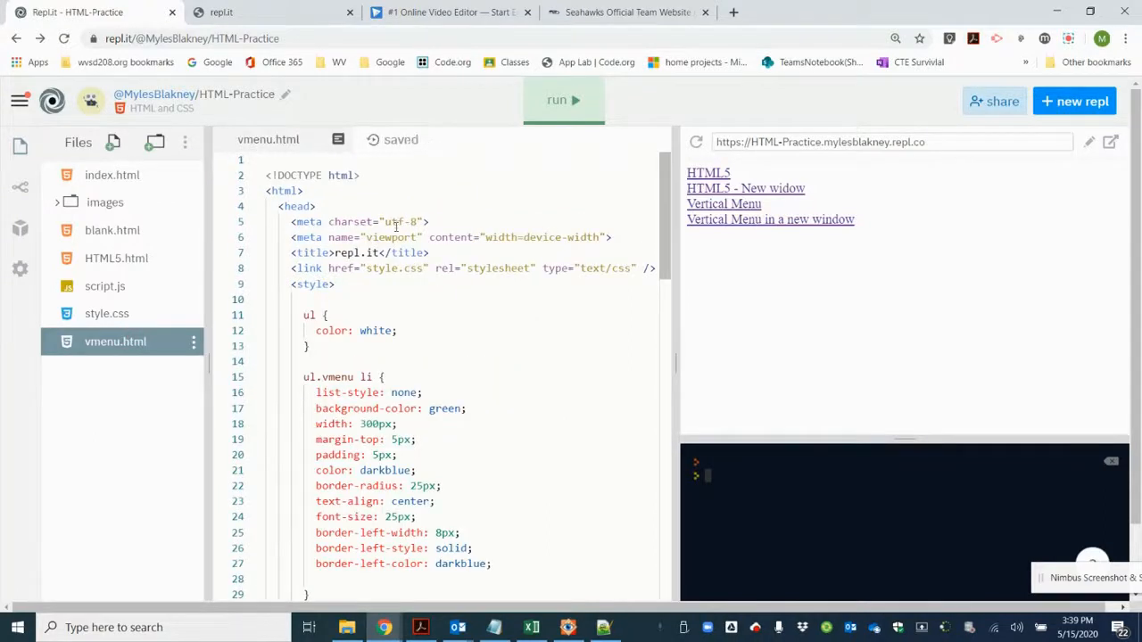
scroll("down", 3)
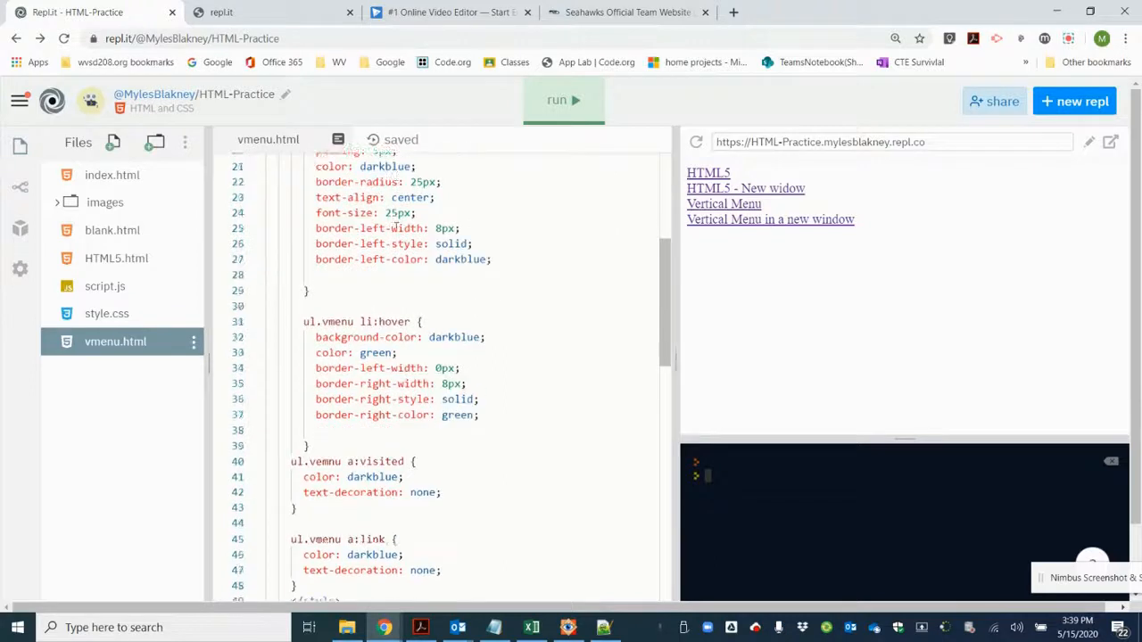